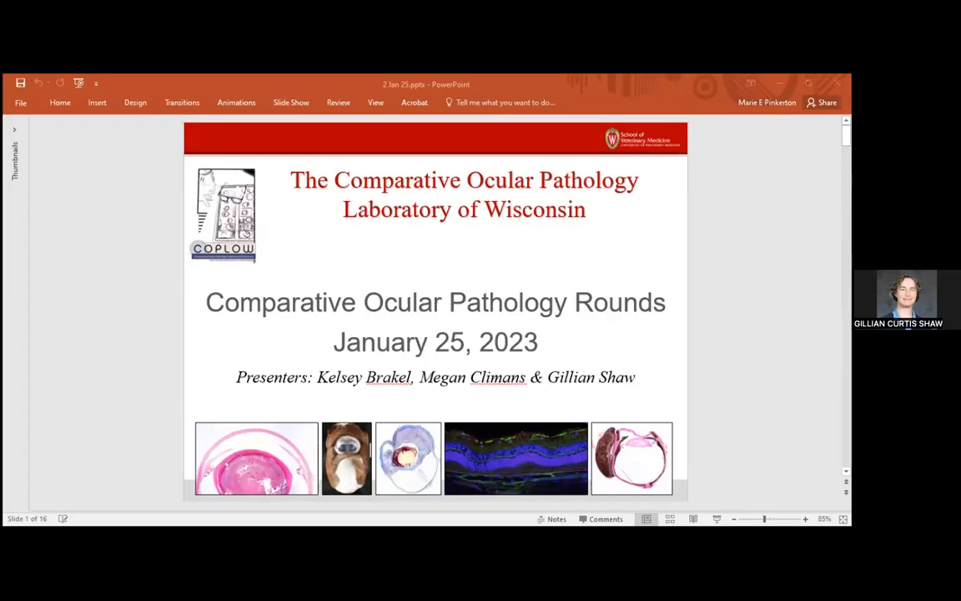
mouse_move(730, 381)
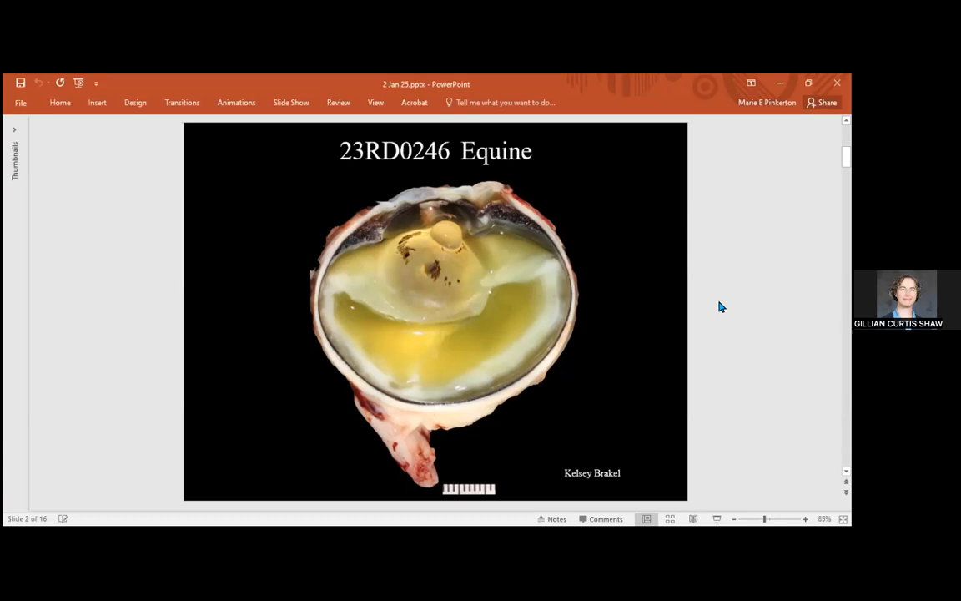
mouse_move(327, 204)
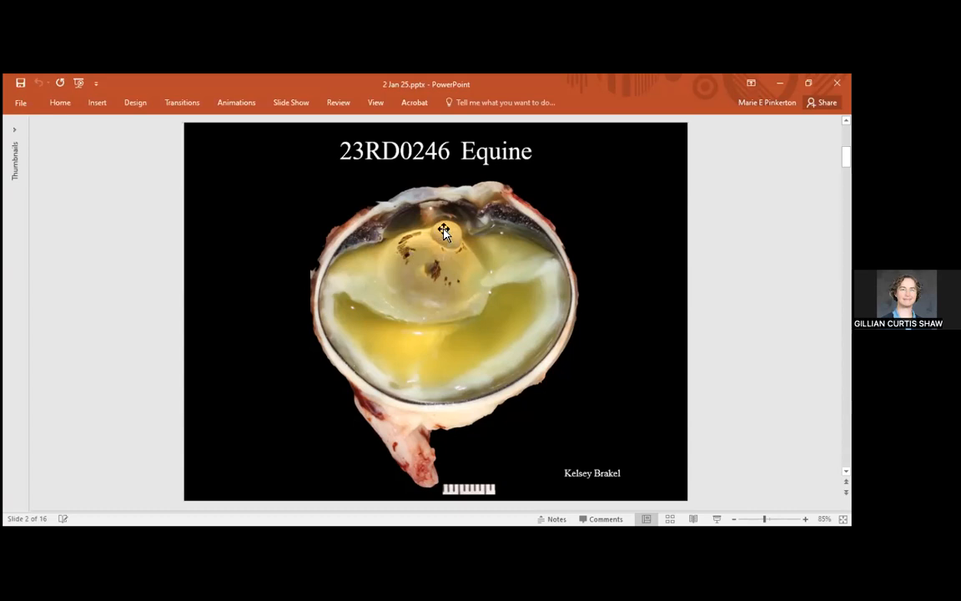
mouse_move(363, 288)
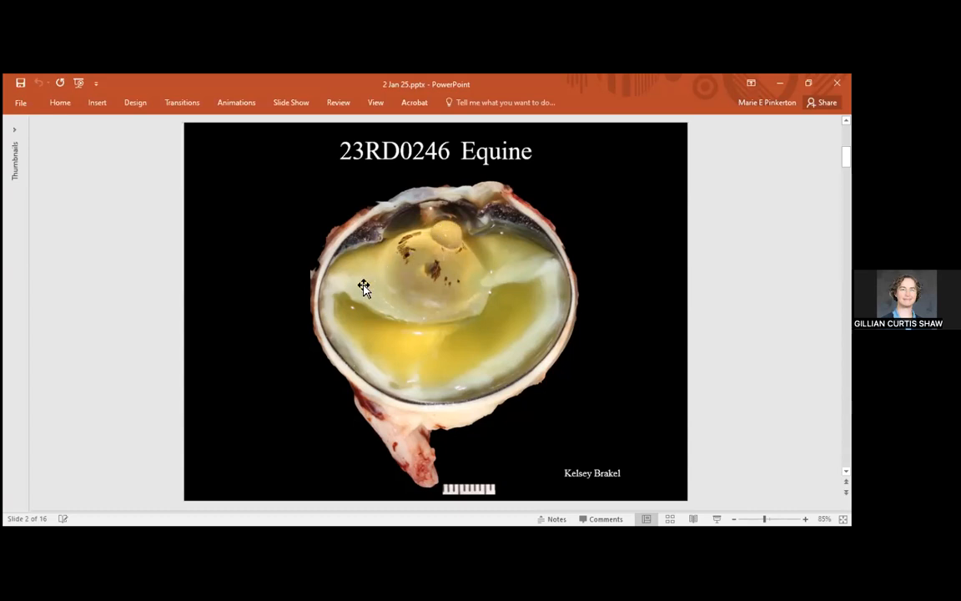
mouse_move(394, 340)
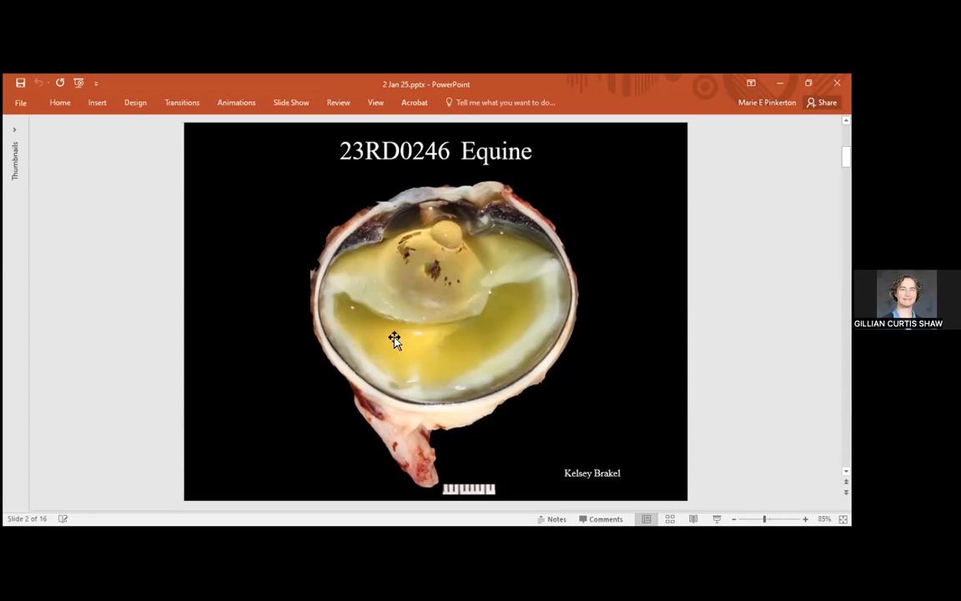
mouse_move(367, 305)
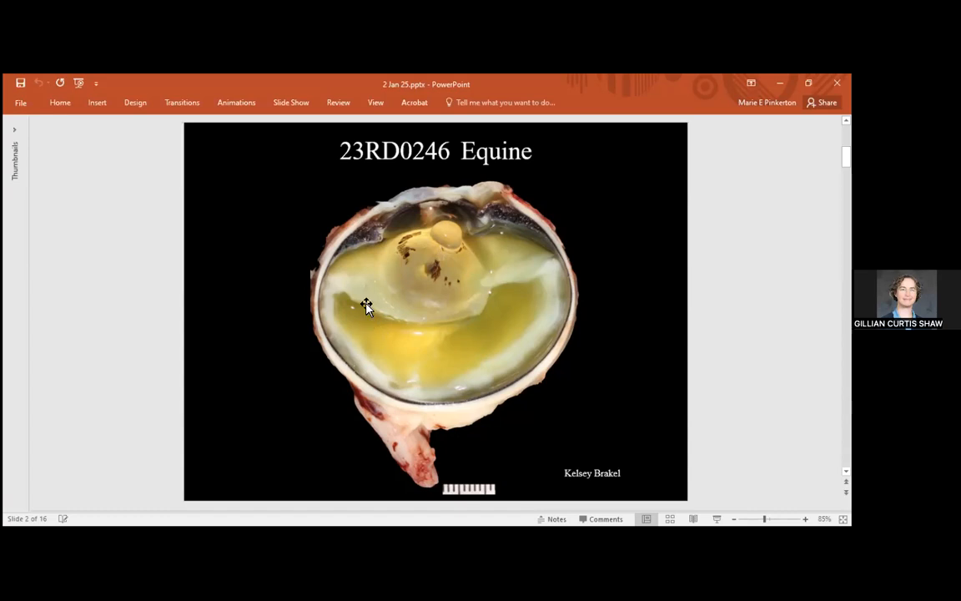
mouse_move(375, 244)
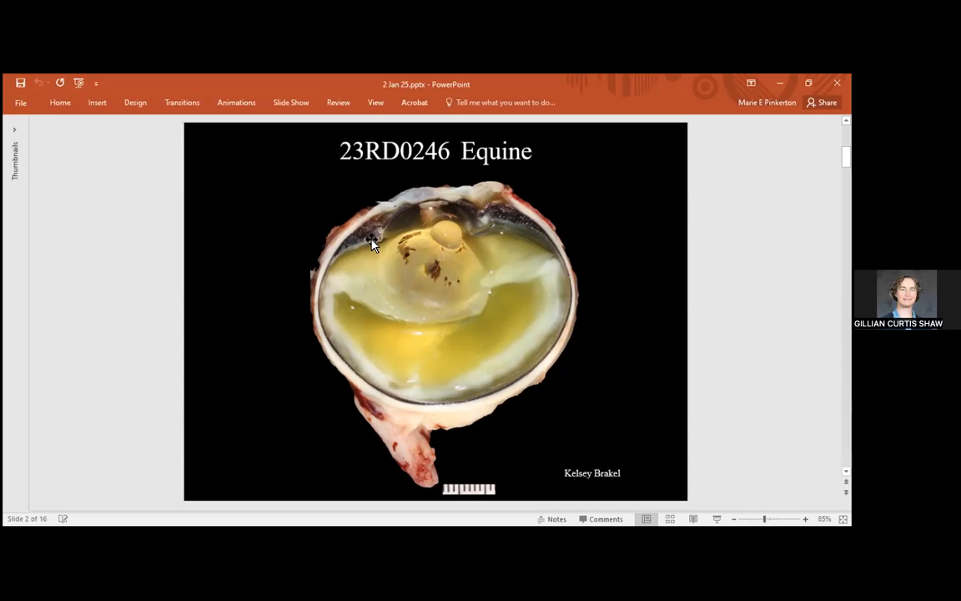
mouse_move(425, 209)
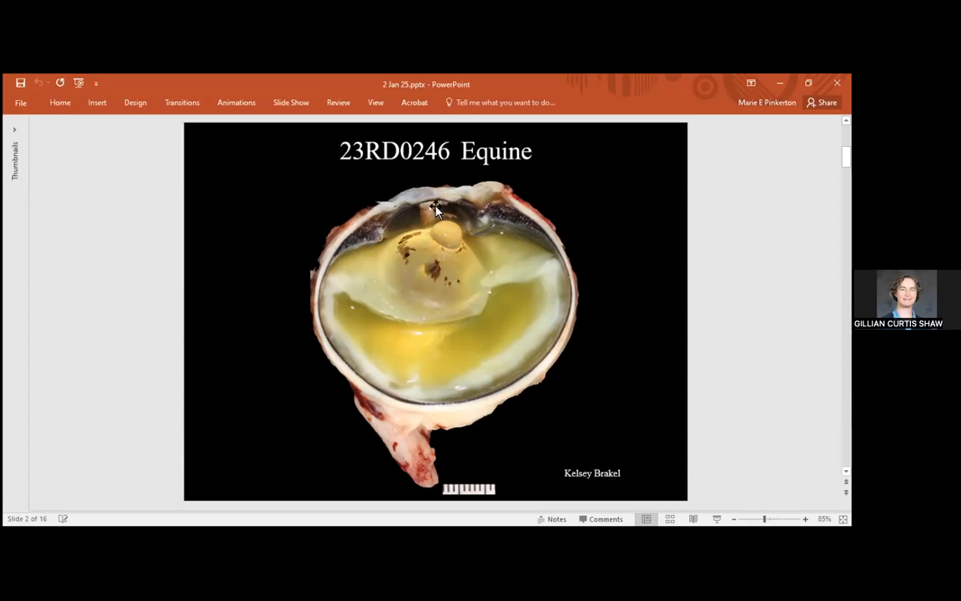
mouse_move(263, 245)
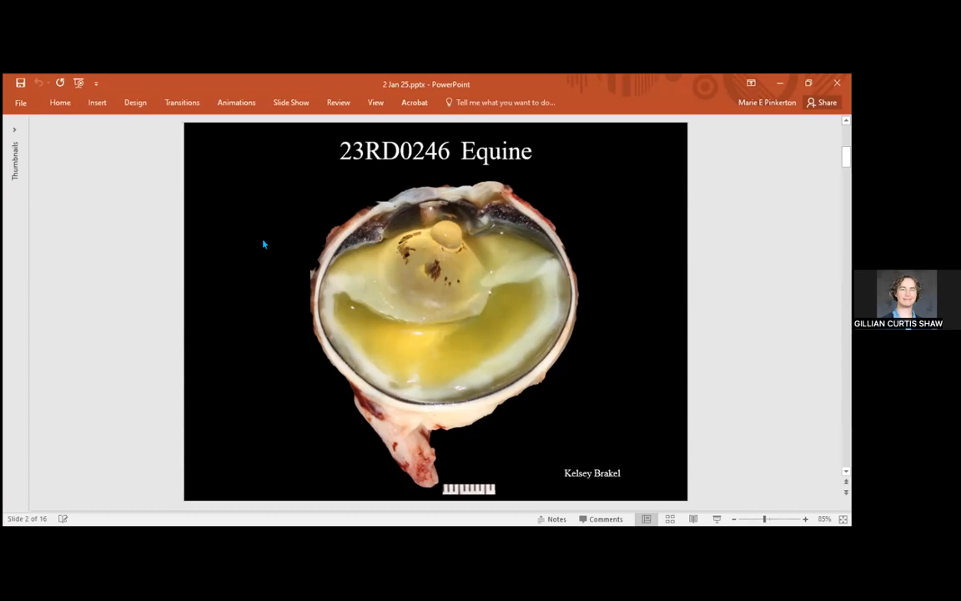
mouse_move(281, 256)
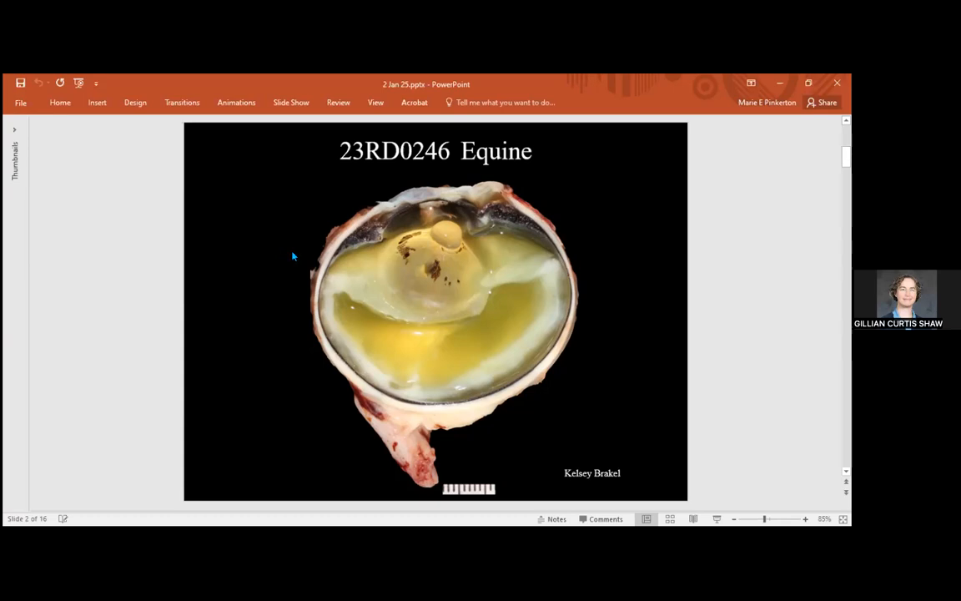
mouse_move(300, 262)
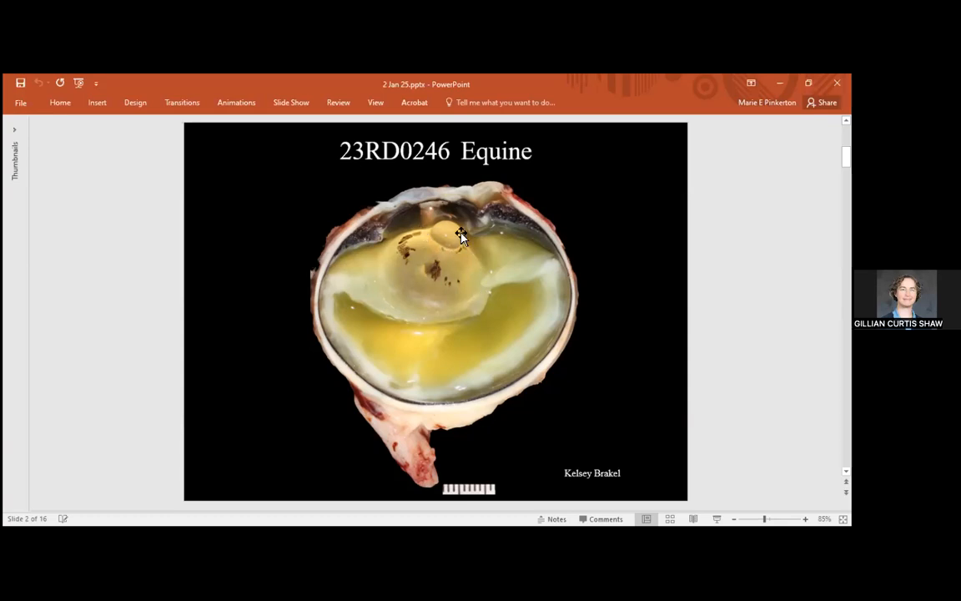
mouse_move(434, 252)
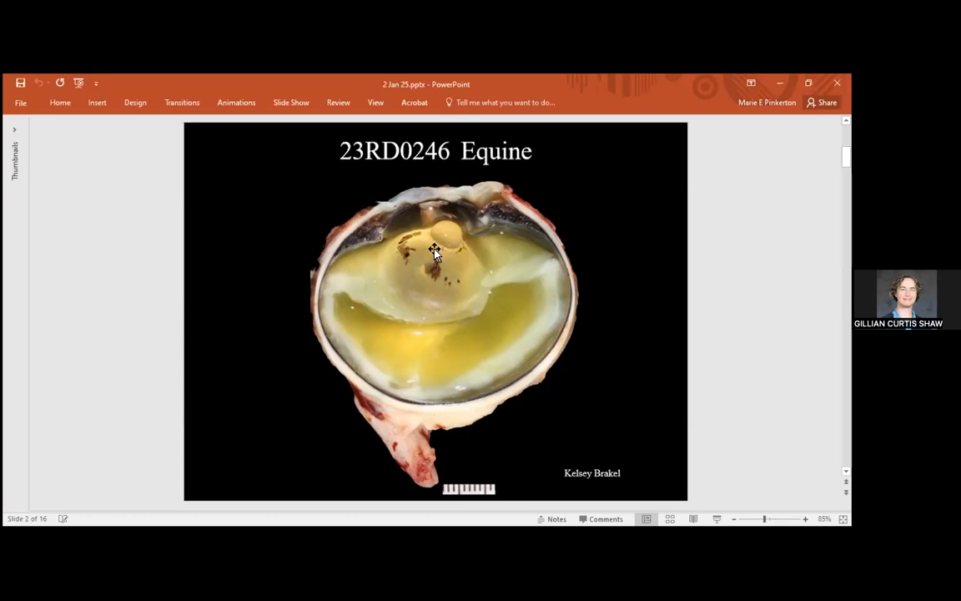
mouse_move(415, 284)
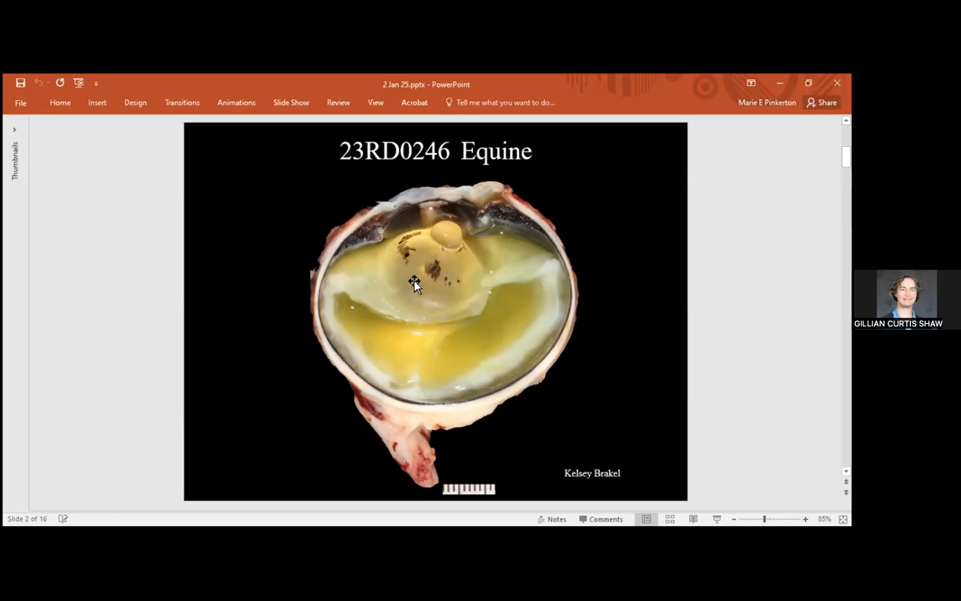
mouse_move(444, 249)
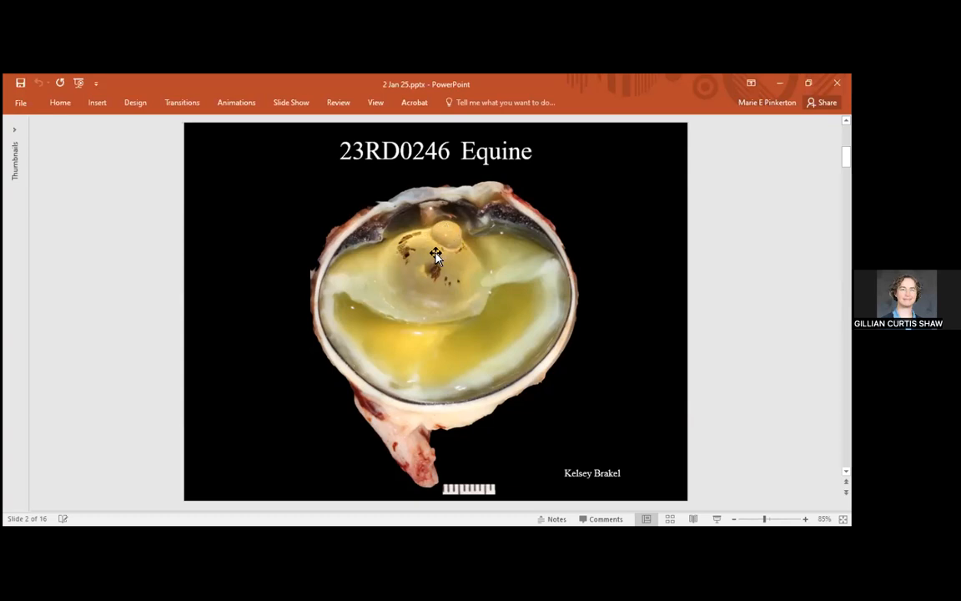
mouse_move(432, 261)
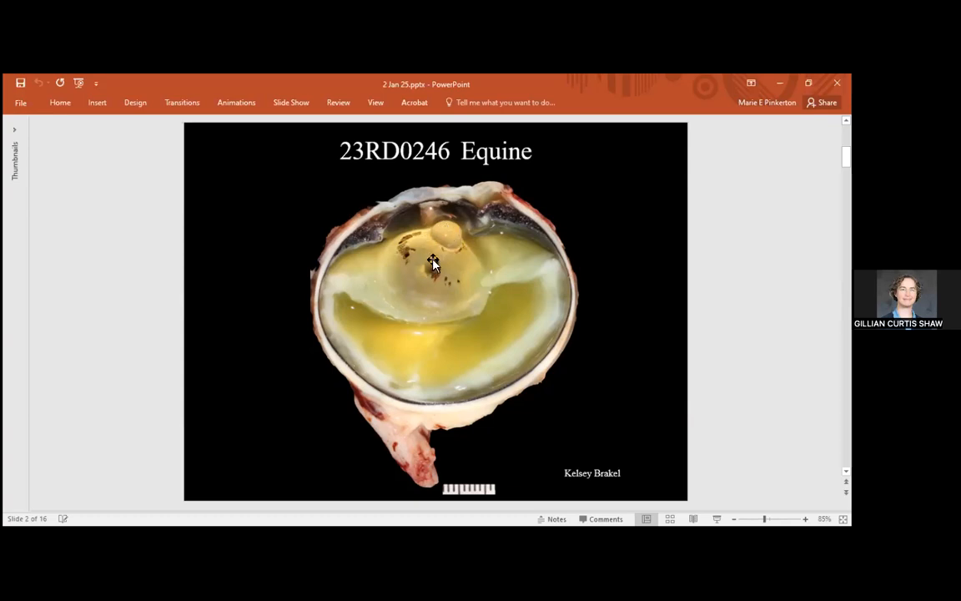
mouse_move(424, 267)
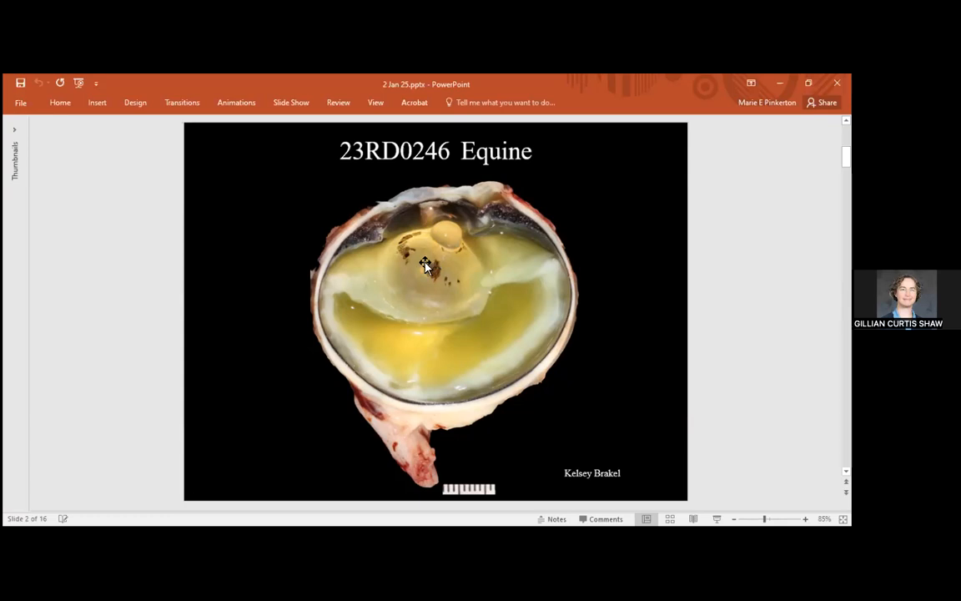
mouse_move(417, 284)
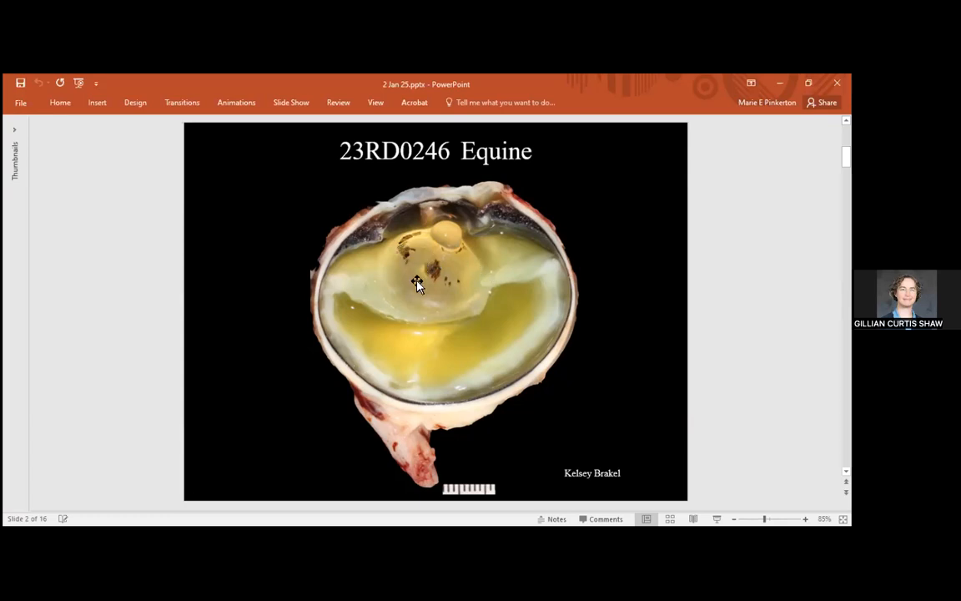
mouse_move(404, 250)
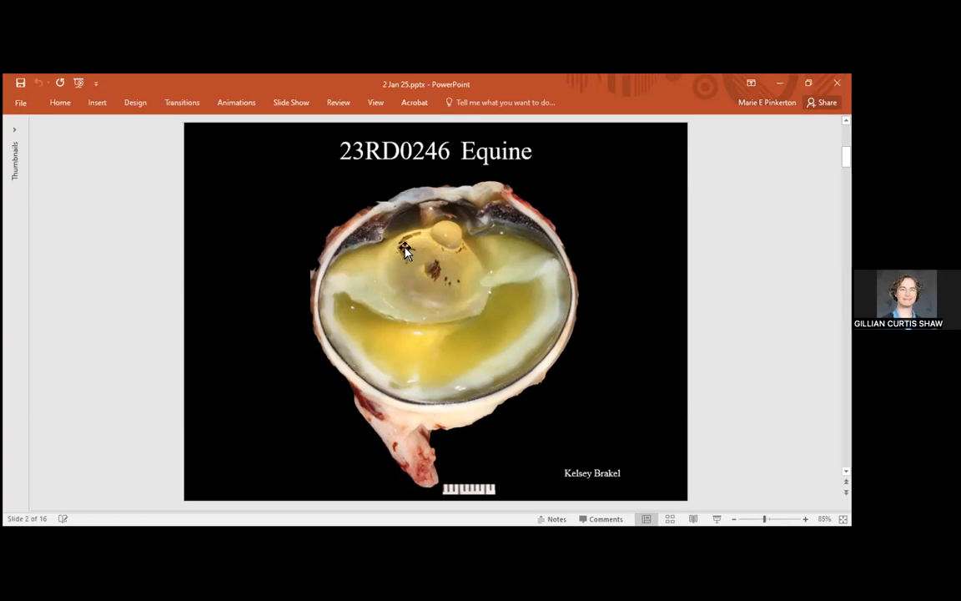
mouse_move(438, 271)
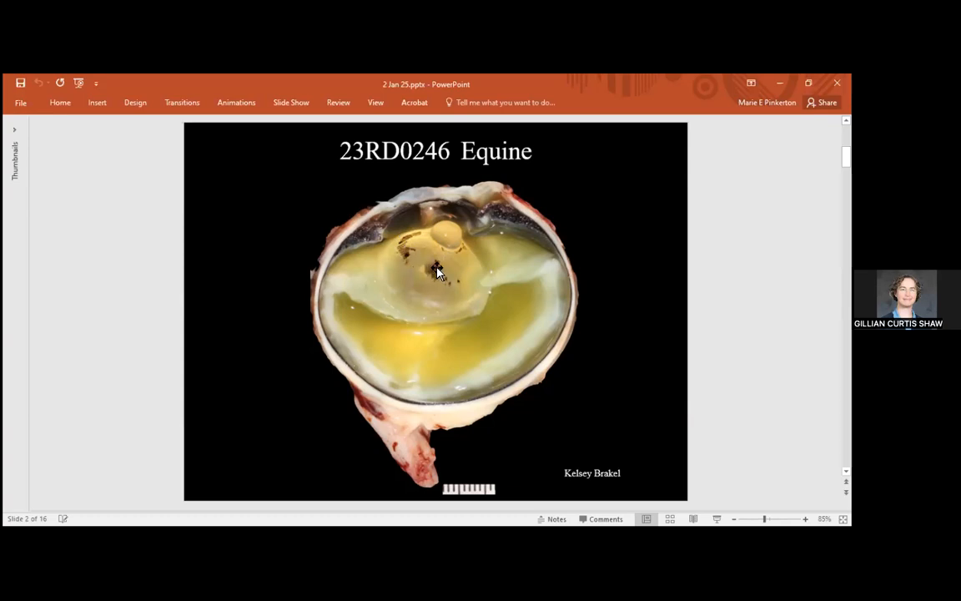
mouse_move(406, 279)
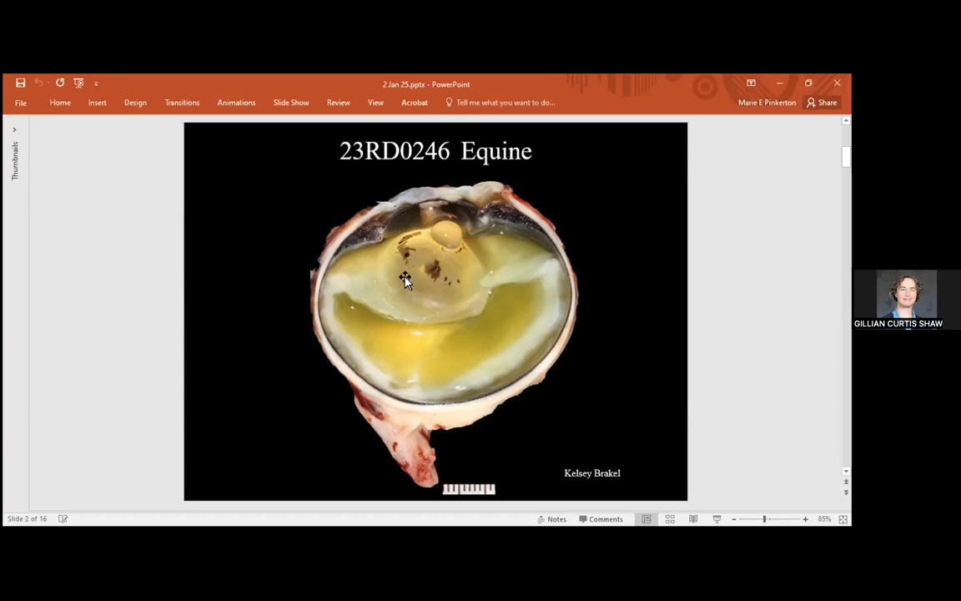
mouse_move(335, 340)
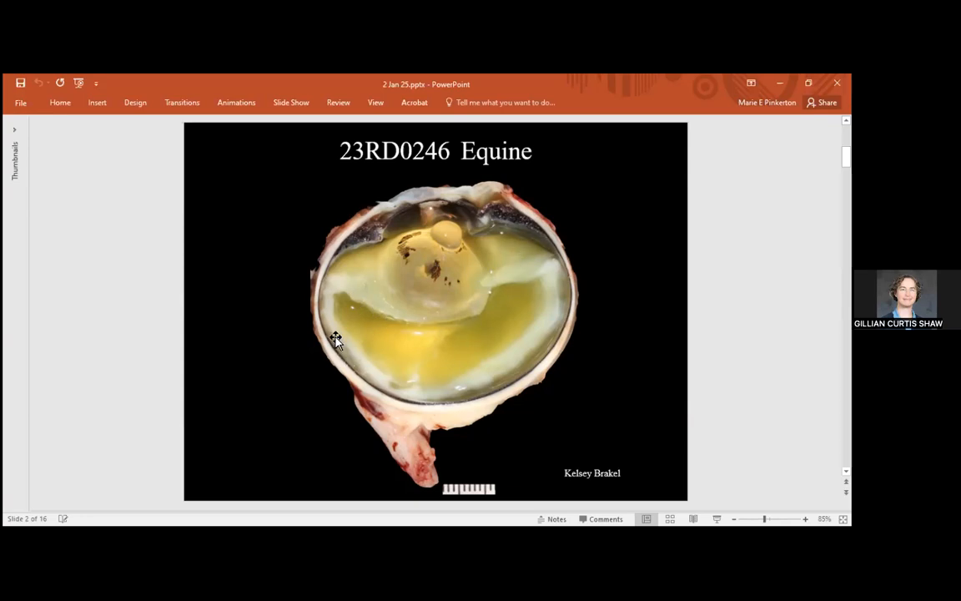
mouse_move(408, 384)
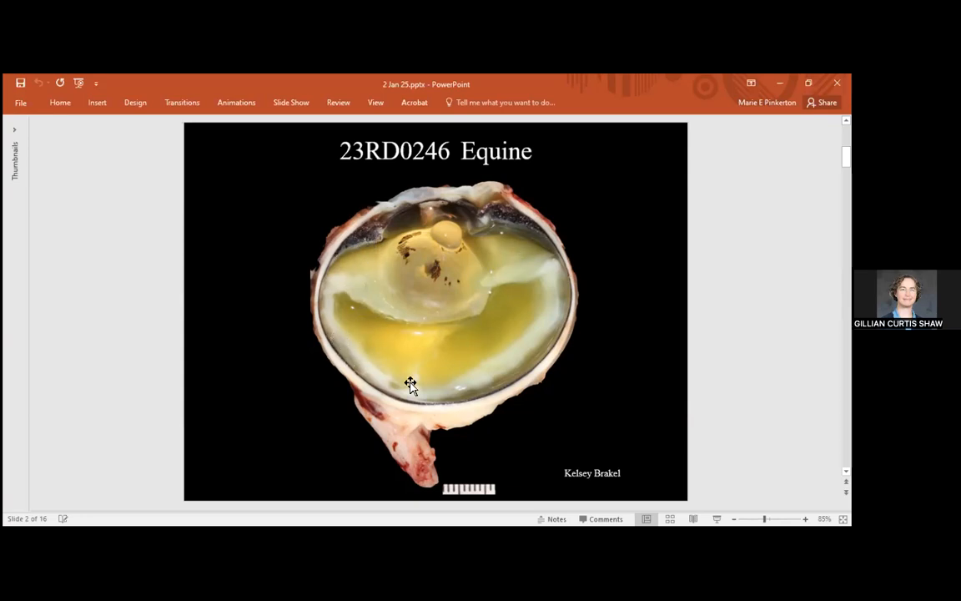
mouse_move(399, 376)
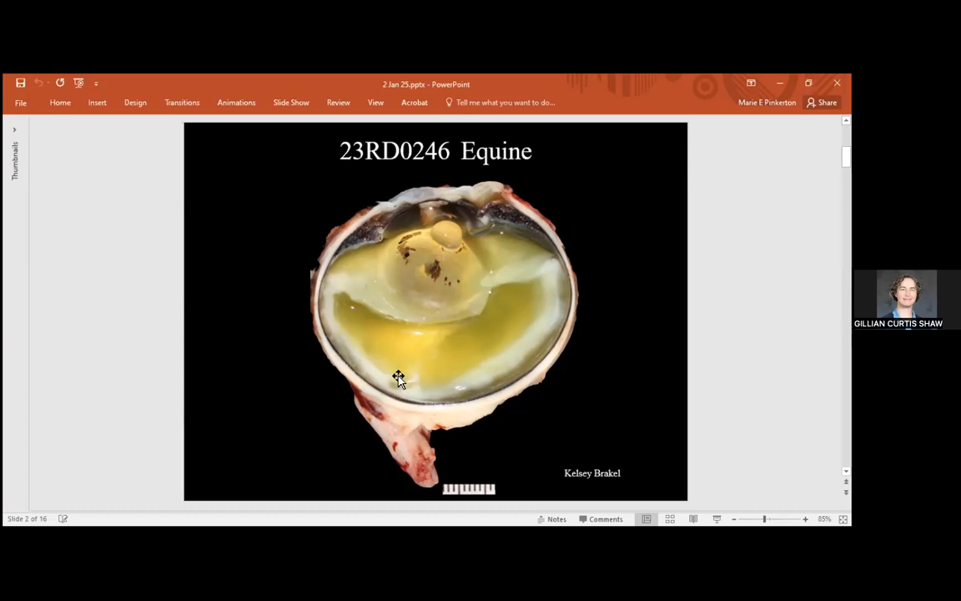
mouse_move(398, 369)
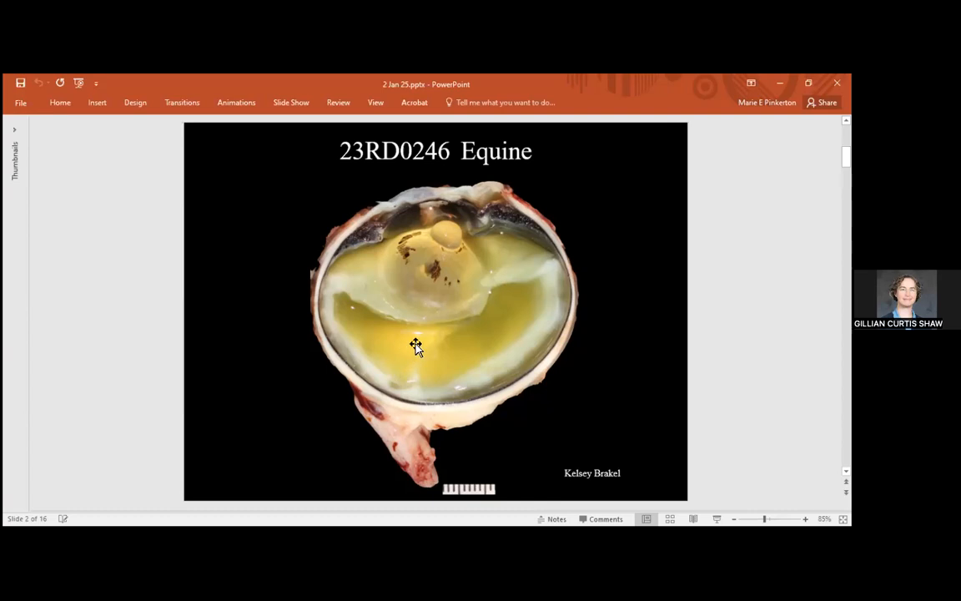
mouse_move(391, 300)
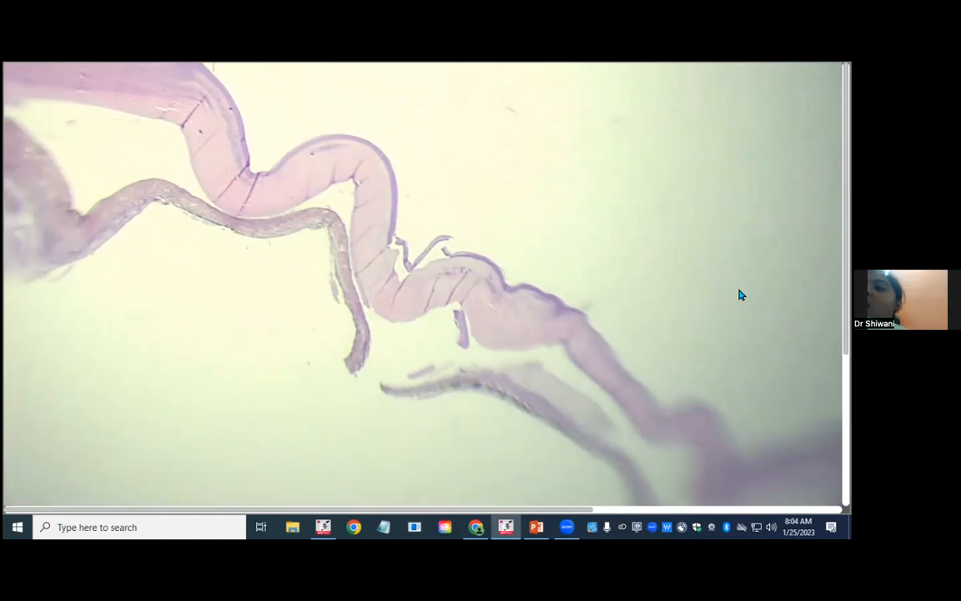
mouse_move(396, 322)
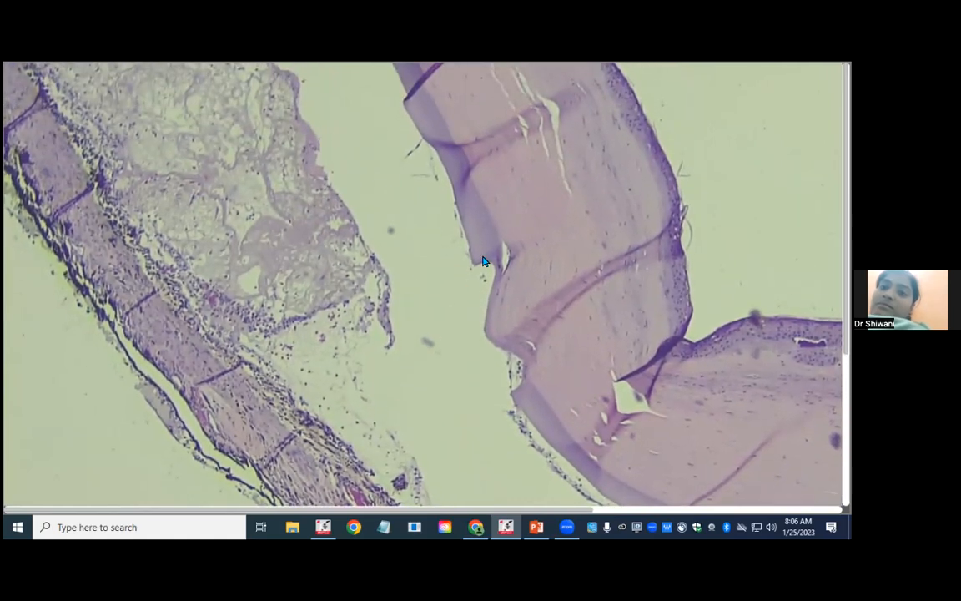
mouse_move(467, 286)
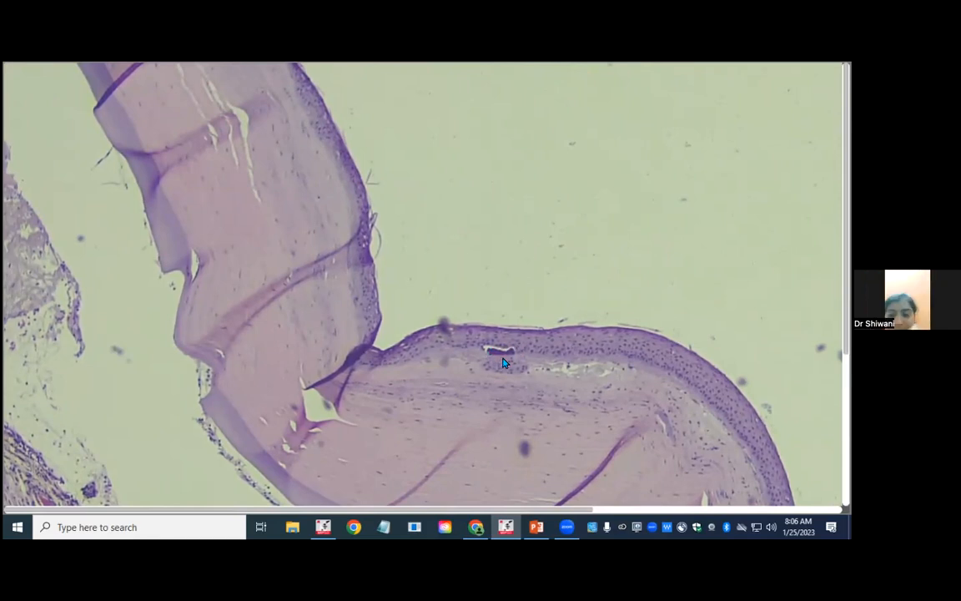
mouse_move(498, 353)
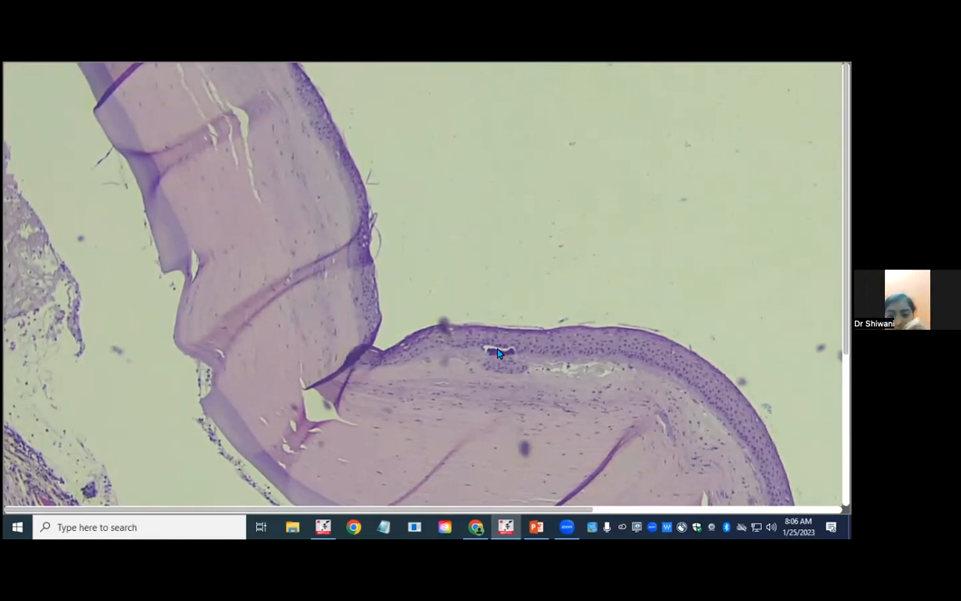
mouse_move(511, 353)
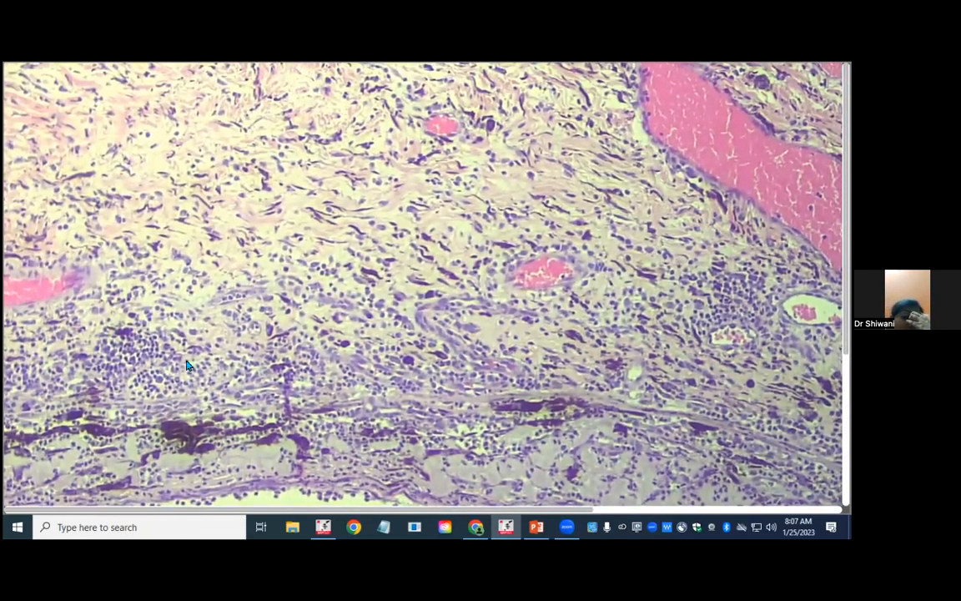
mouse_move(158, 369)
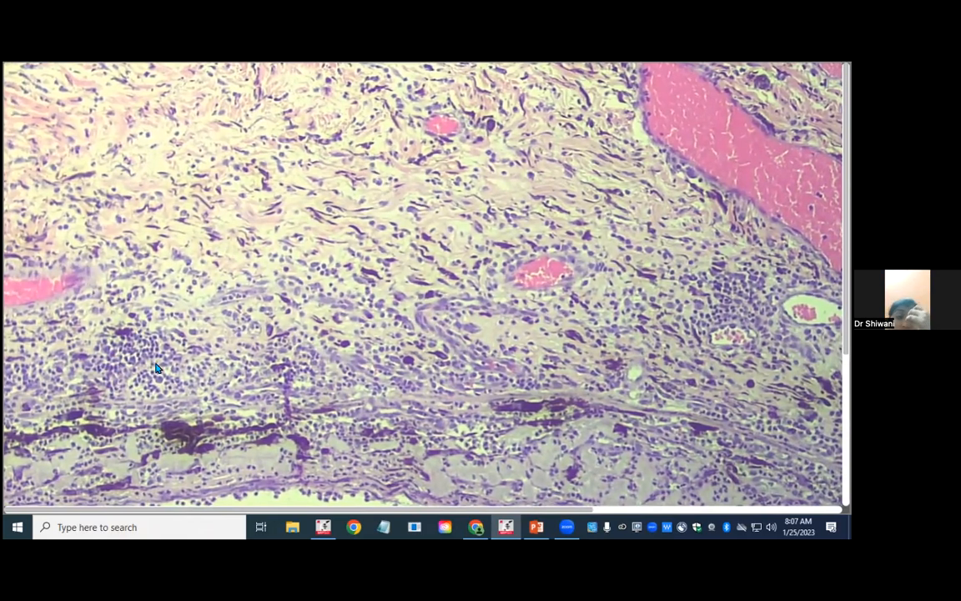
mouse_move(741, 302)
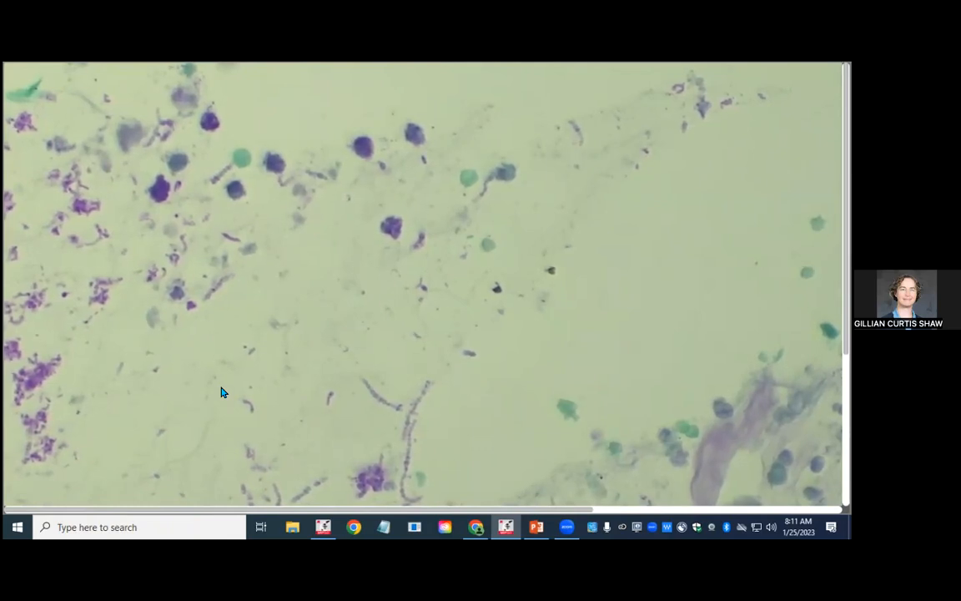
mouse_move(388, 414)
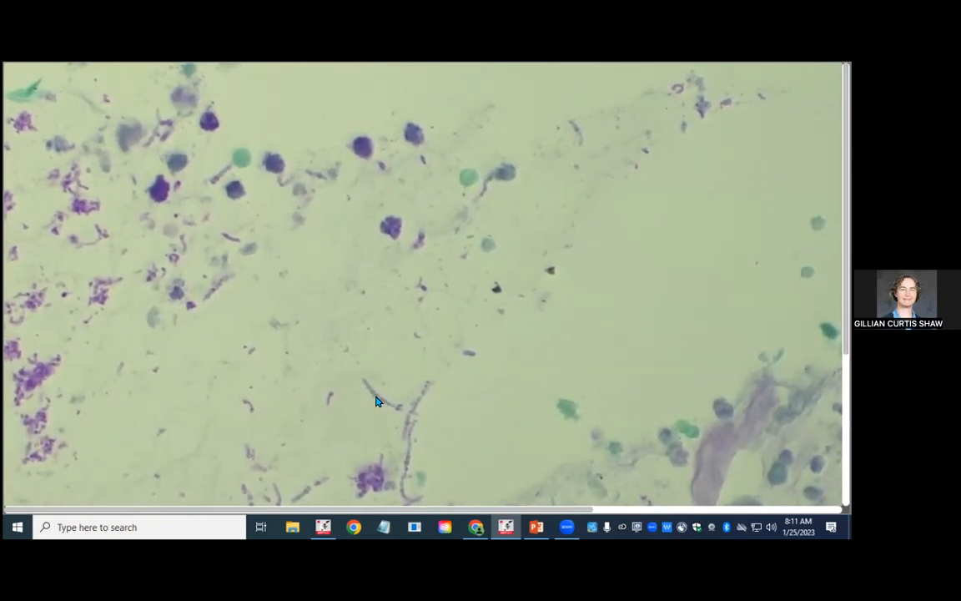
mouse_move(400, 440)
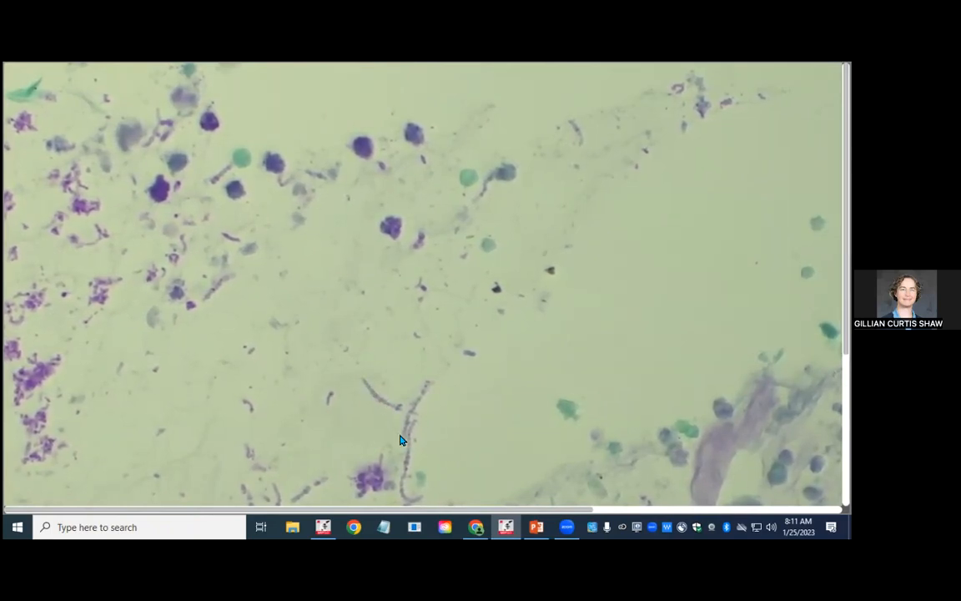
mouse_move(313, 494)
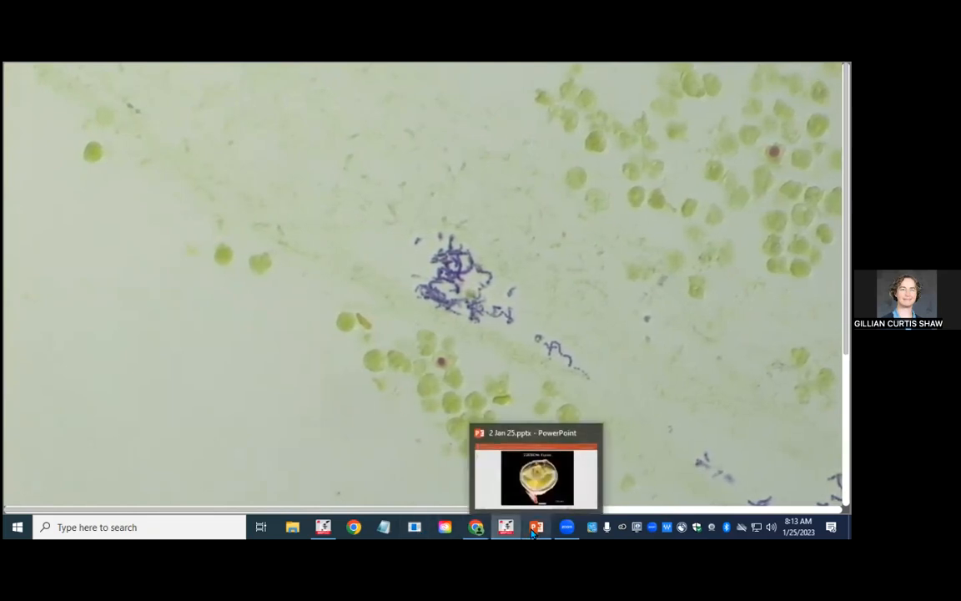
left_click(535, 527)
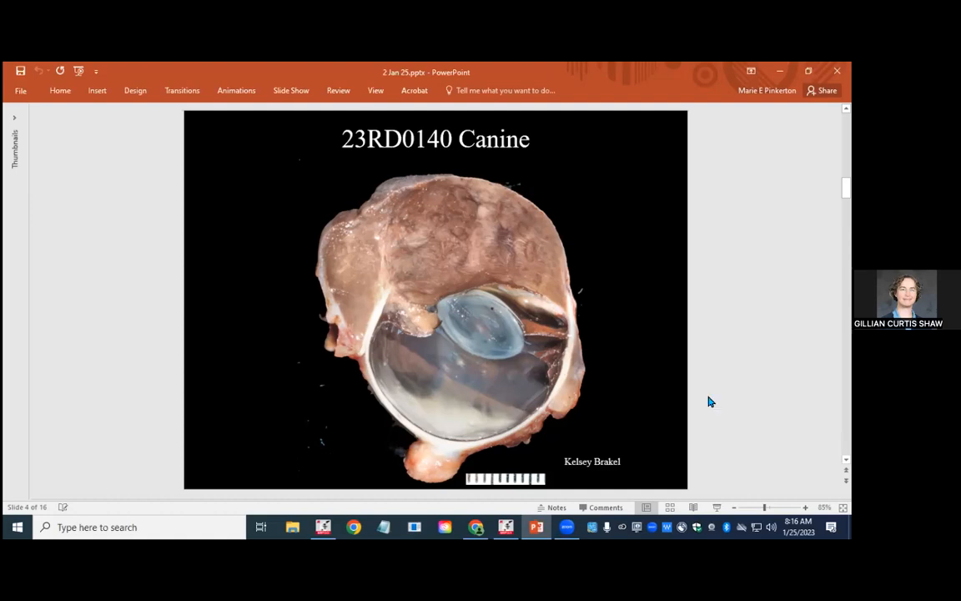
mouse_move(554, 236)
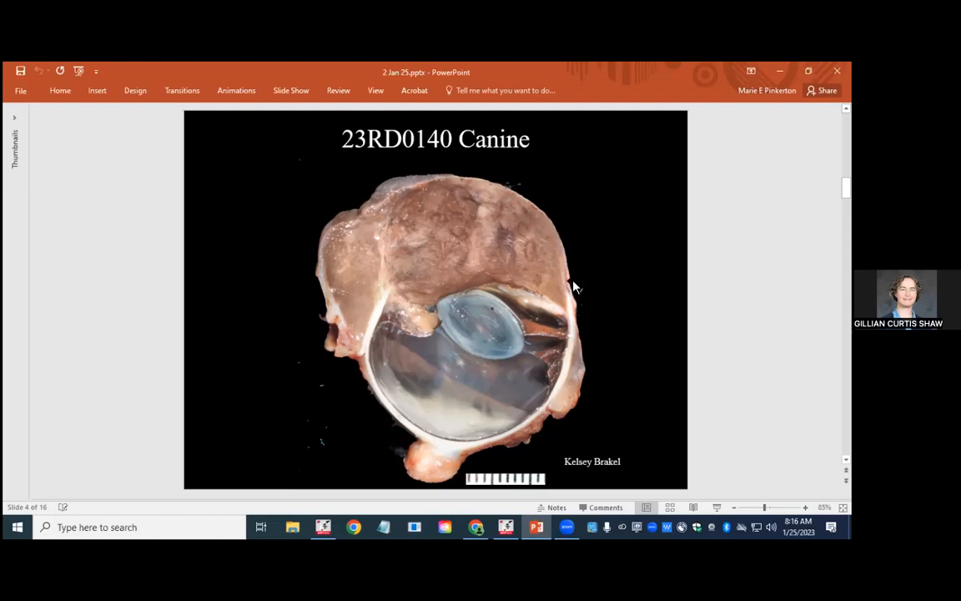
mouse_move(567, 273)
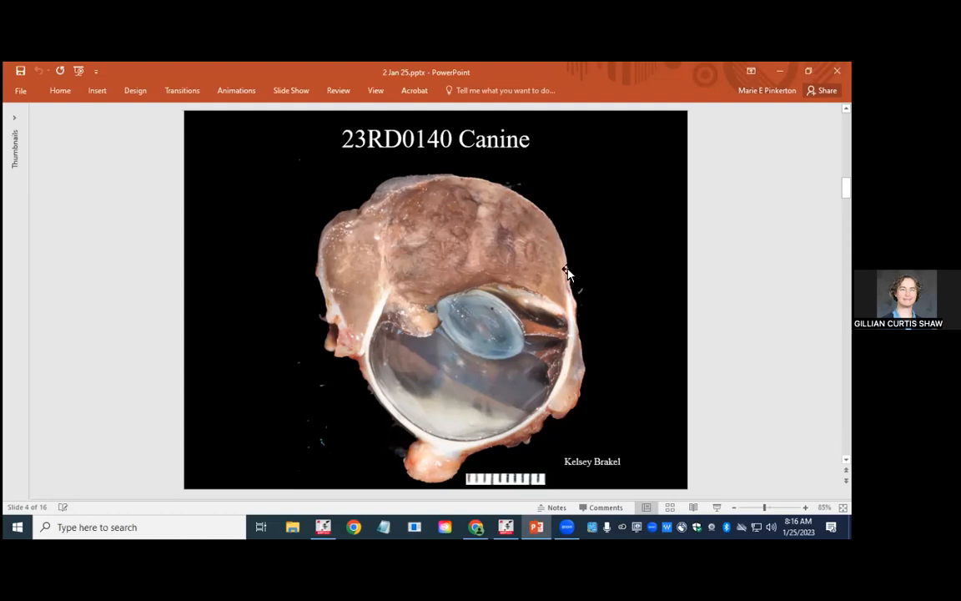
mouse_move(578, 262)
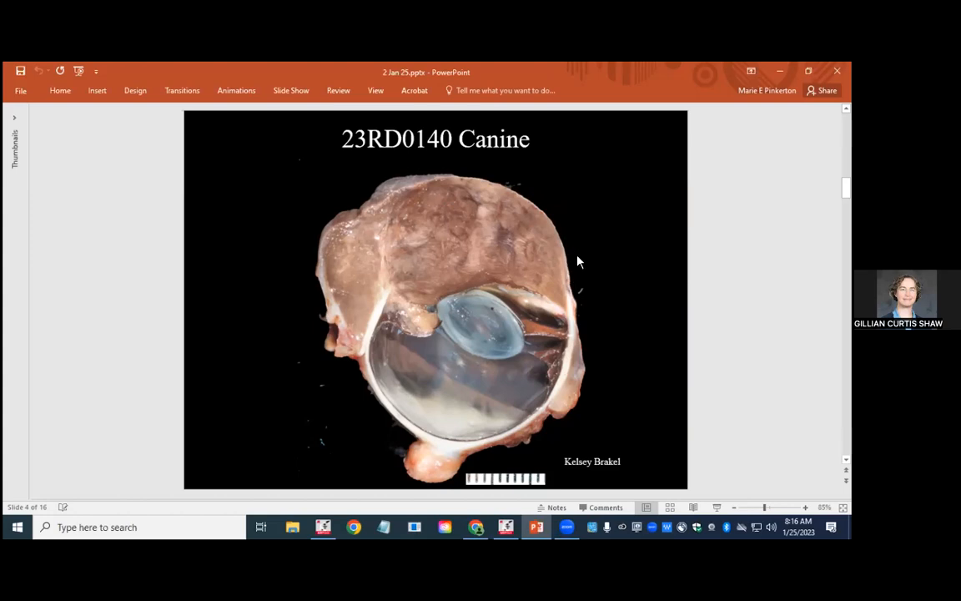
mouse_move(544, 186)
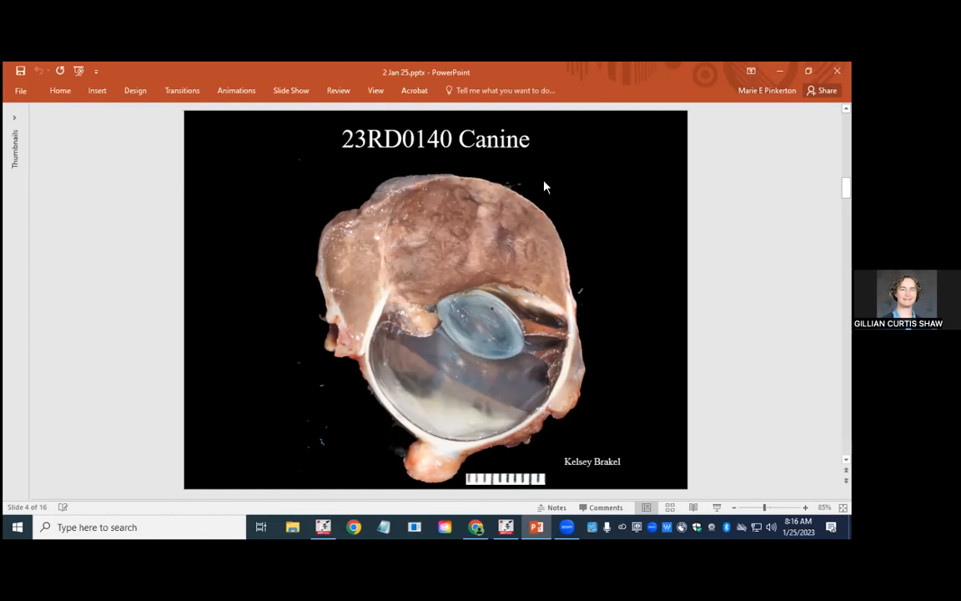
mouse_move(539, 195)
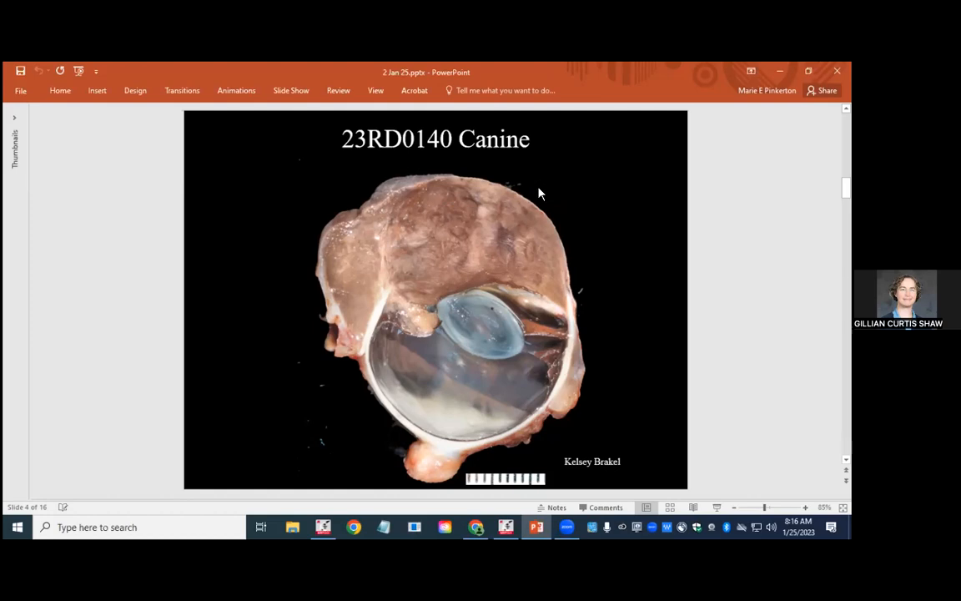
mouse_move(542, 199)
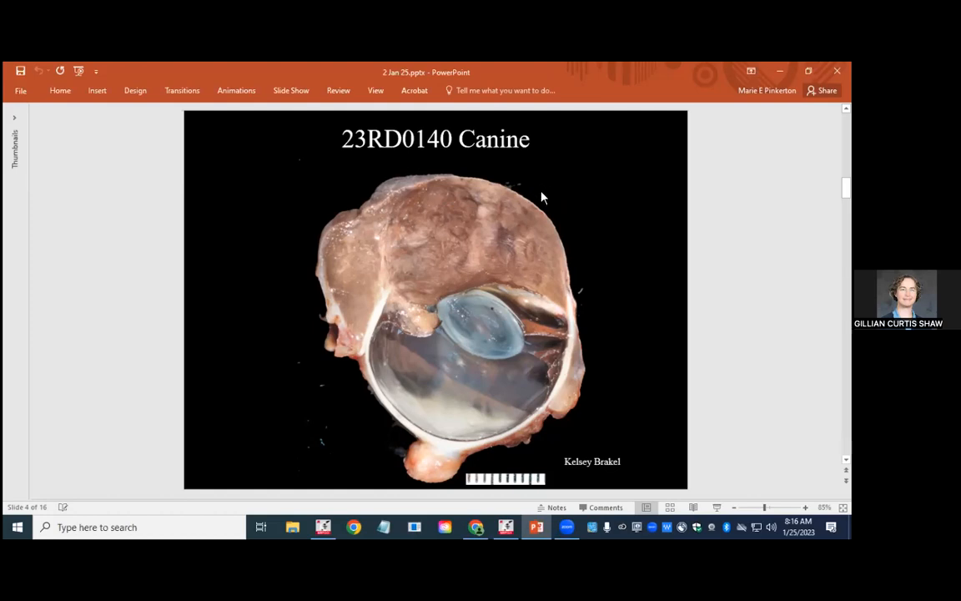
mouse_move(498, 228)
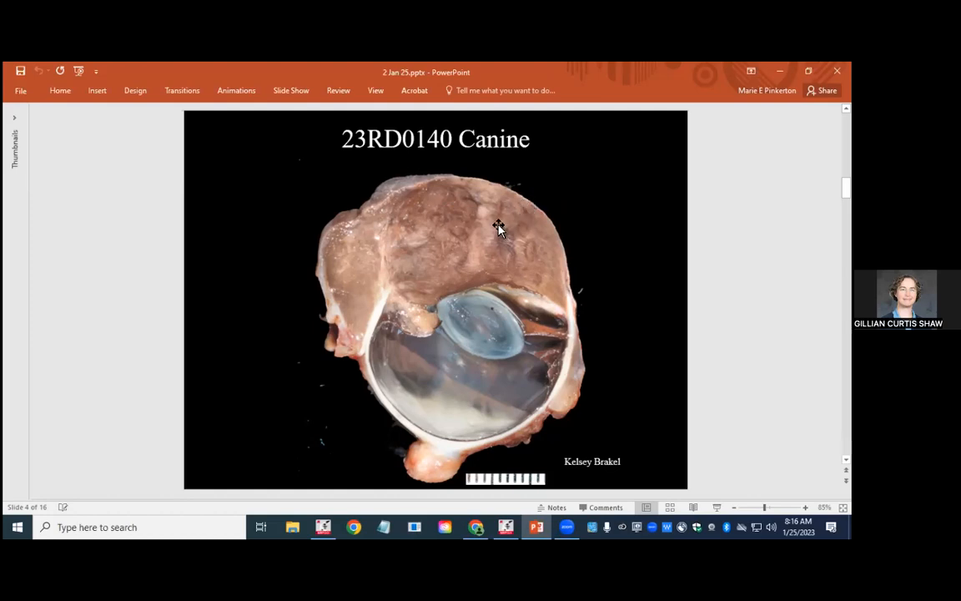
mouse_move(494, 230)
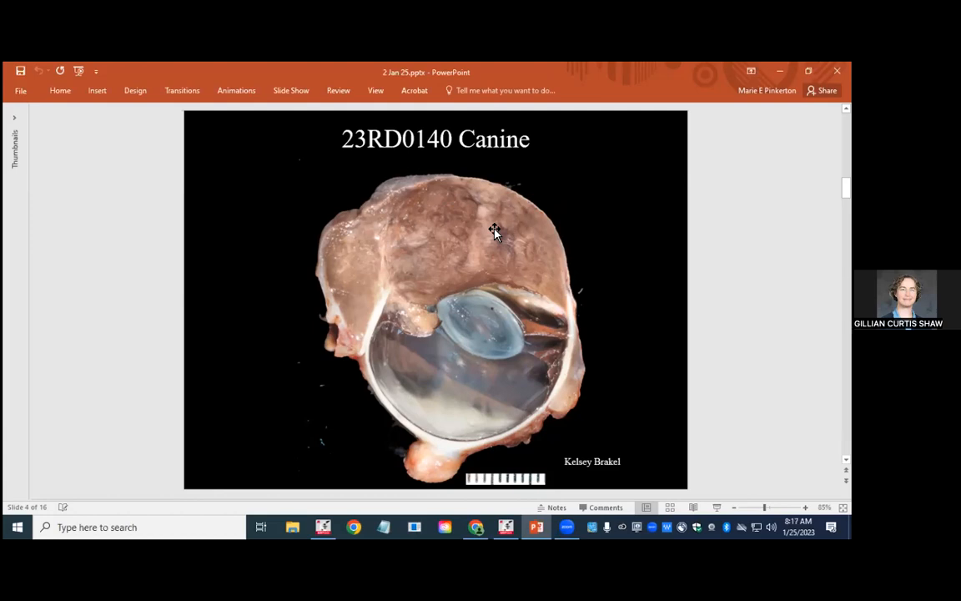
mouse_move(497, 224)
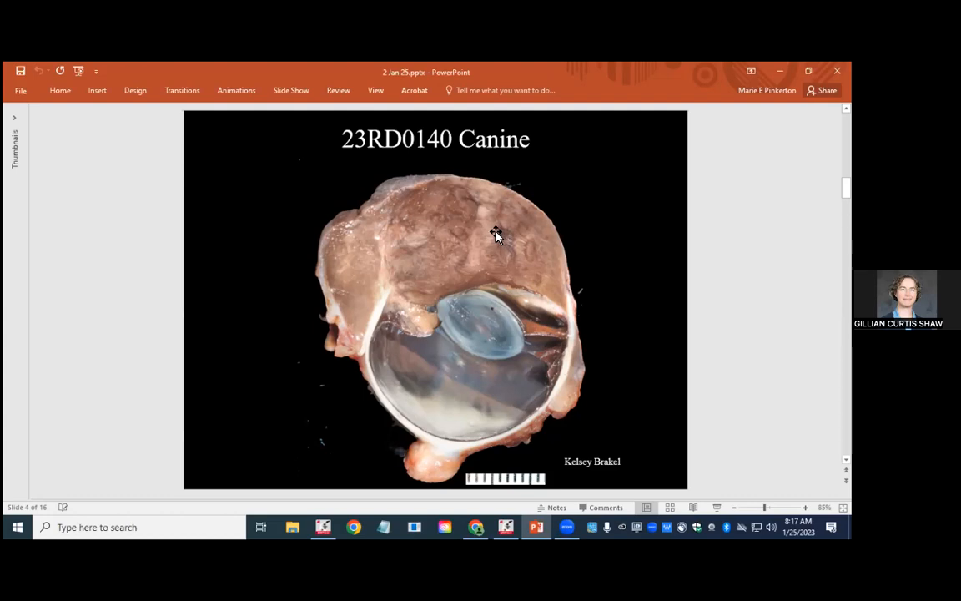
mouse_move(492, 256)
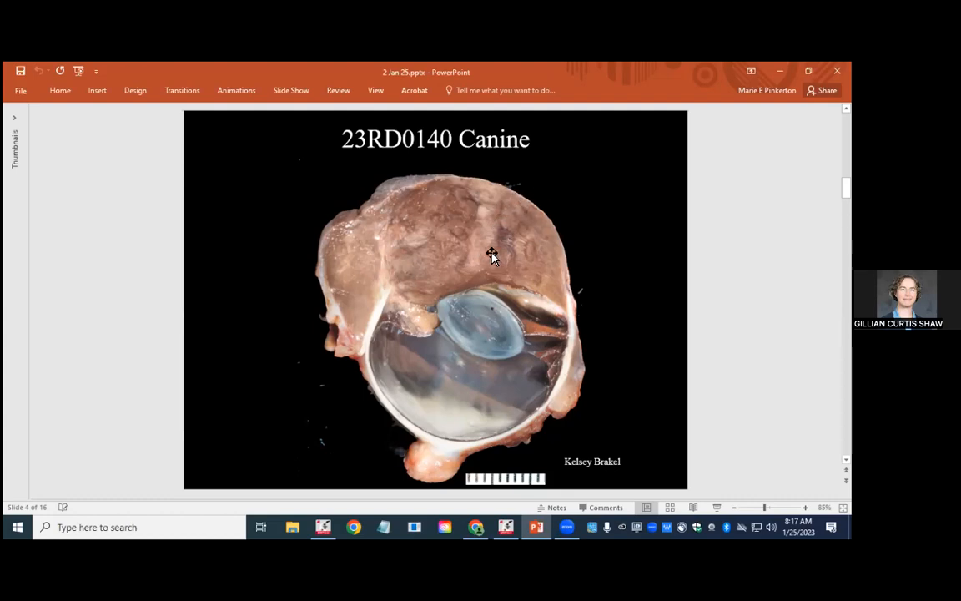
mouse_move(435, 275)
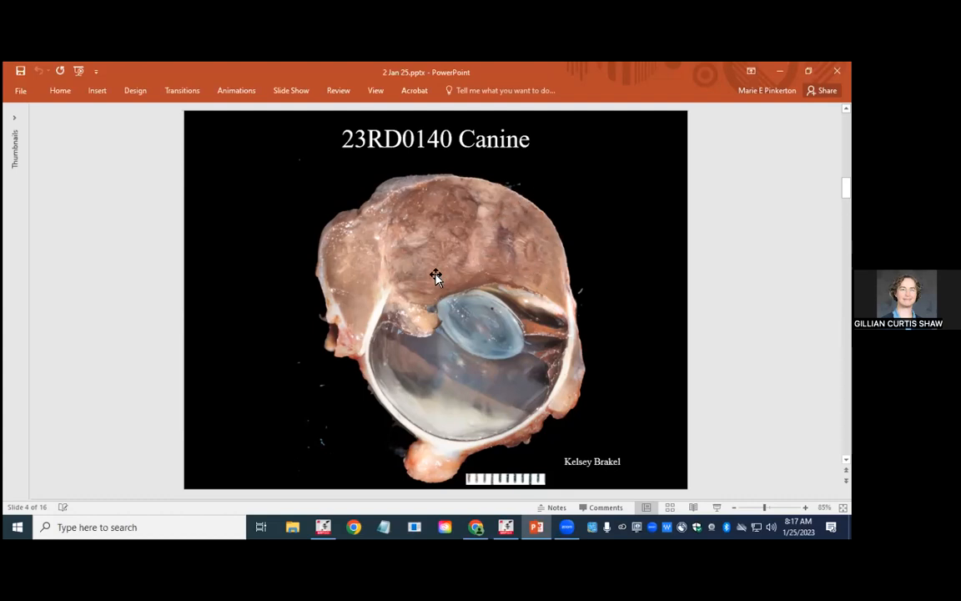
mouse_move(465, 242)
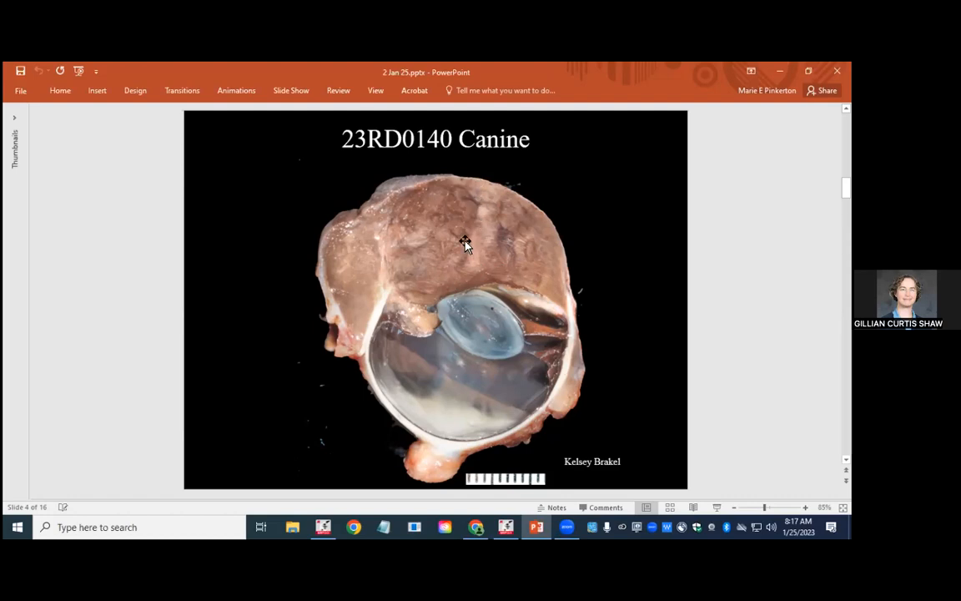
mouse_move(350, 292)
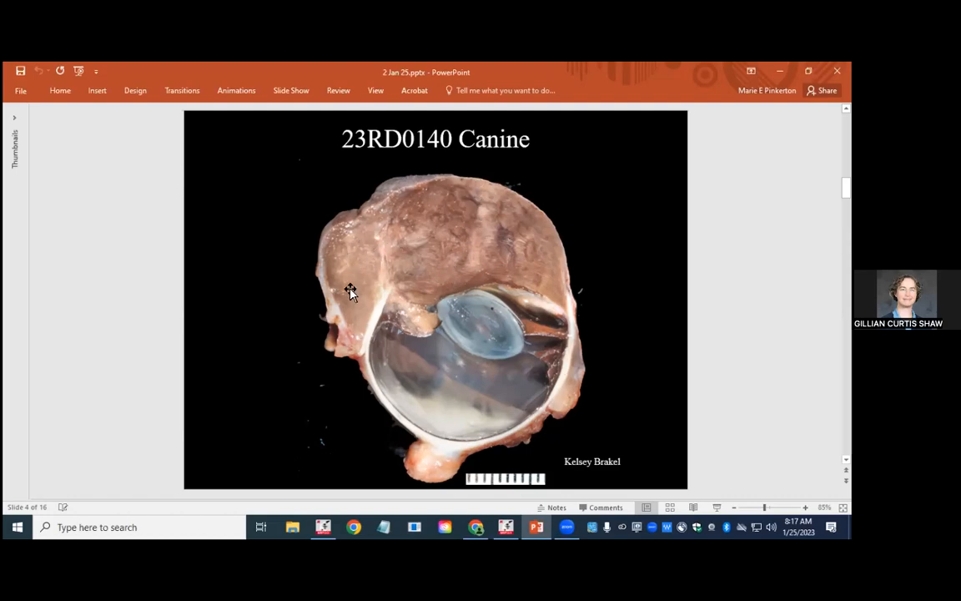
mouse_move(315, 257)
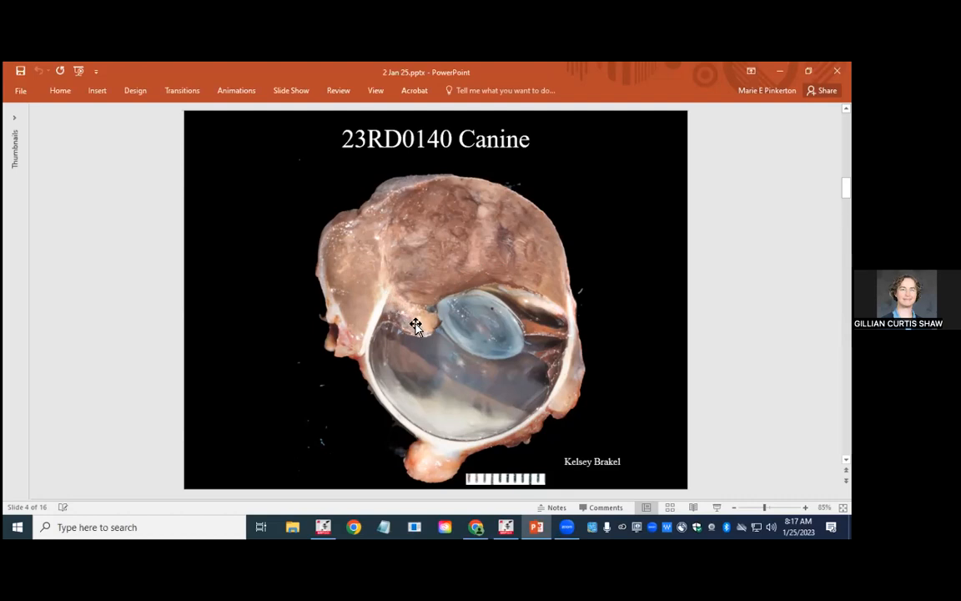
mouse_move(396, 311)
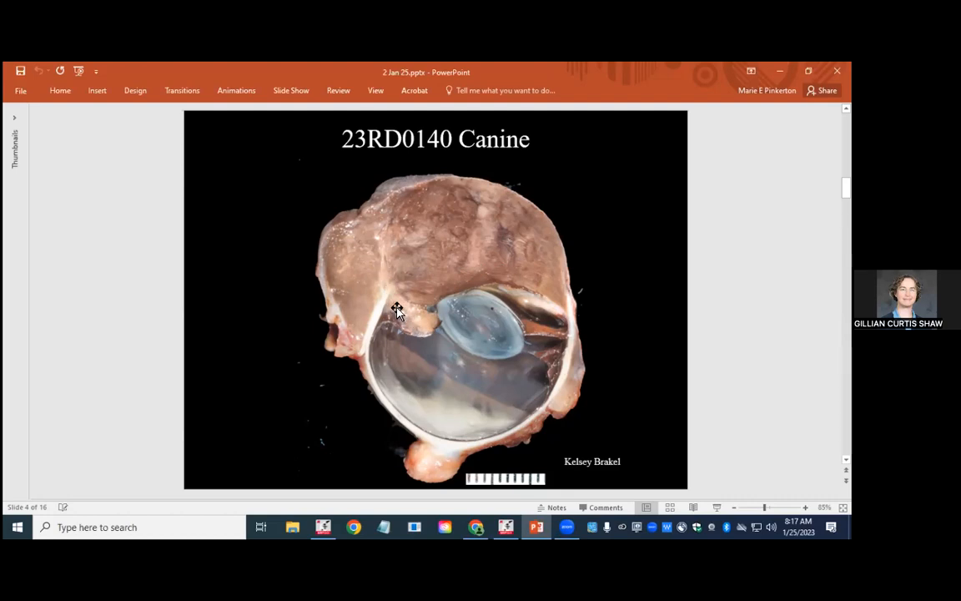
mouse_move(396, 305)
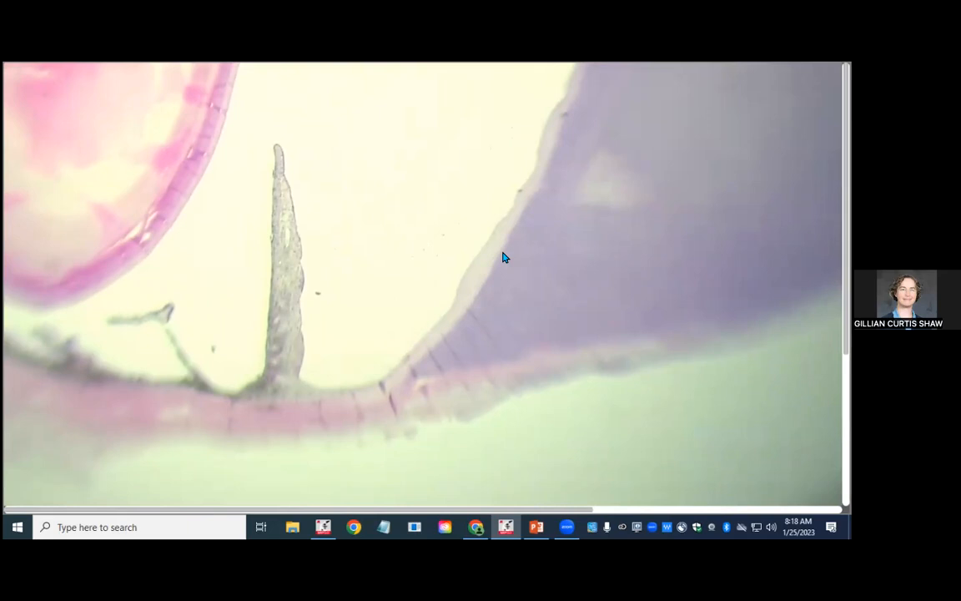
mouse_move(412, 360)
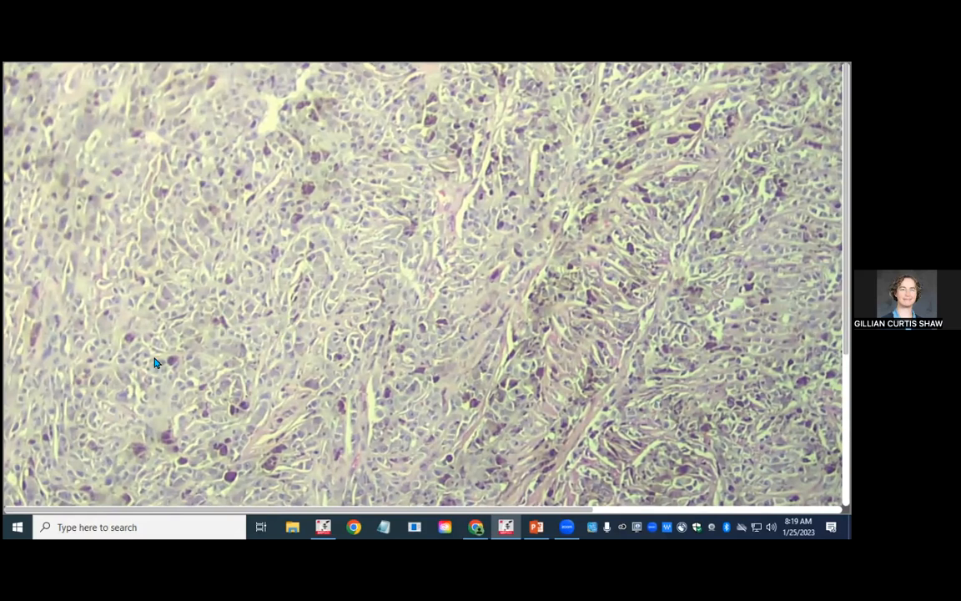
mouse_move(511, 365)
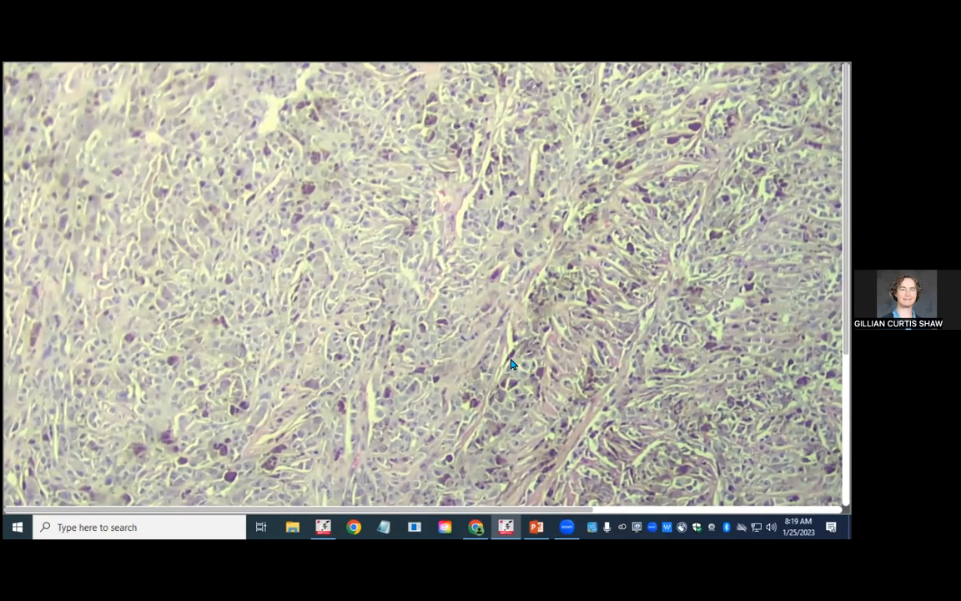
mouse_move(528, 310)
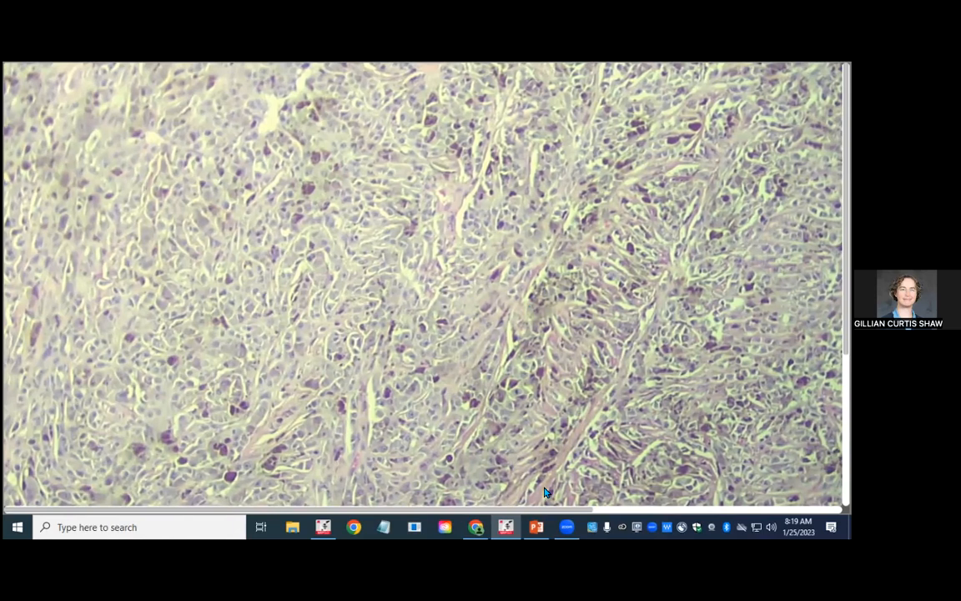
mouse_move(601, 413)
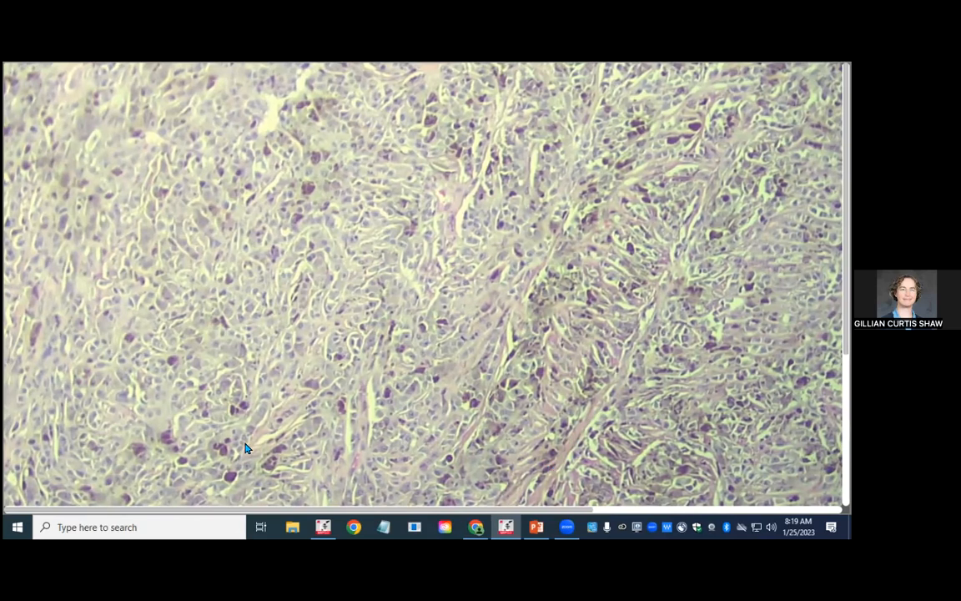
mouse_move(269, 432)
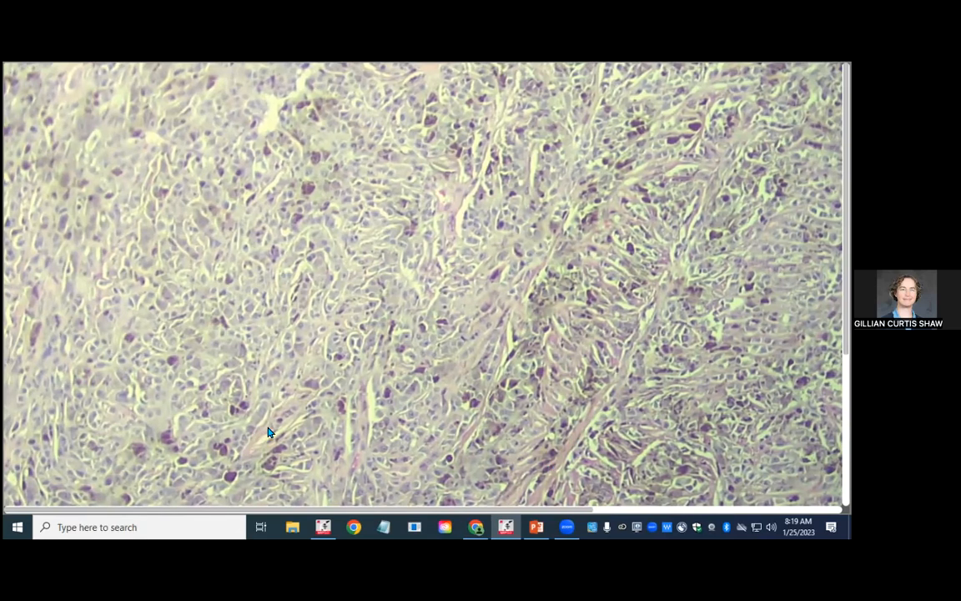
mouse_move(511, 389)
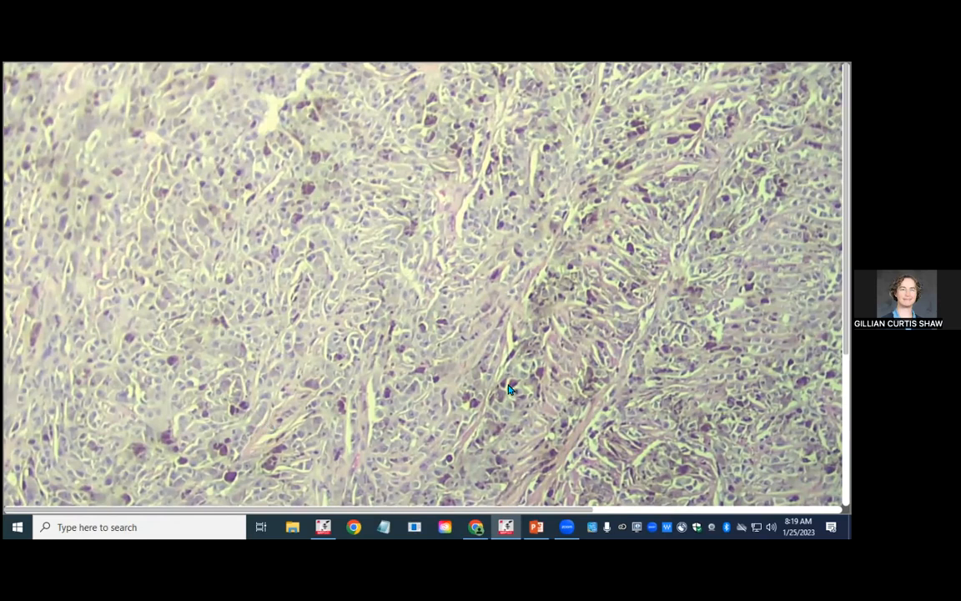
mouse_move(567, 288)
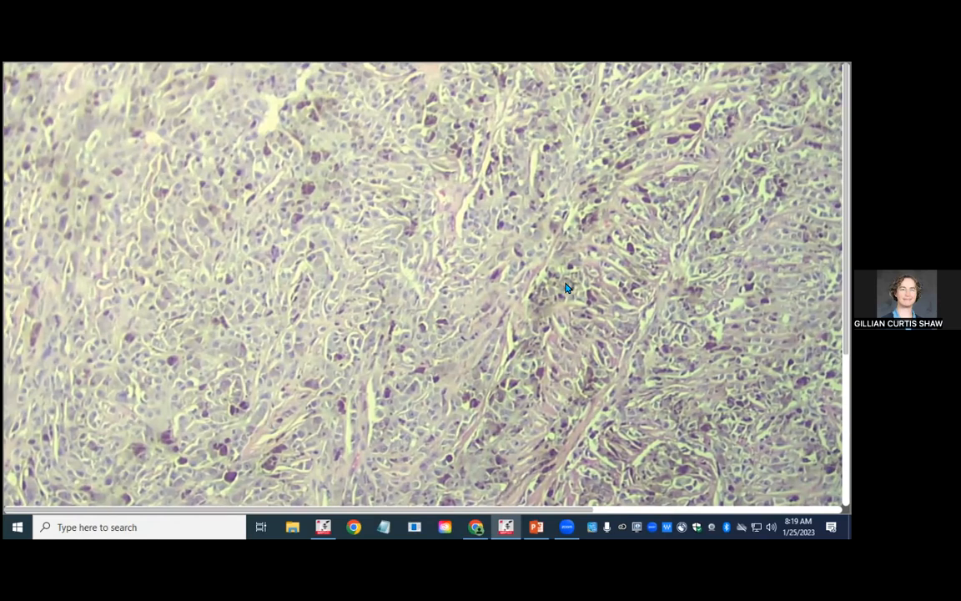
mouse_move(383, 347)
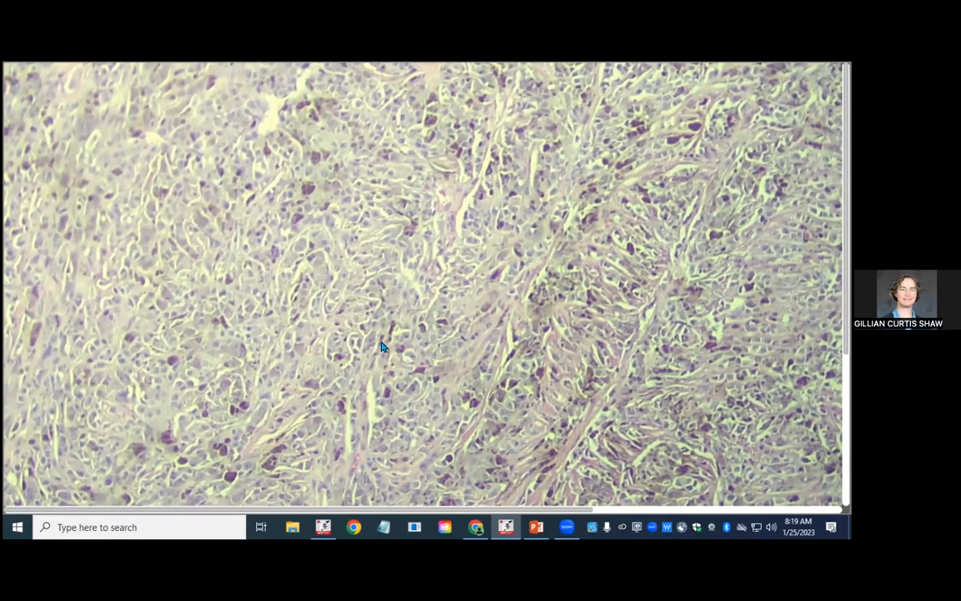
mouse_move(368, 372)
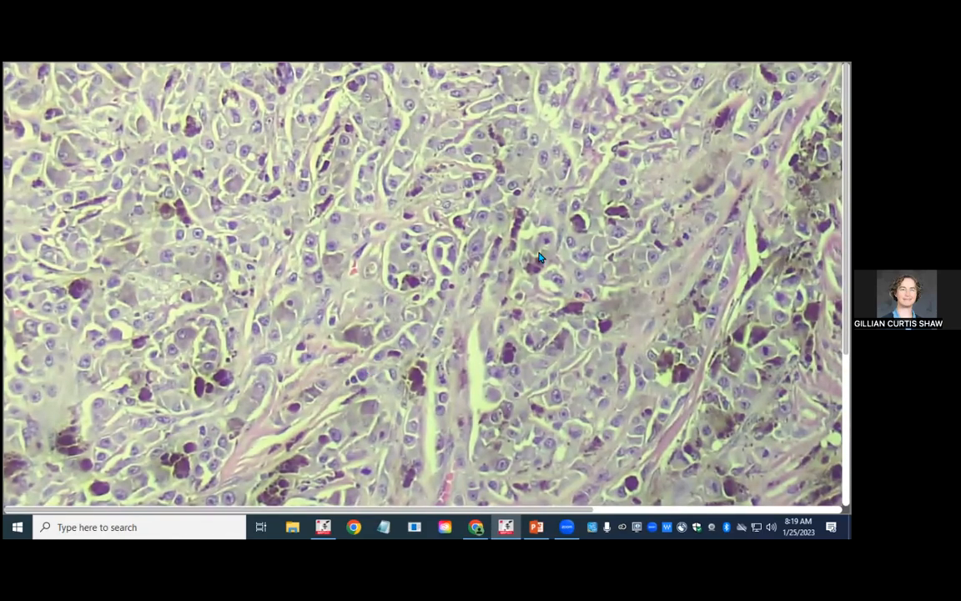
mouse_move(558, 286)
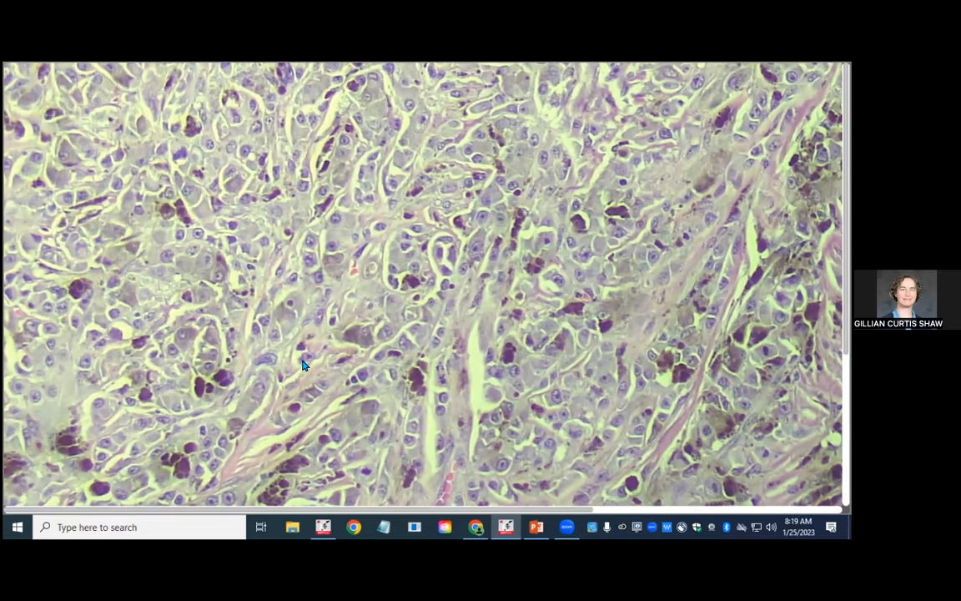
mouse_move(449, 405)
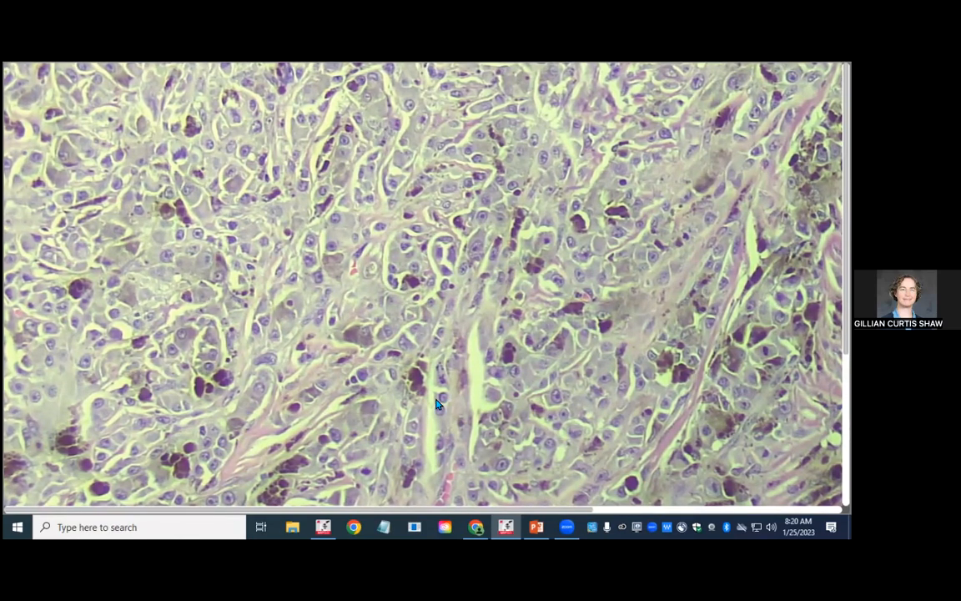
mouse_move(472, 394)
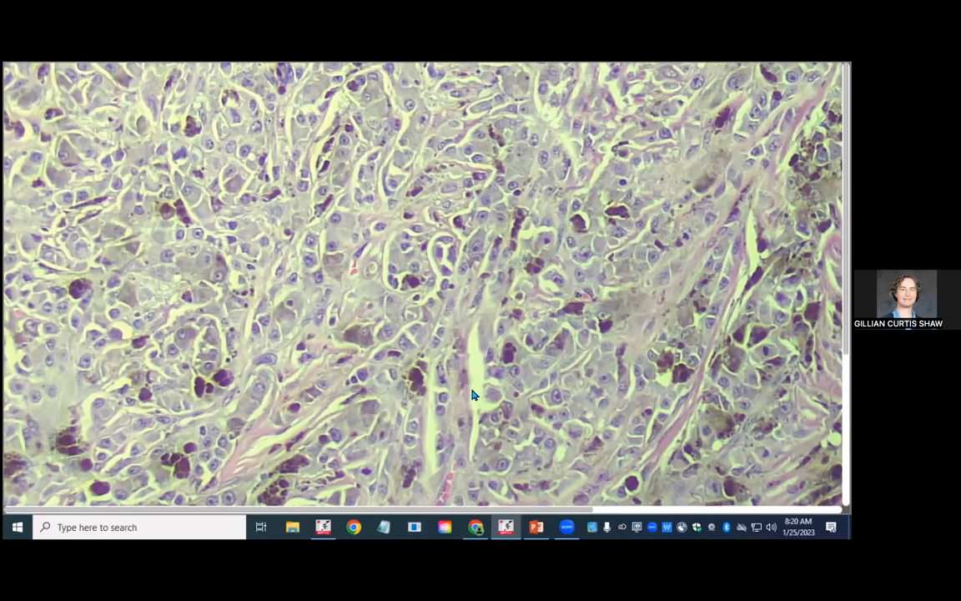
mouse_move(483, 363)
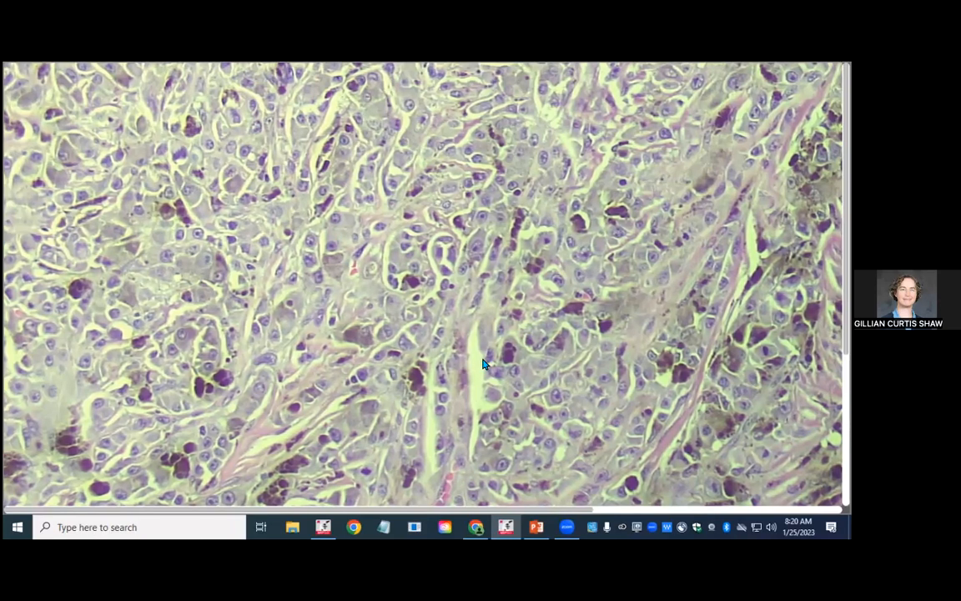
mouse_move(489, 356)
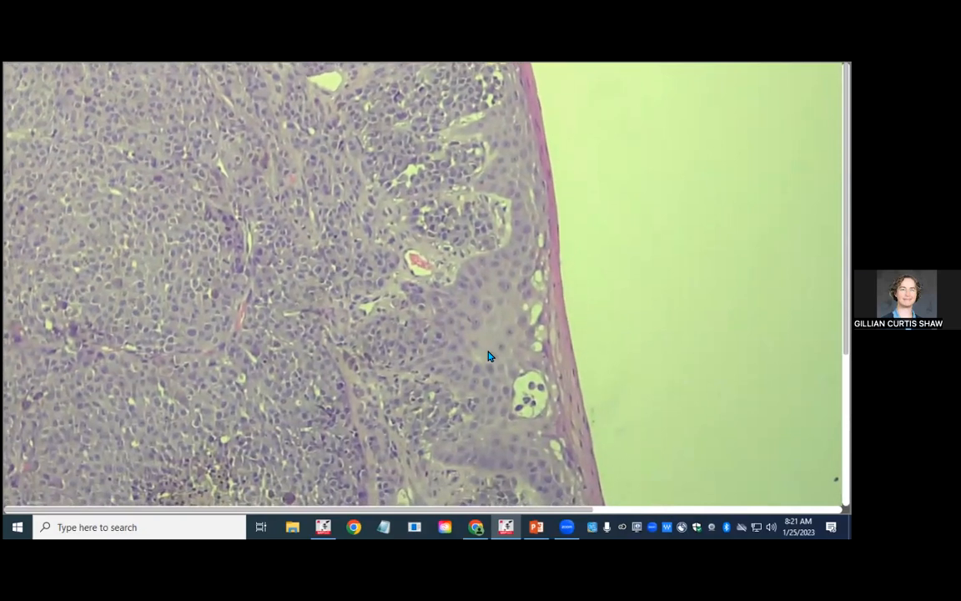
mouse_move(549, 304)
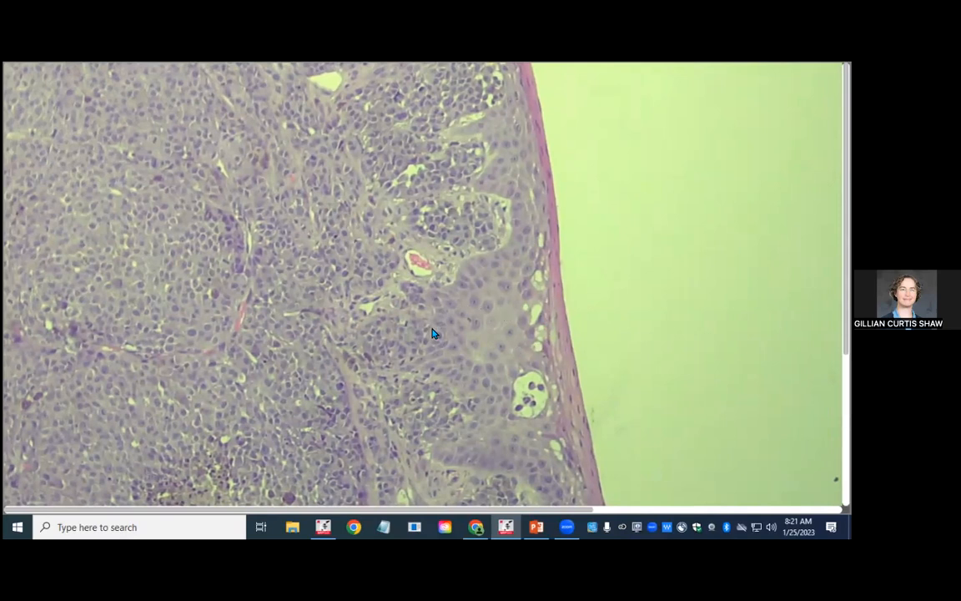
mouse_move(381, 351)
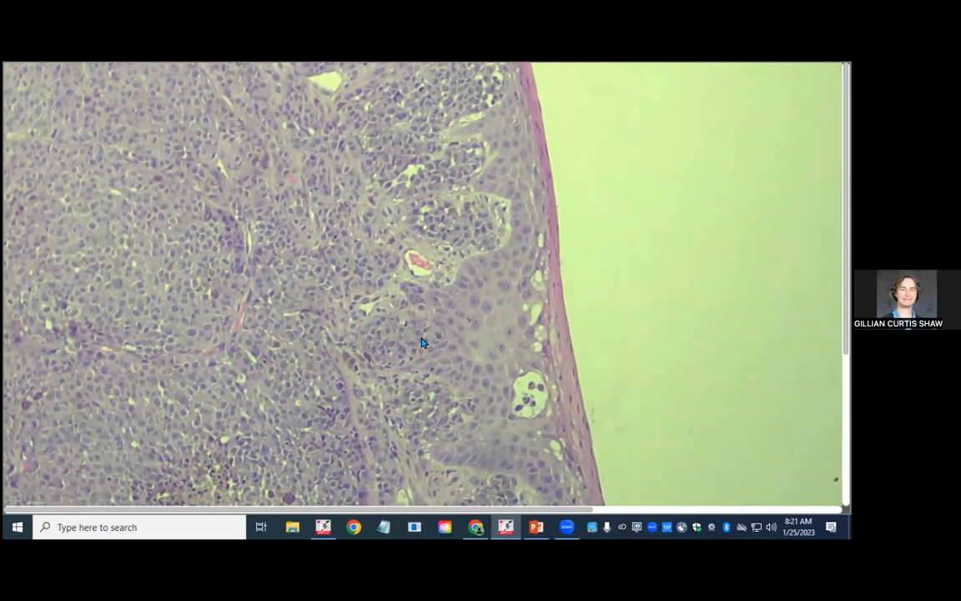
mouse_move(397, 381)
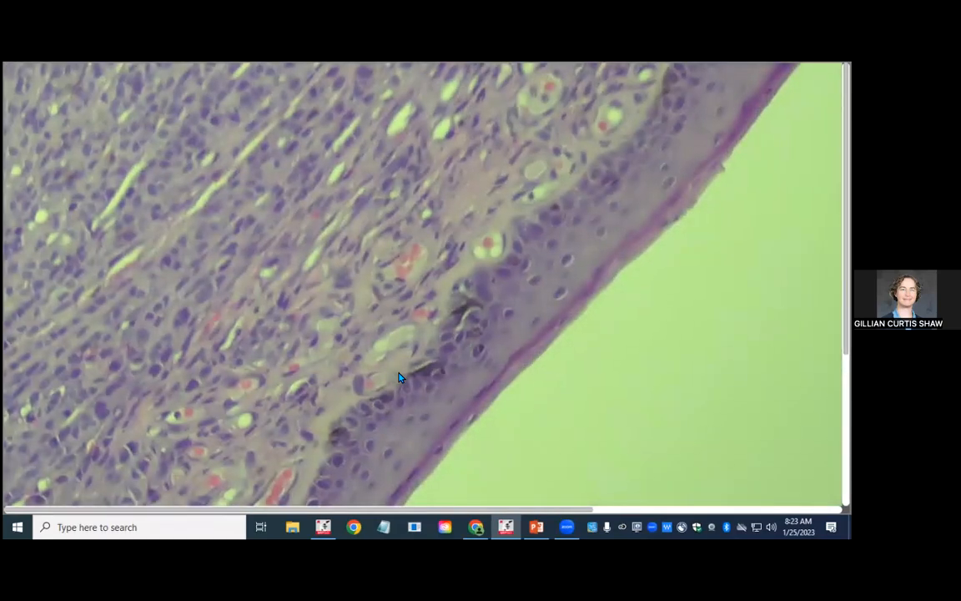
mouse_move(473, 316)
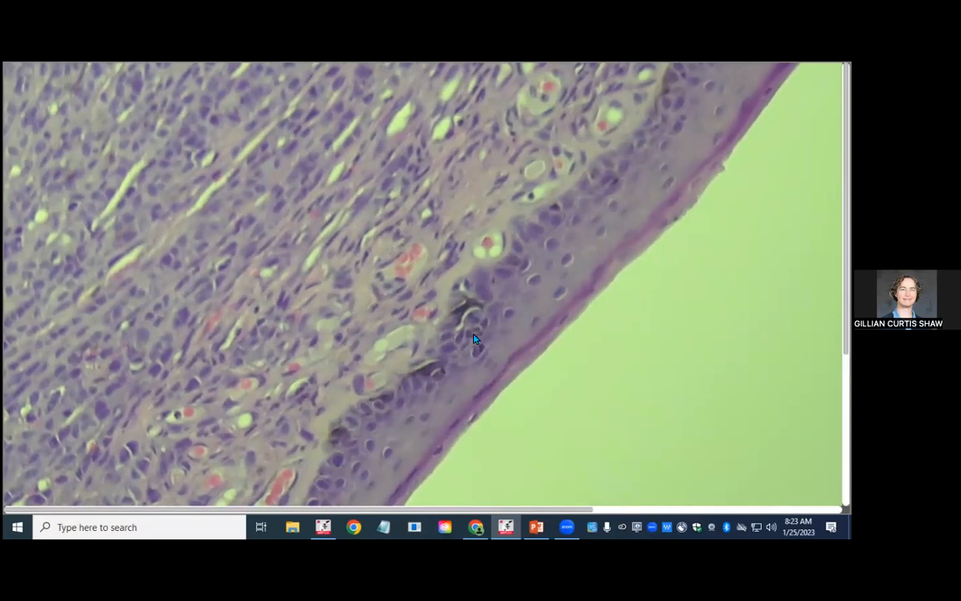
mouse_move(333, 442)
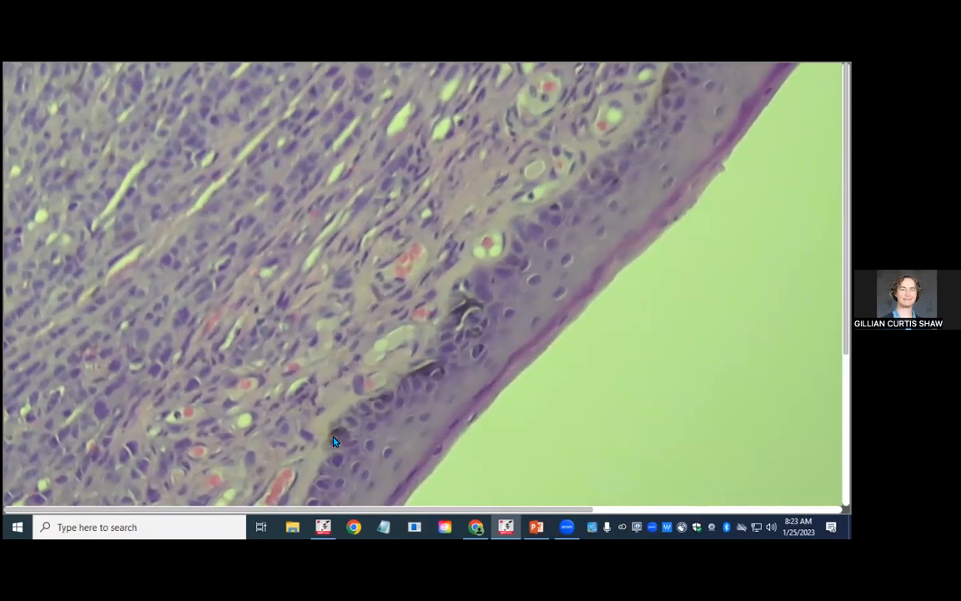
mouse_move(465, 413)
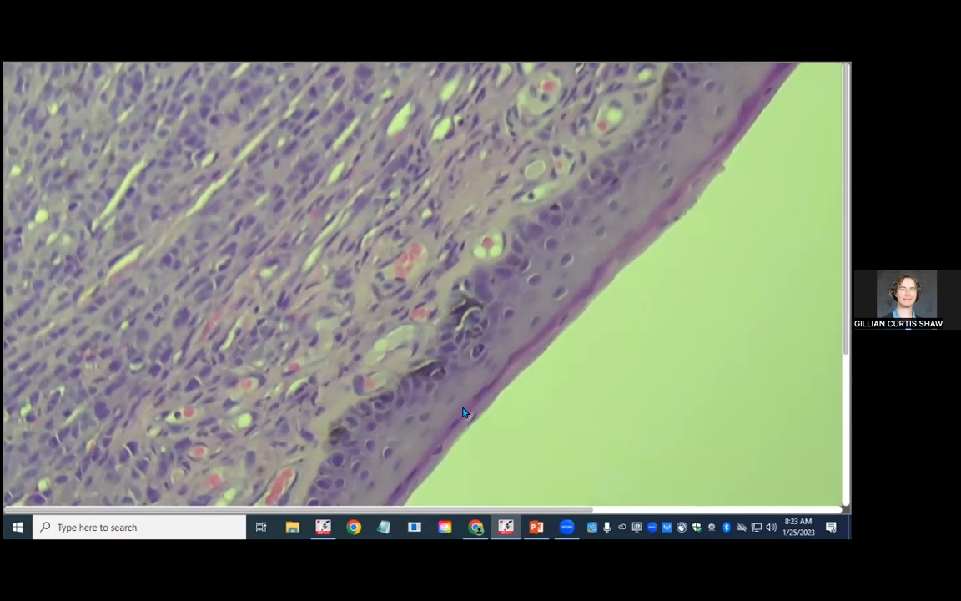
mouse_move(141, 203)
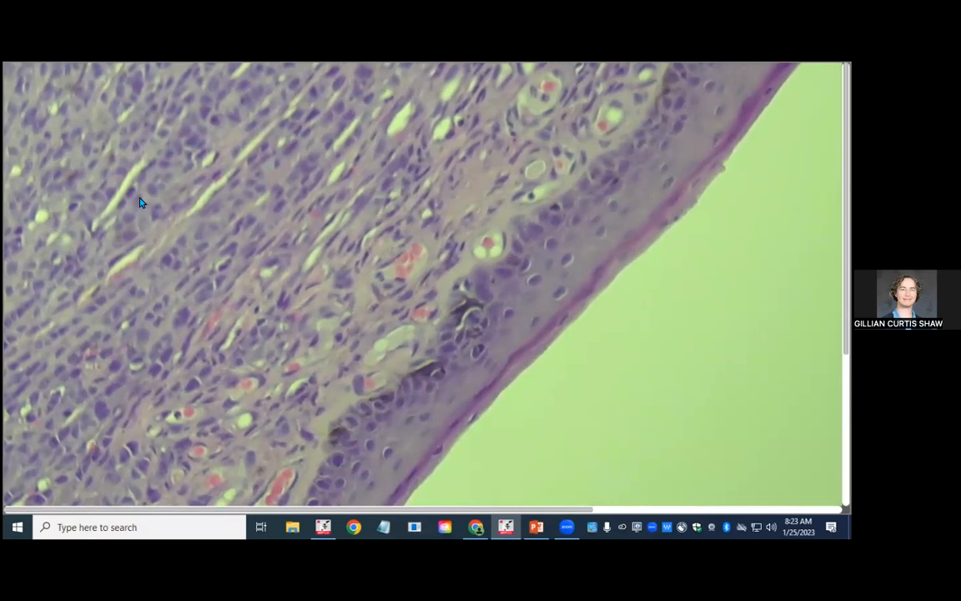
mouse_move(351, 433)
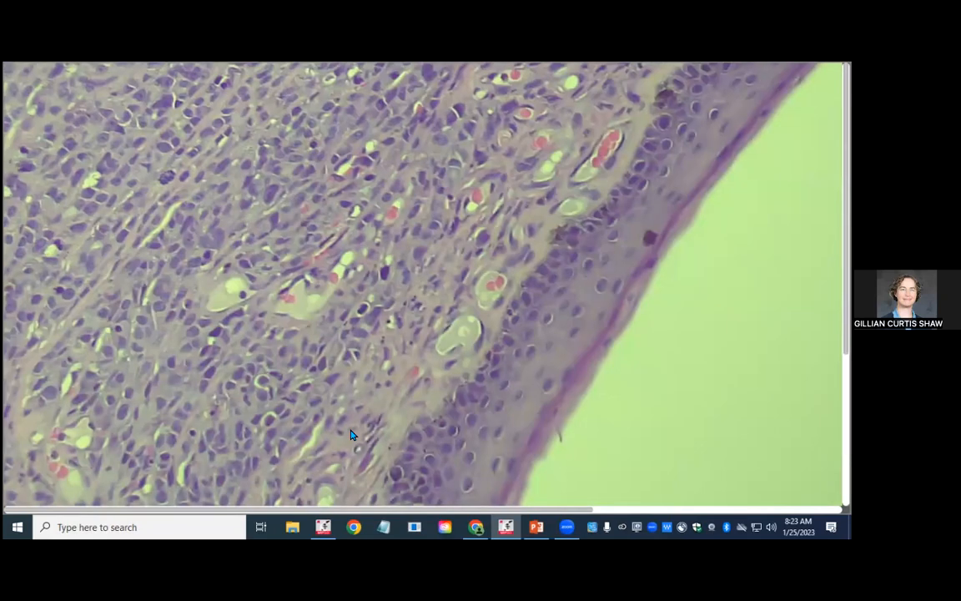
mouse_move(417, 417)
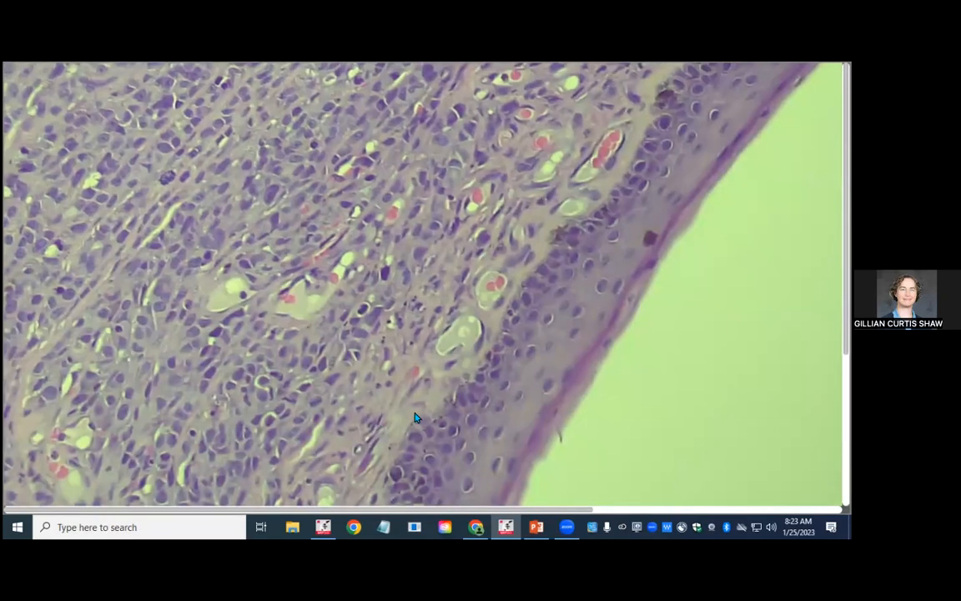
mouse_move(586, 213)
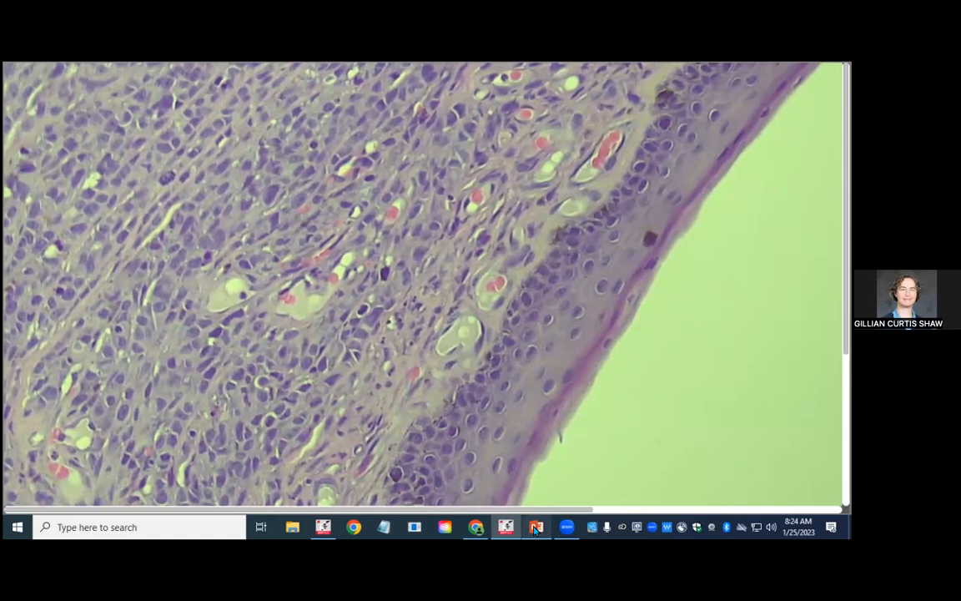
left_click(536, 527)
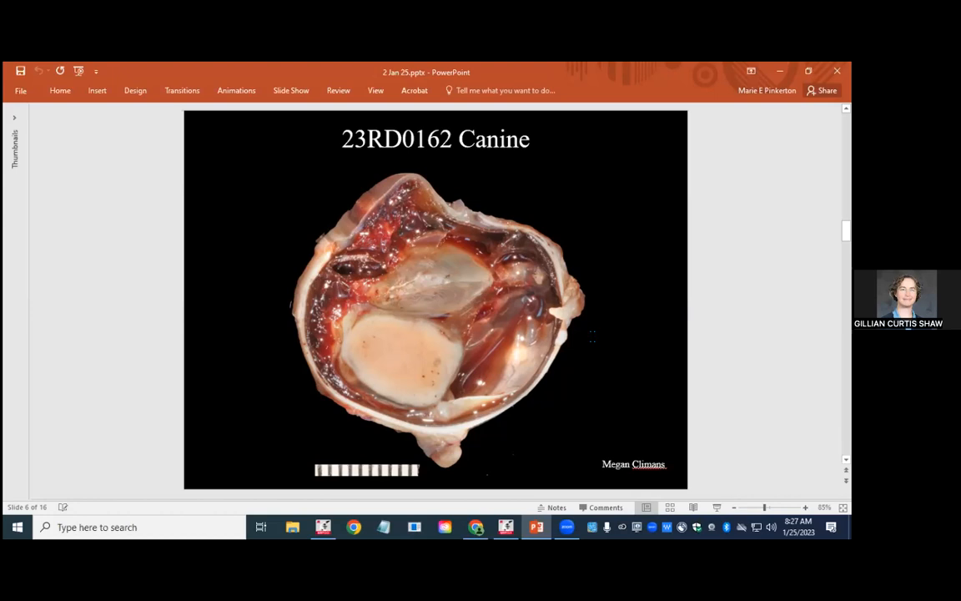
mouse_move(490, 309)
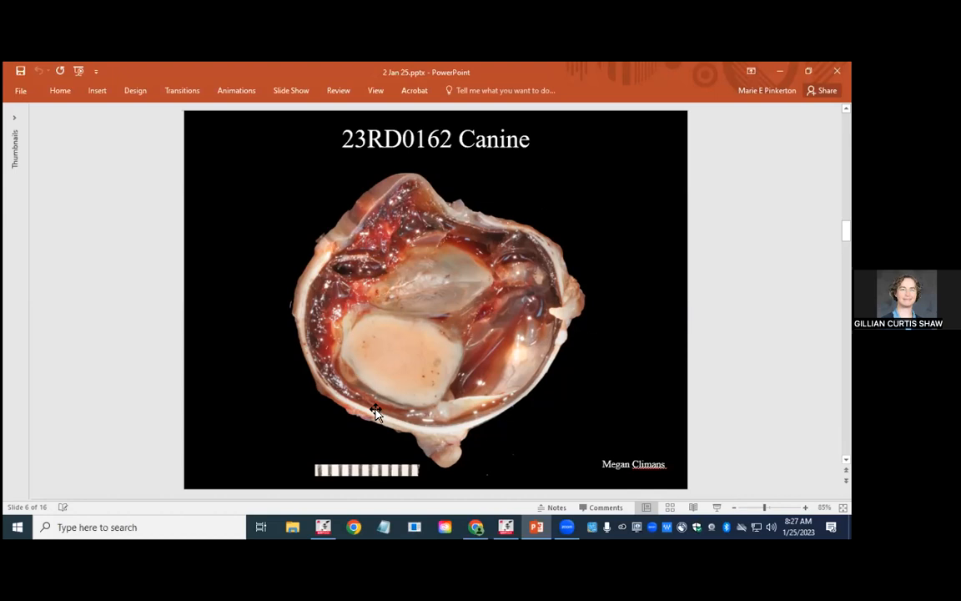
mouse_move(362, 259)
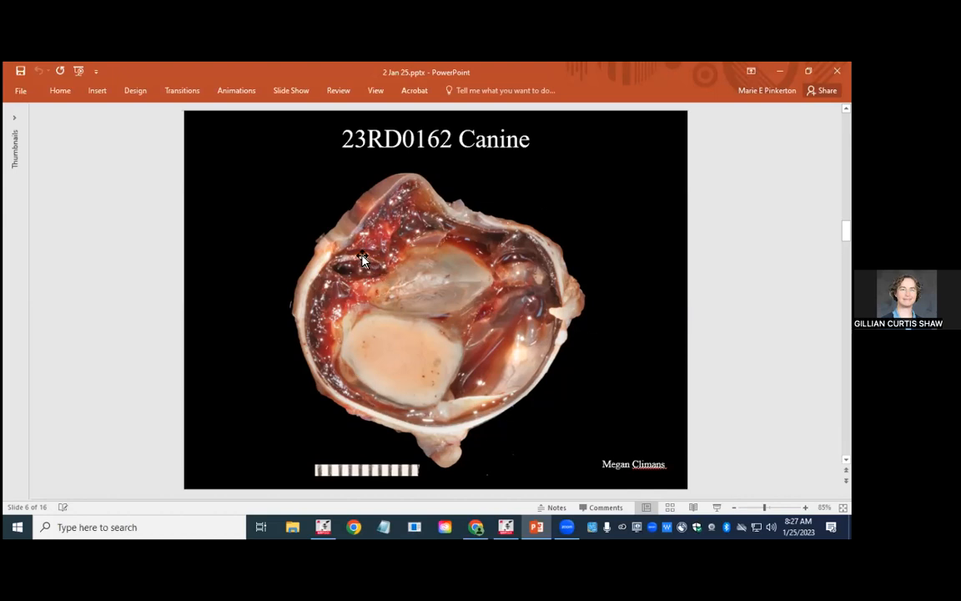
mouse_move(555, 284)
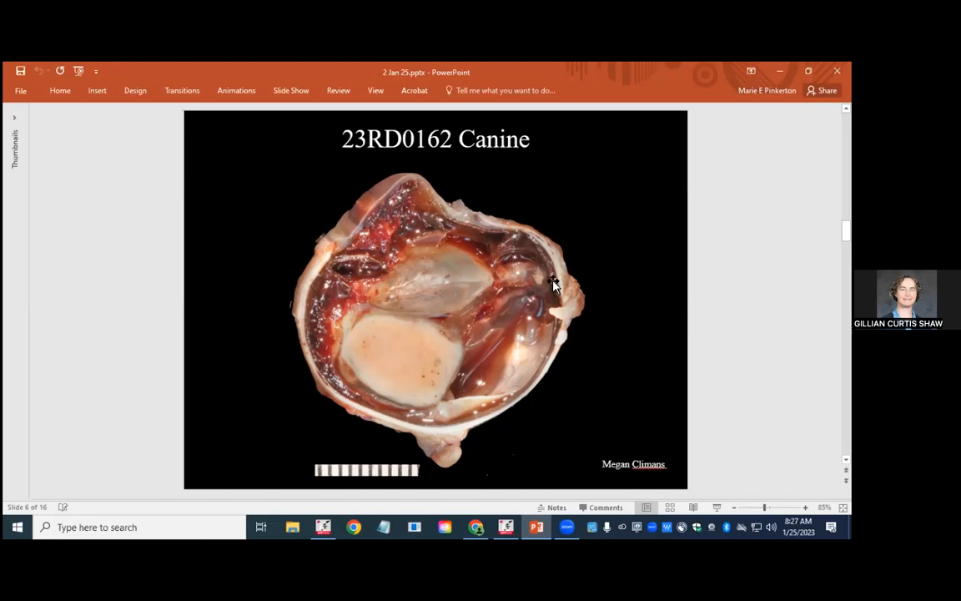
mouse_move(513, 267)
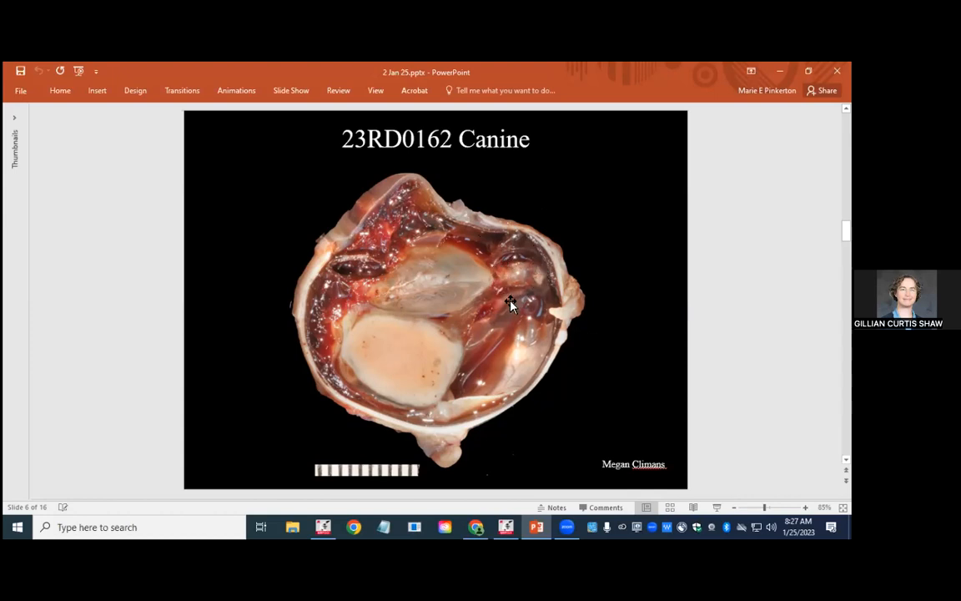
mouse_move(480, 350)
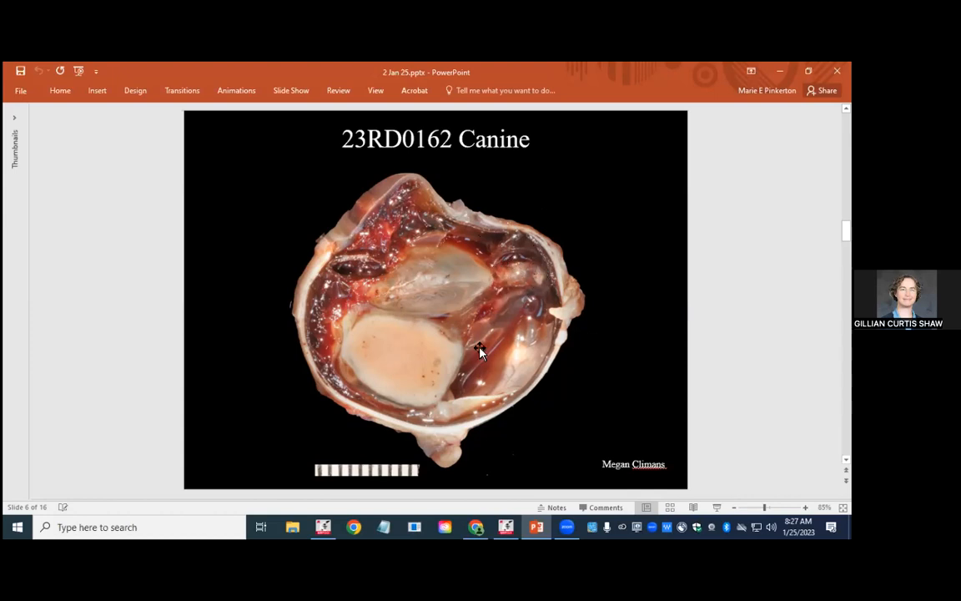
mouse_move(396, 414)
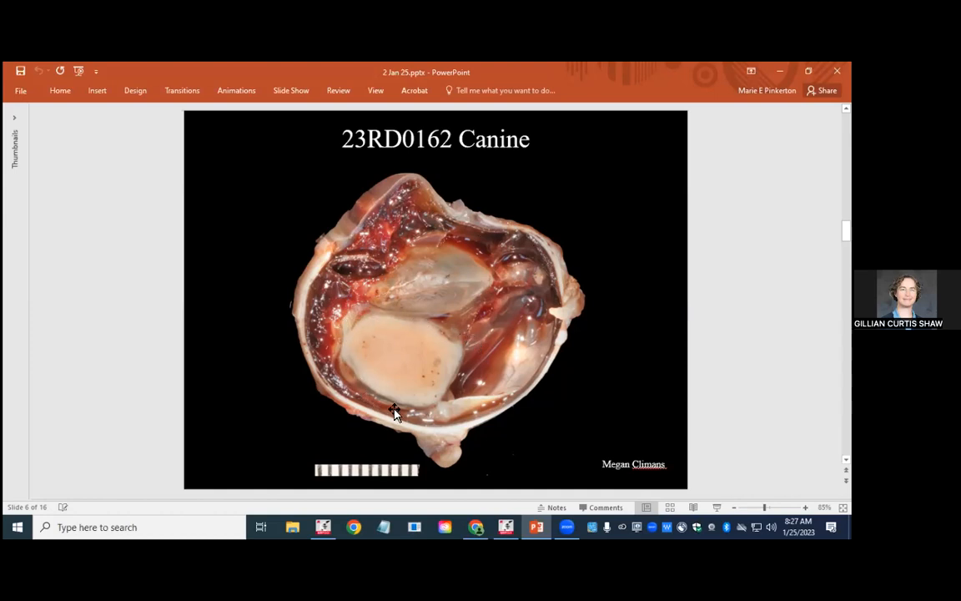
mouse_move(372, 405)
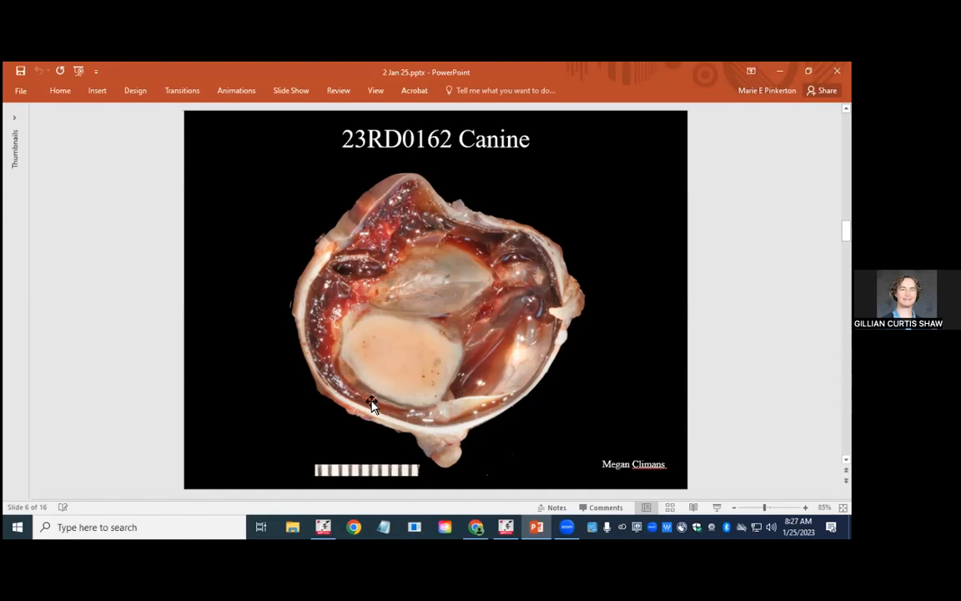
mouse_move(351, 381)
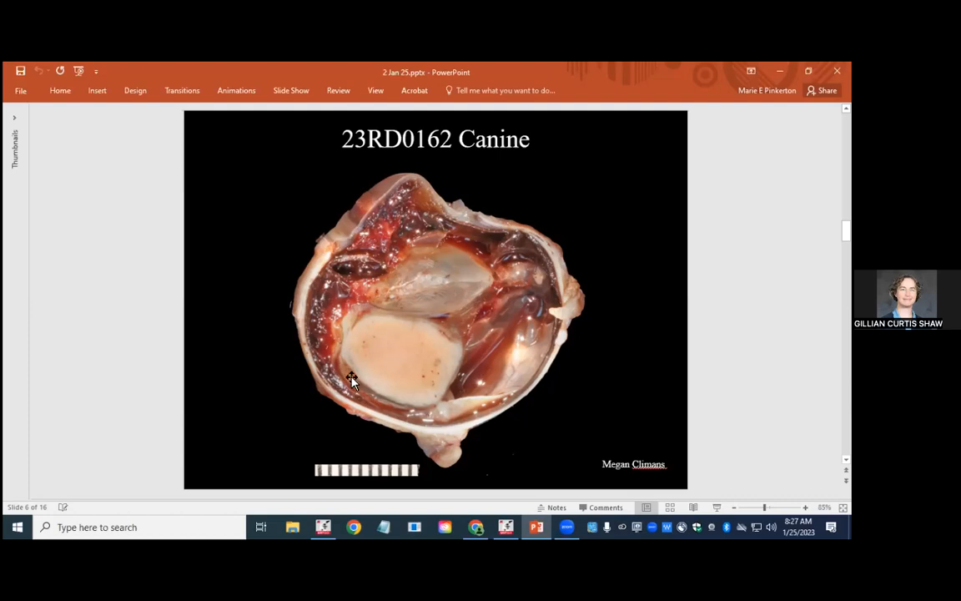
mouse_move(423, 319)
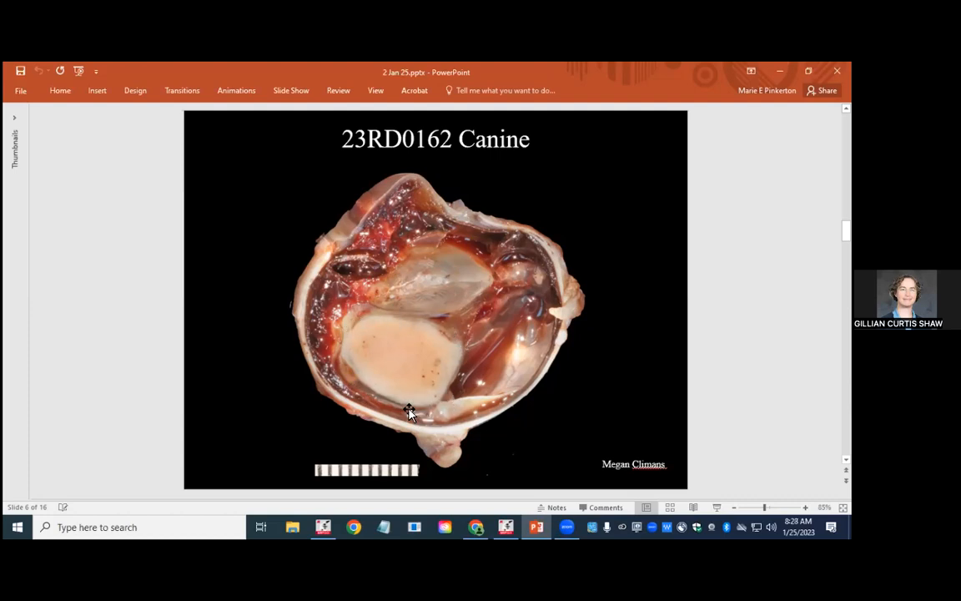
mouse_move(331, 338)
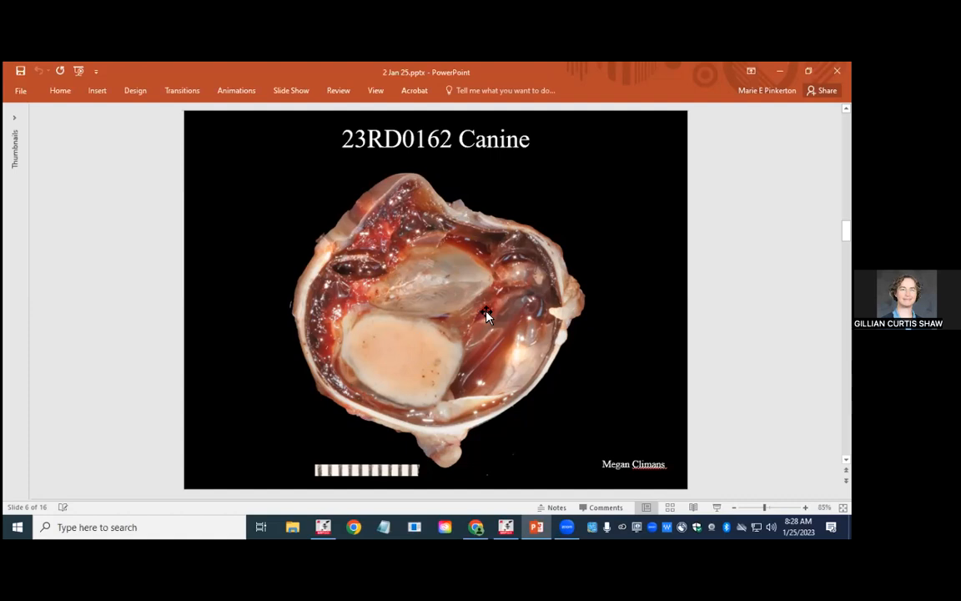
mouse_move(669, 306)
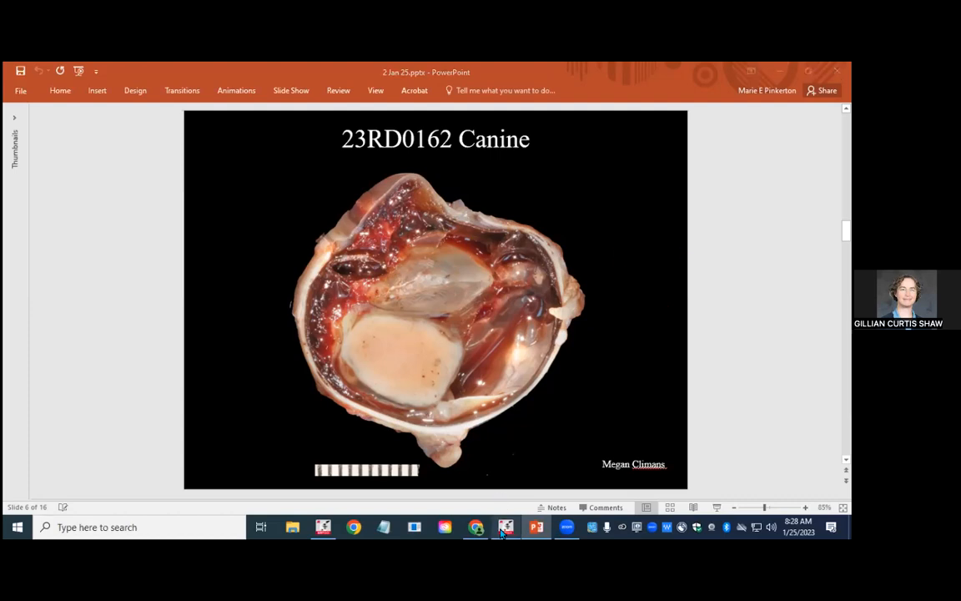
left_click(505, 527)
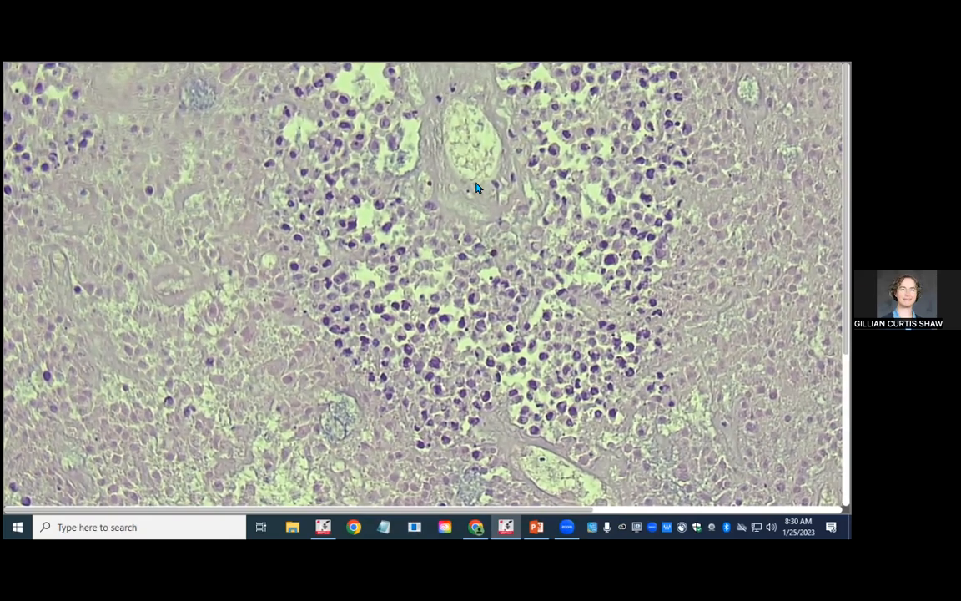
mouse_move(431, 122)
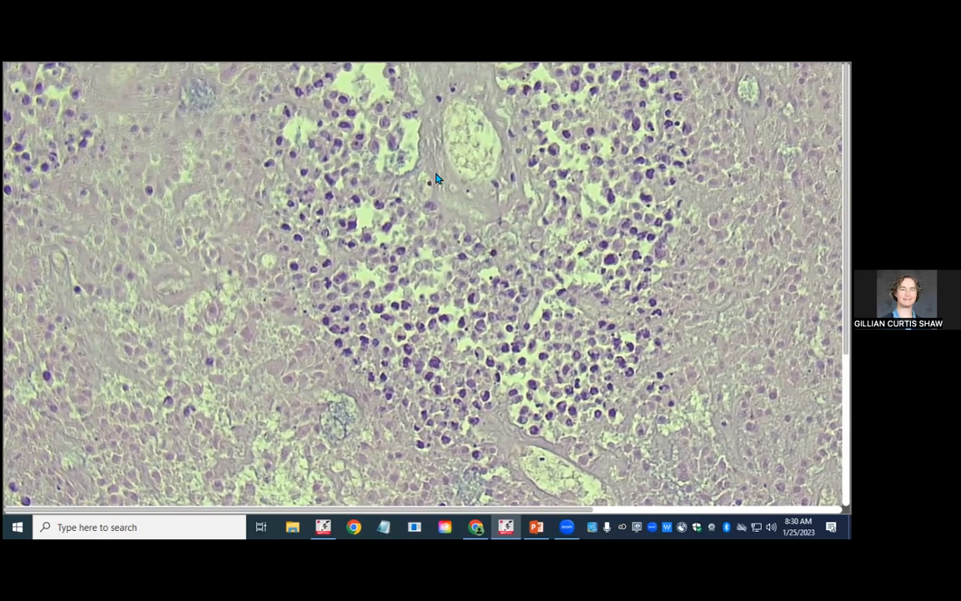
mouse_move(472, 211)
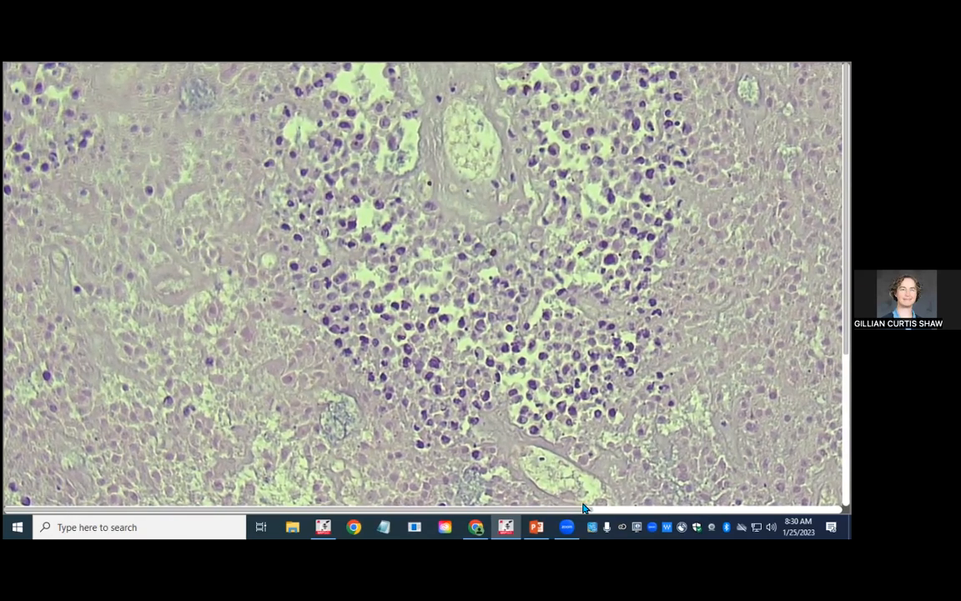
mouse_move(588, 503)
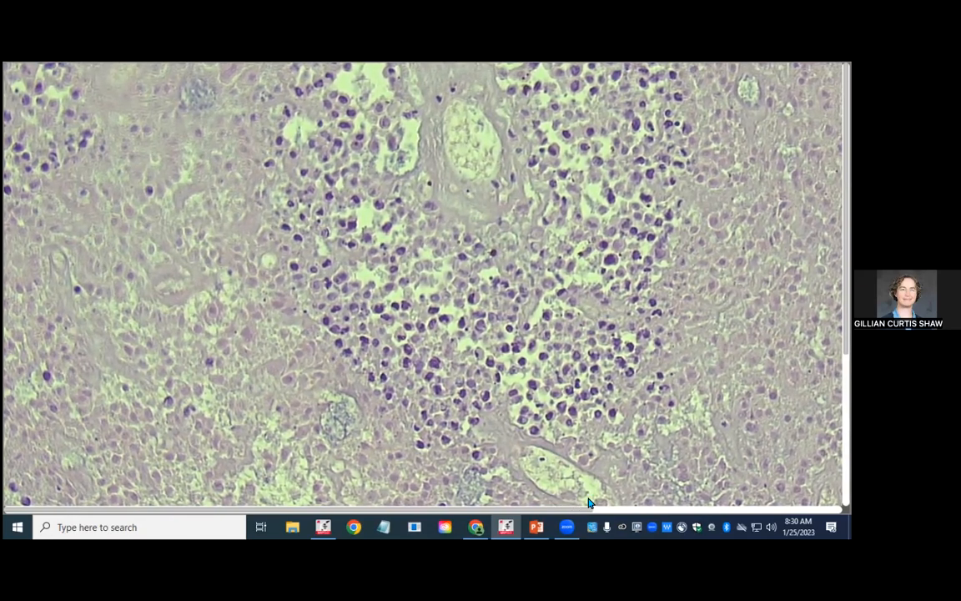
mouse_move(361, 279)
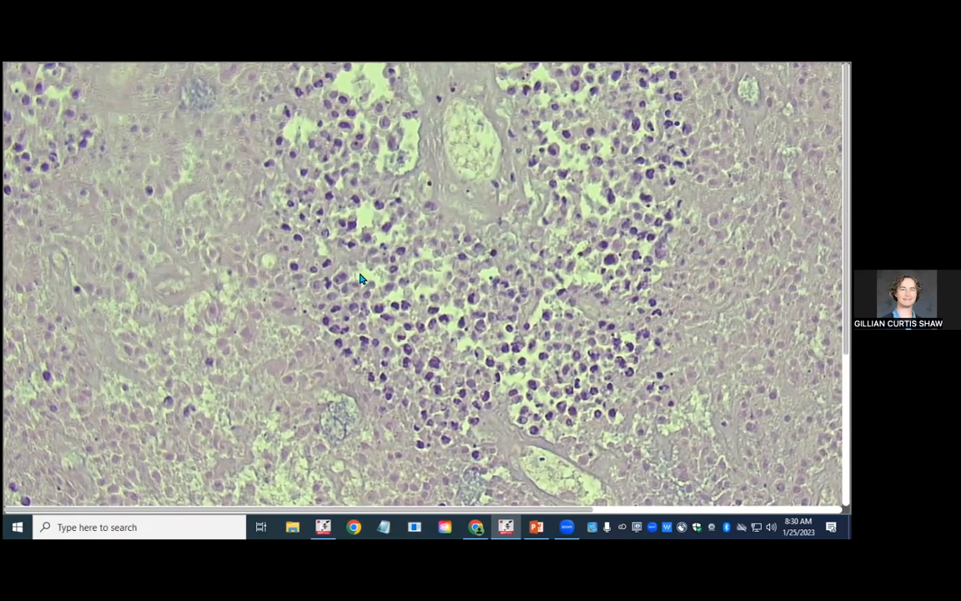
mouse_move(421, 344)
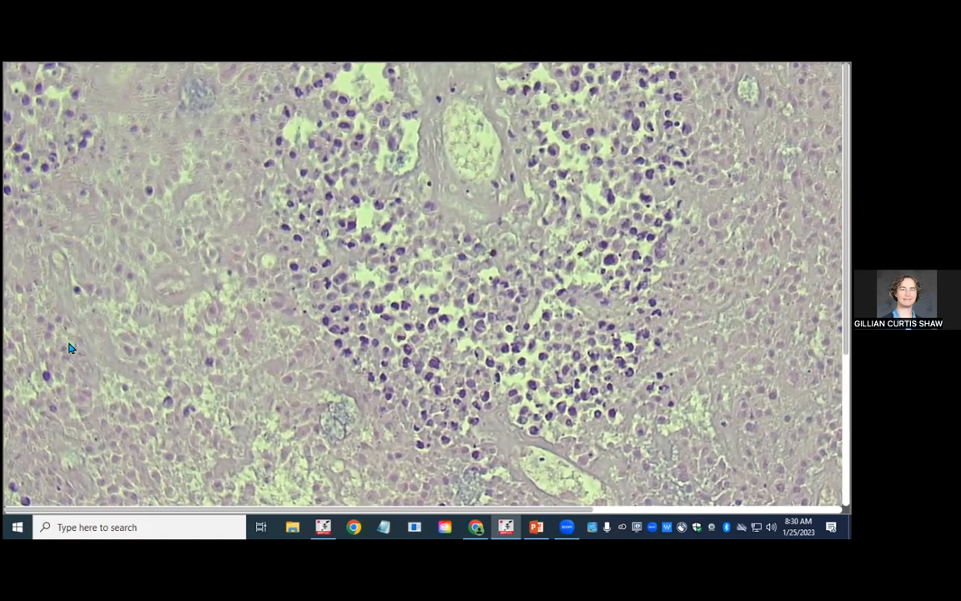
mouse_move(265, 354)
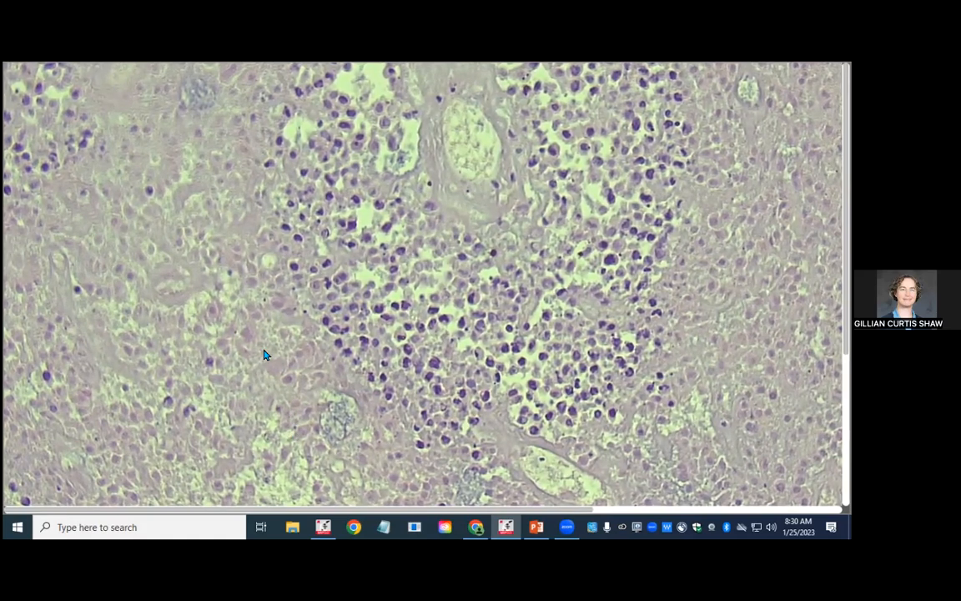
mouse_move(101, 305)
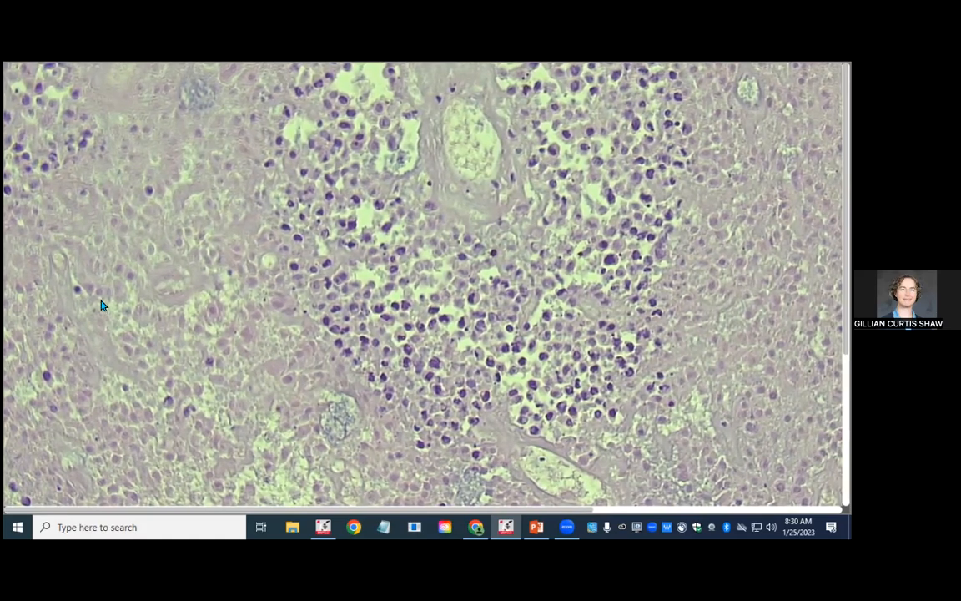
mouse_move(581, 386)
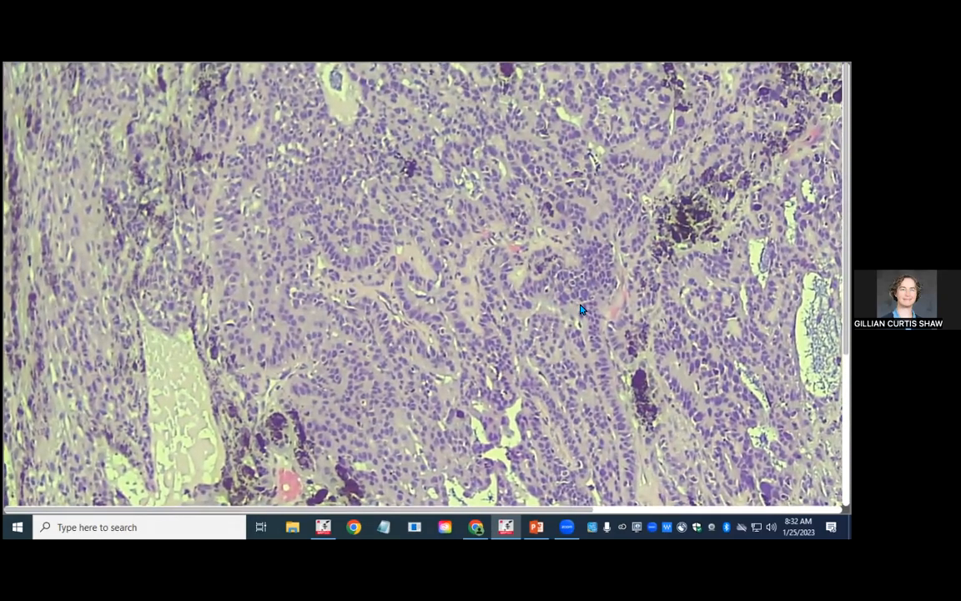
mouse_move(432, 332)
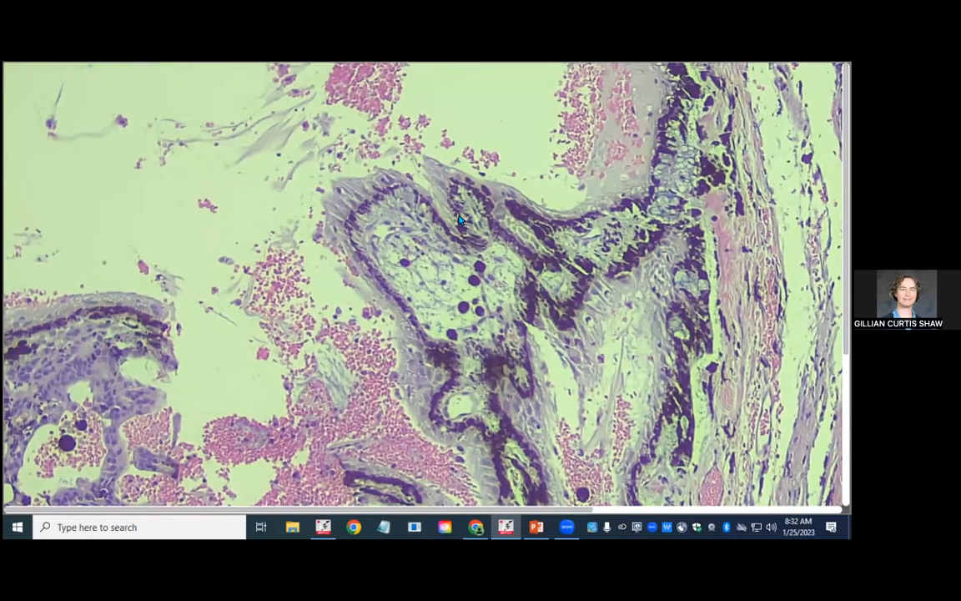
mouse_move(363, 213)
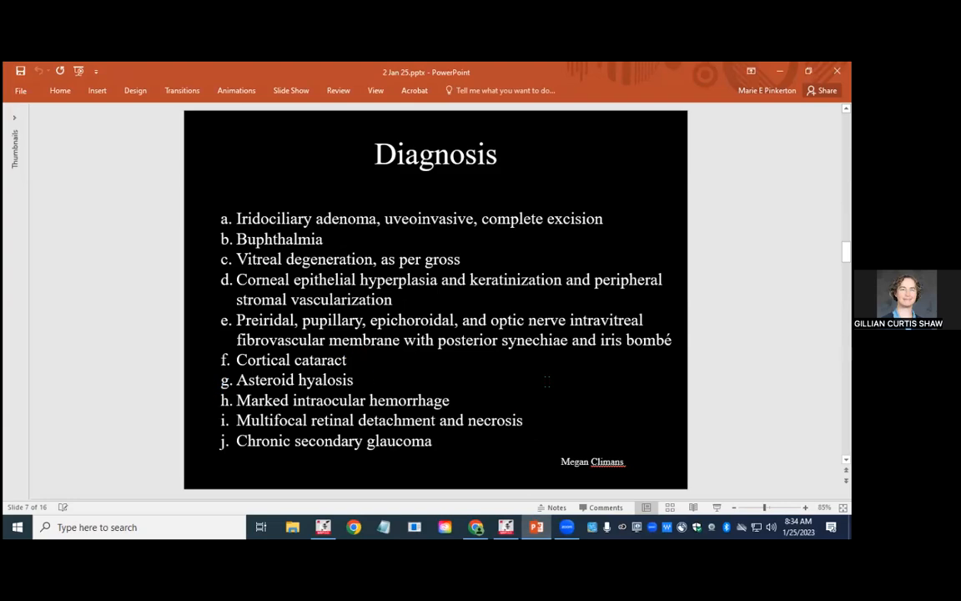
mouse_move(738, 385)
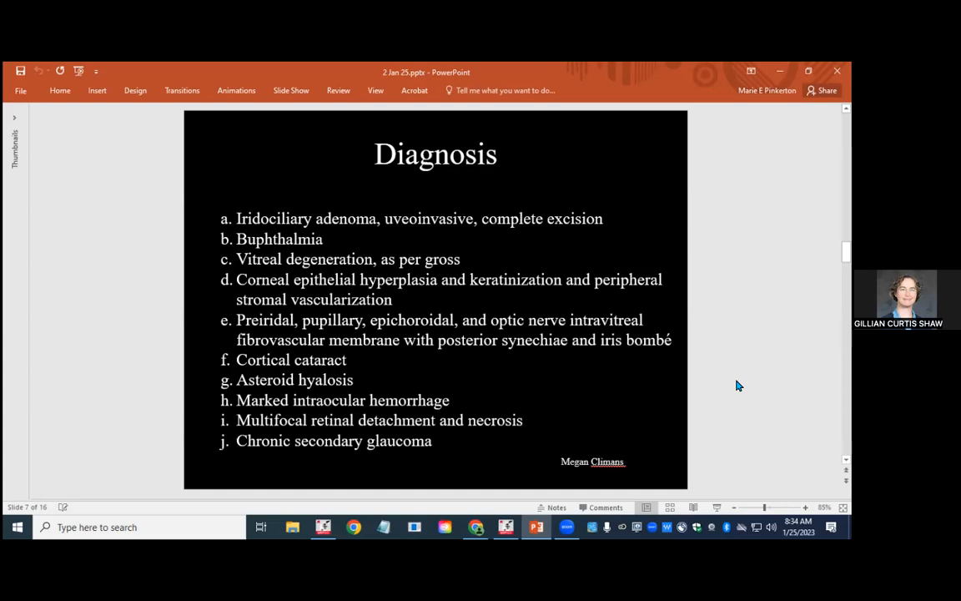
key("right")
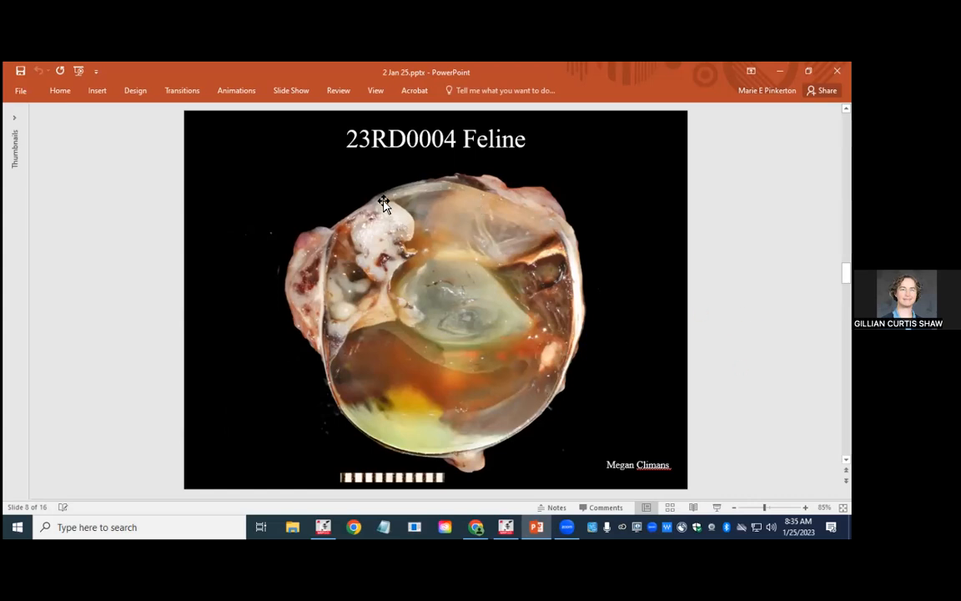
mouse_move(413, 238)
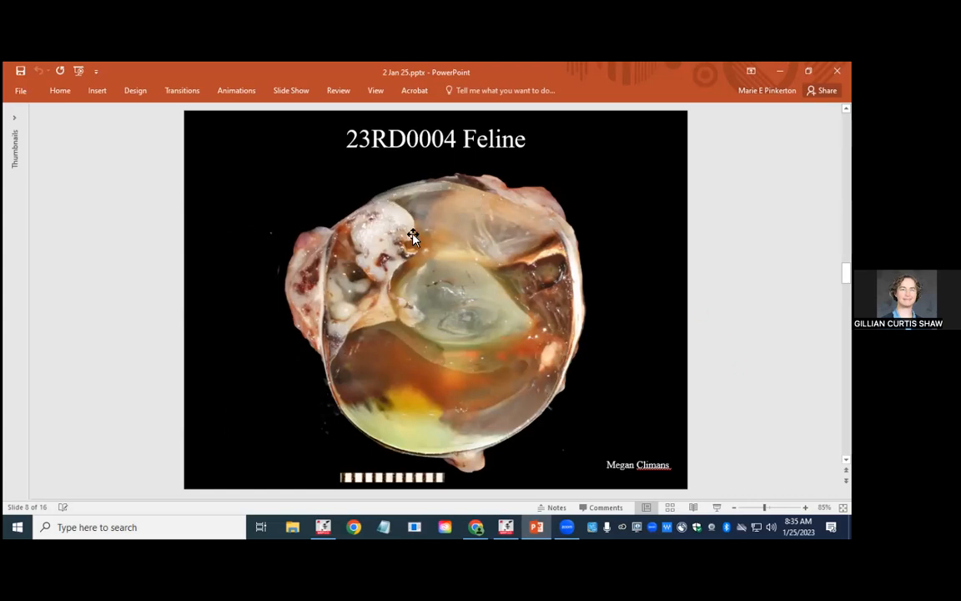
mouse_move(364, 290)
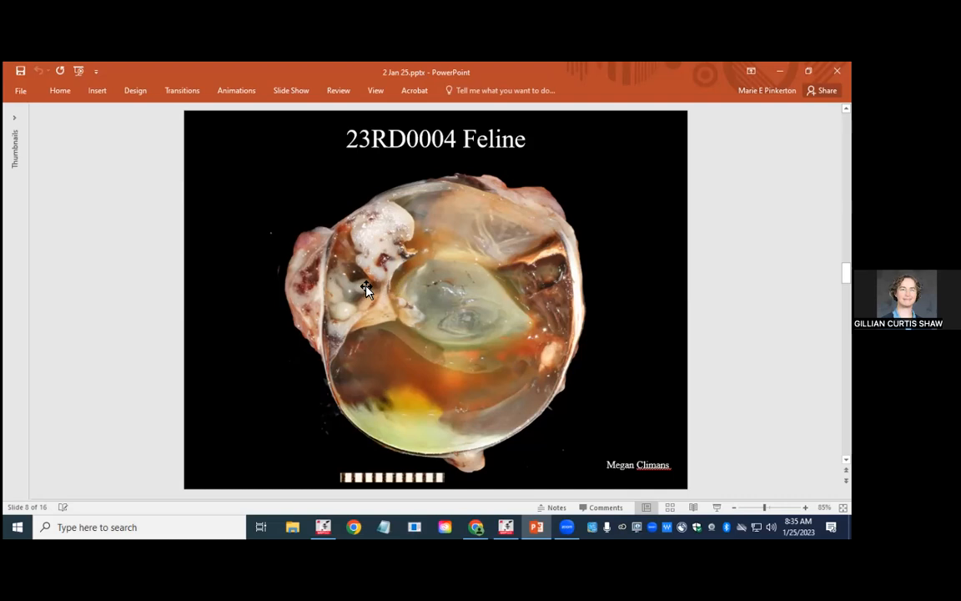
mouse_move(337, 277)
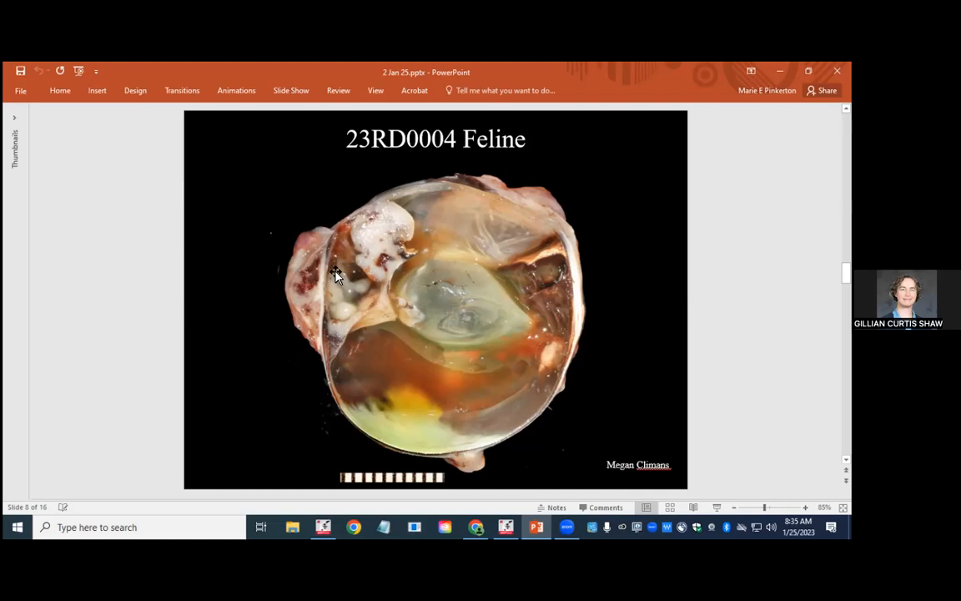
mouse_move(354, 289)
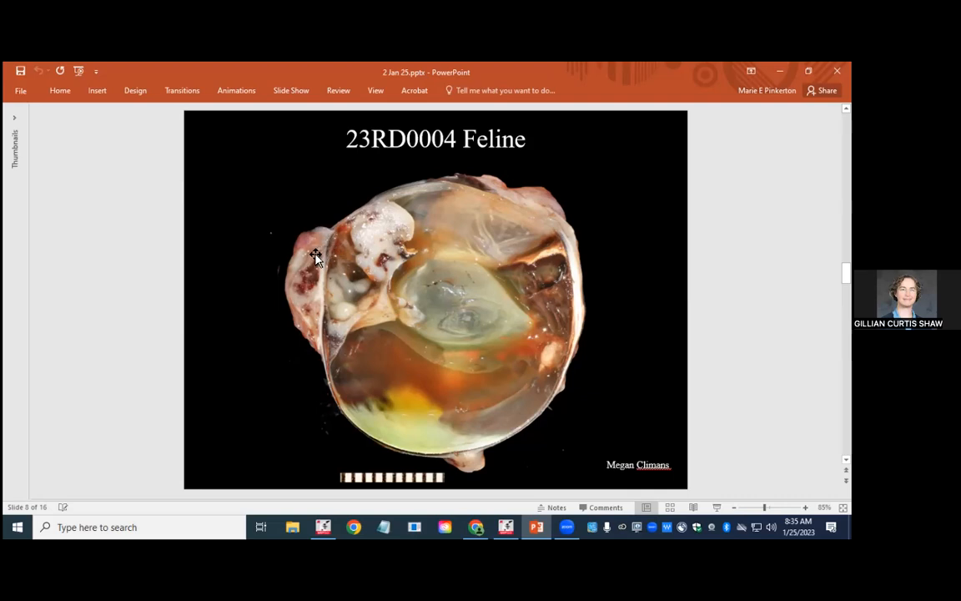
mouse_move(289, 295)
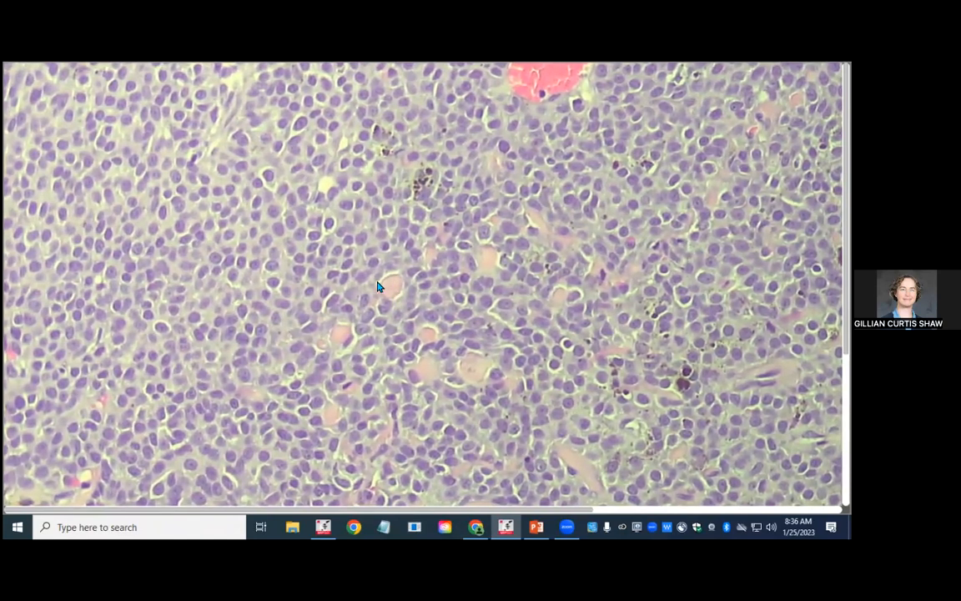
mouse_move(582, 234)
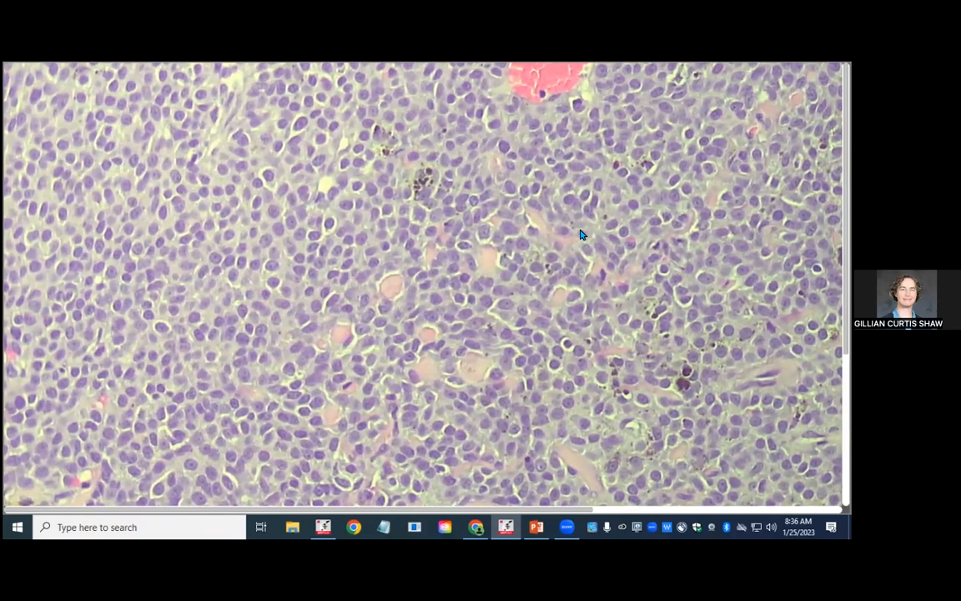
mouse_move(768, 237)
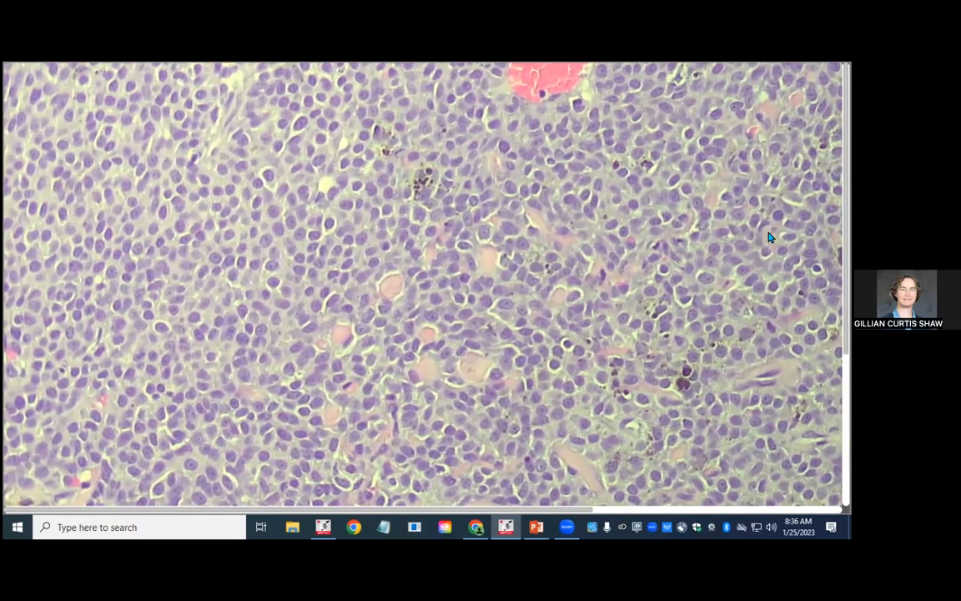
mouse_move(333, 342)
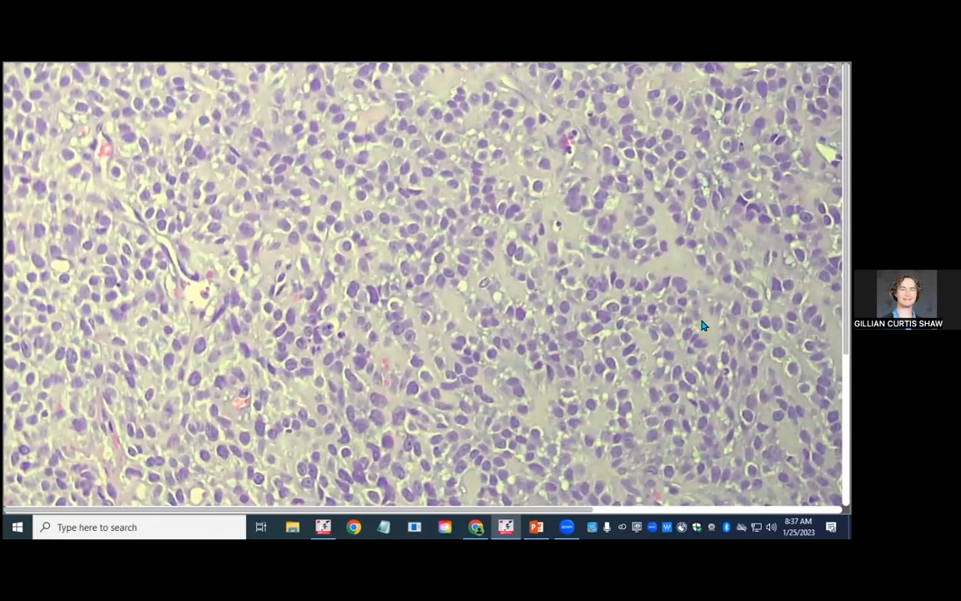
mouse_move(471, 219)
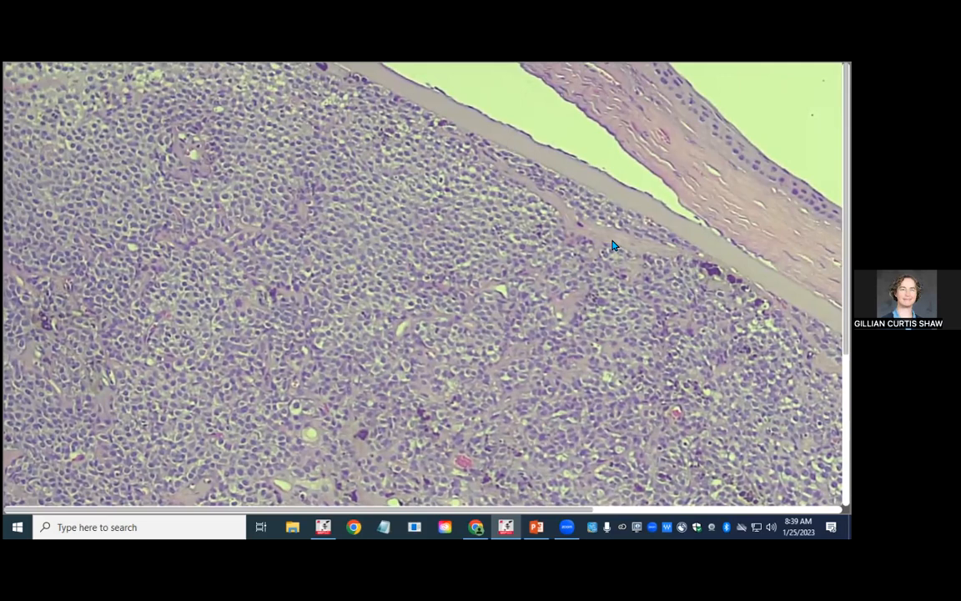
mouse_move(374, 332)
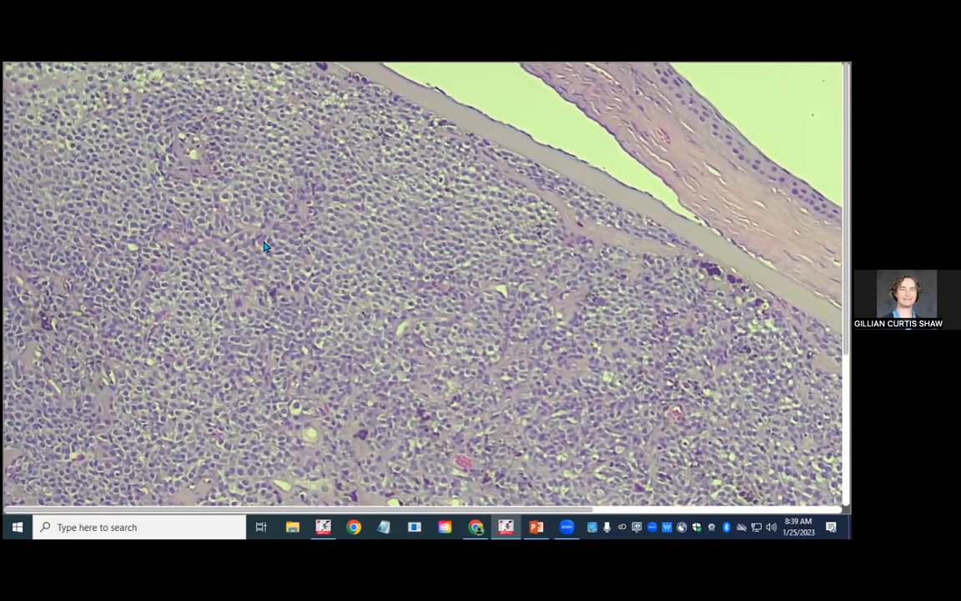
mouse_move(409, 250)
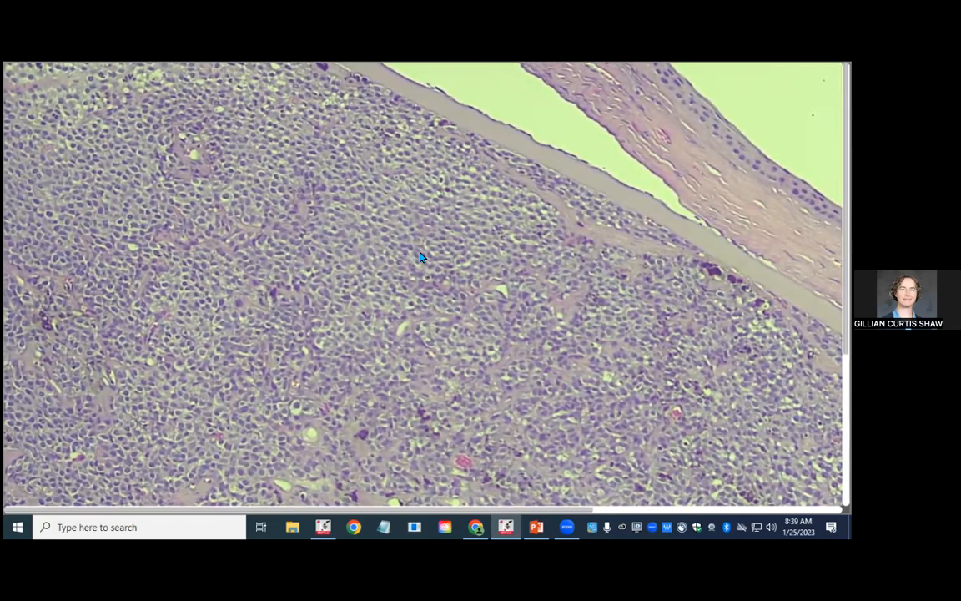
mouse_move(383, 478)
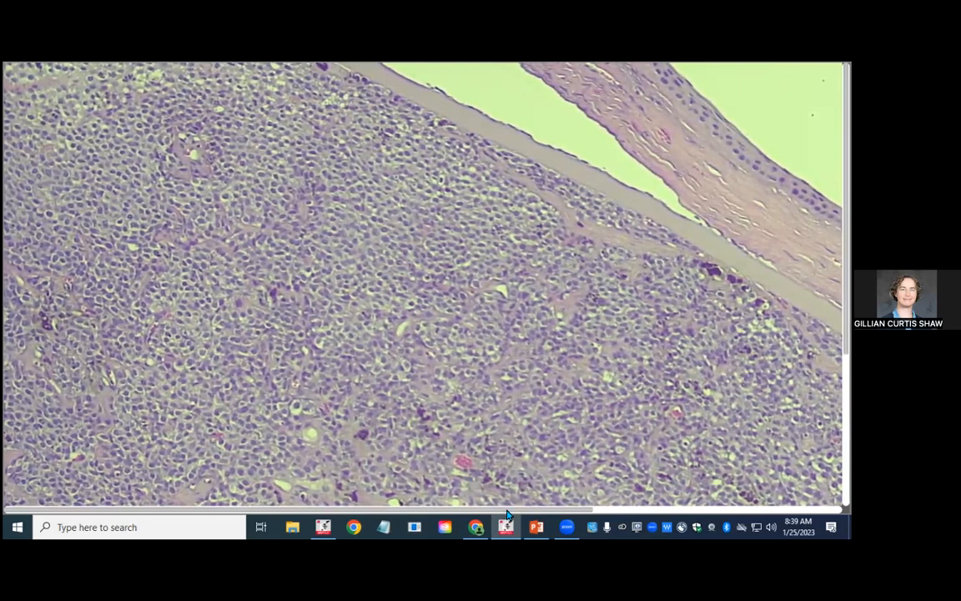
mouse_move(536, 526)
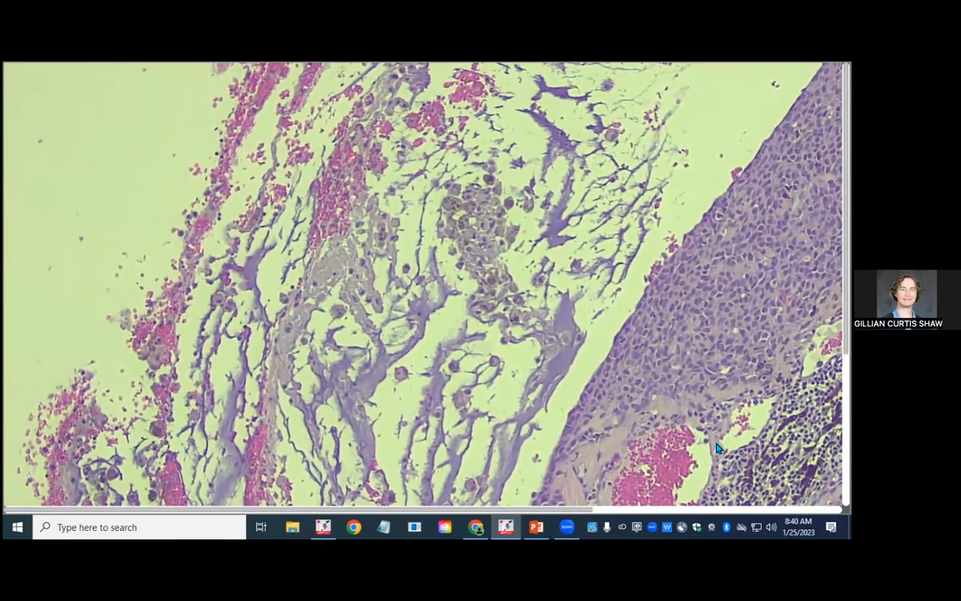
mouse_move(750, 310)
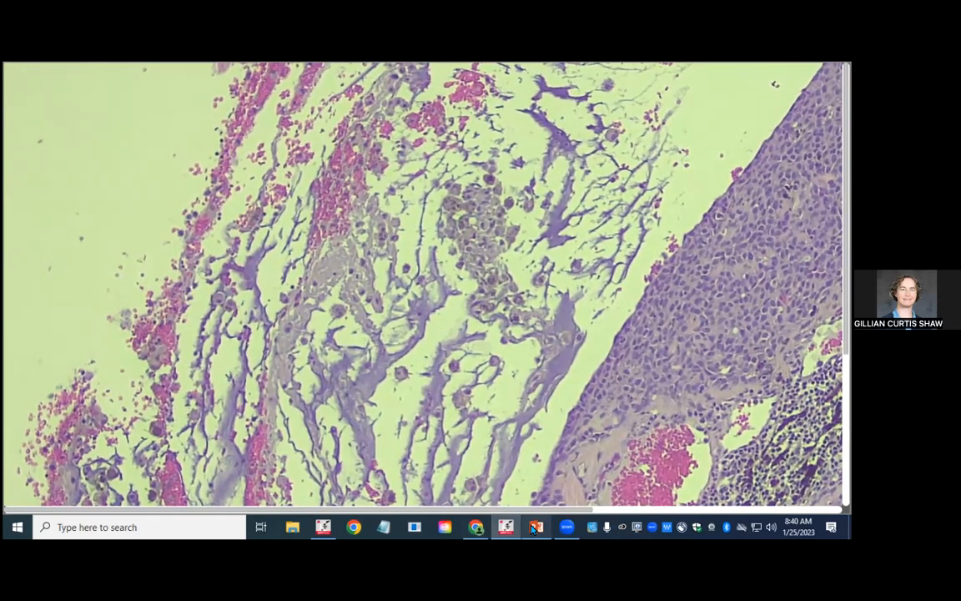
Return to the presentation showing the 23RD0004 feline gross globe photo on slide 8
left_click(536, 526)
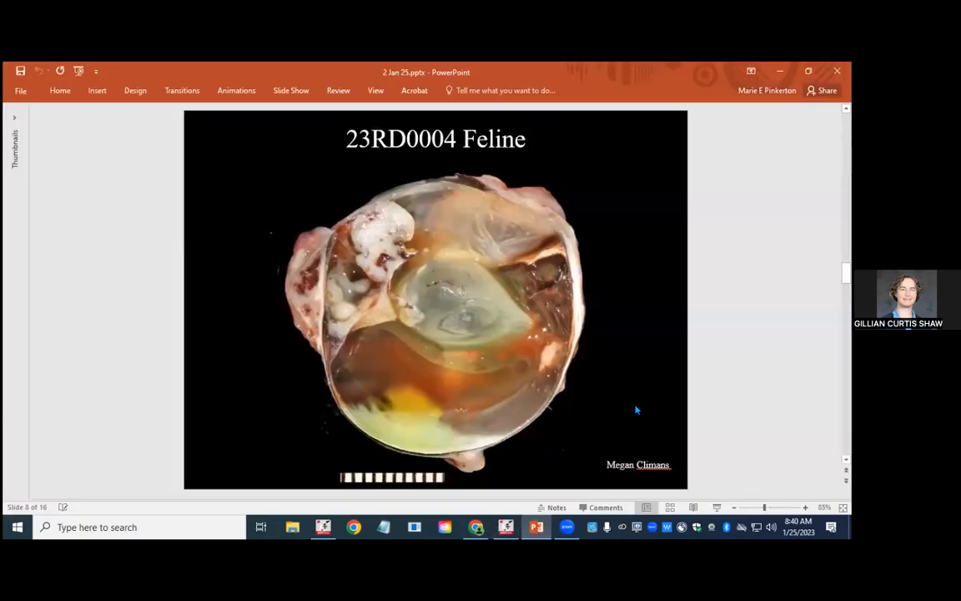
mouse_move(342, 235)
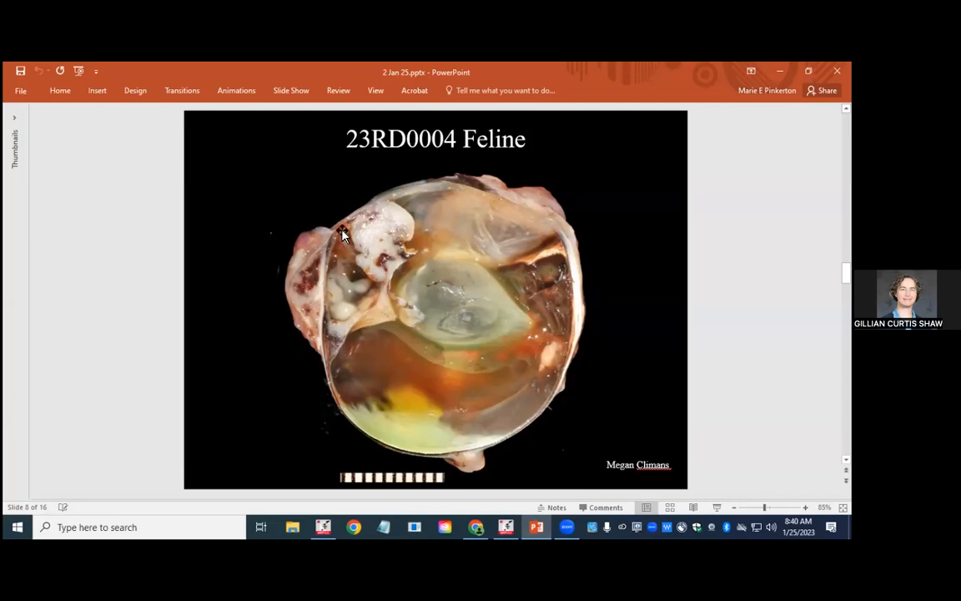
mouse_move(534, 349)
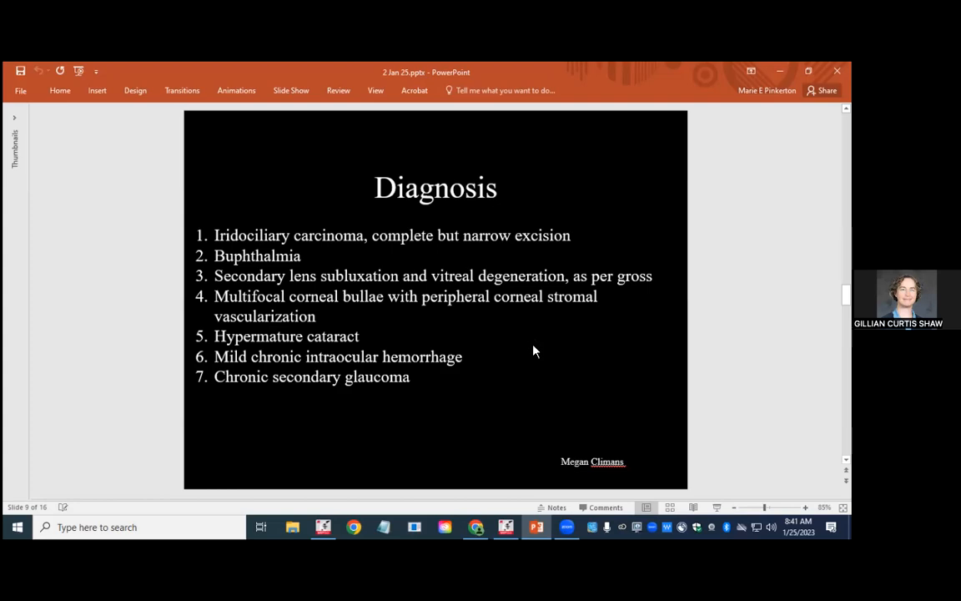
mouse_move(171, 465)
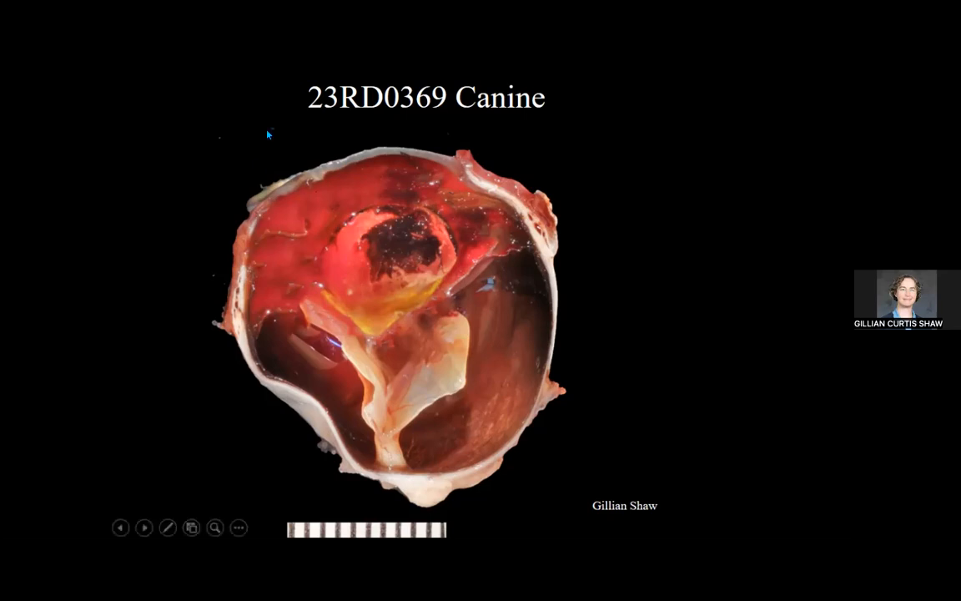
mouse_move(403, 214)
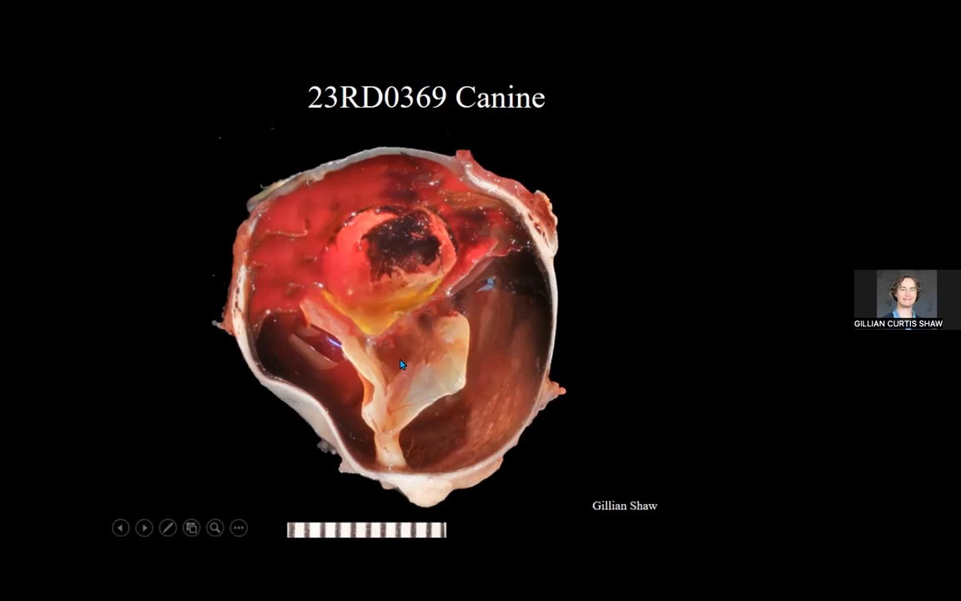
mouse_move(373, 375)
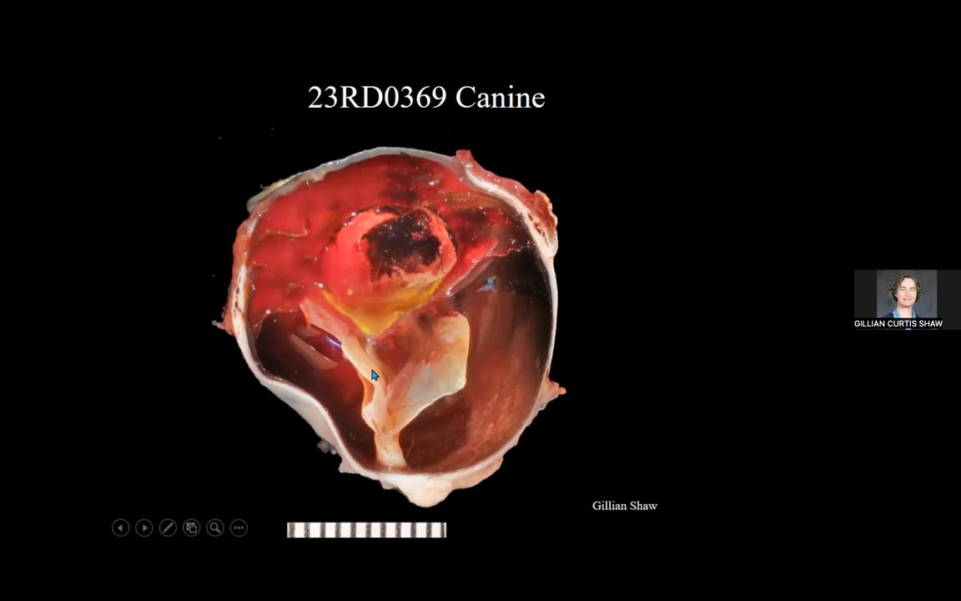
mouse_move(398, 369)
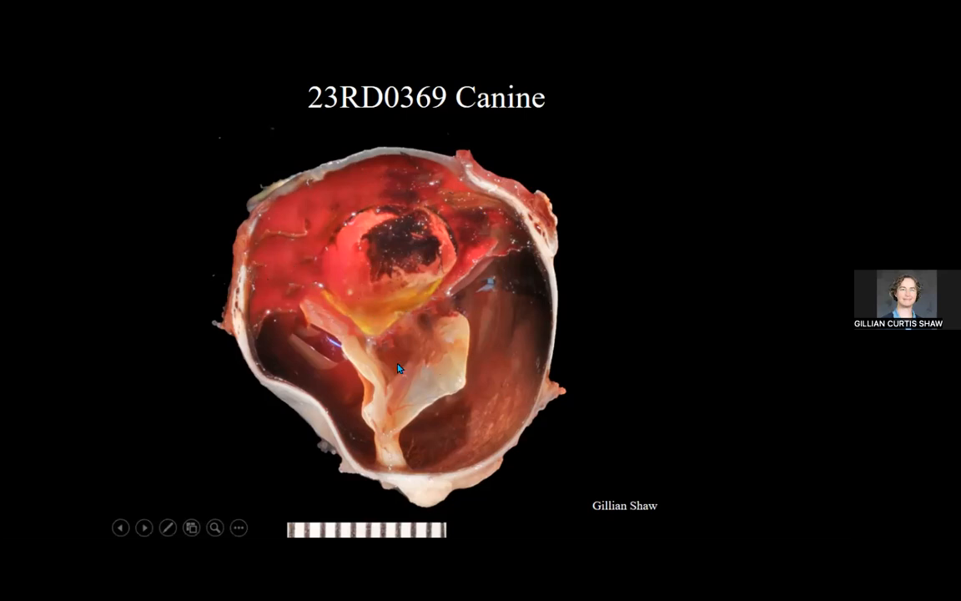
mouse_move(325, 378)
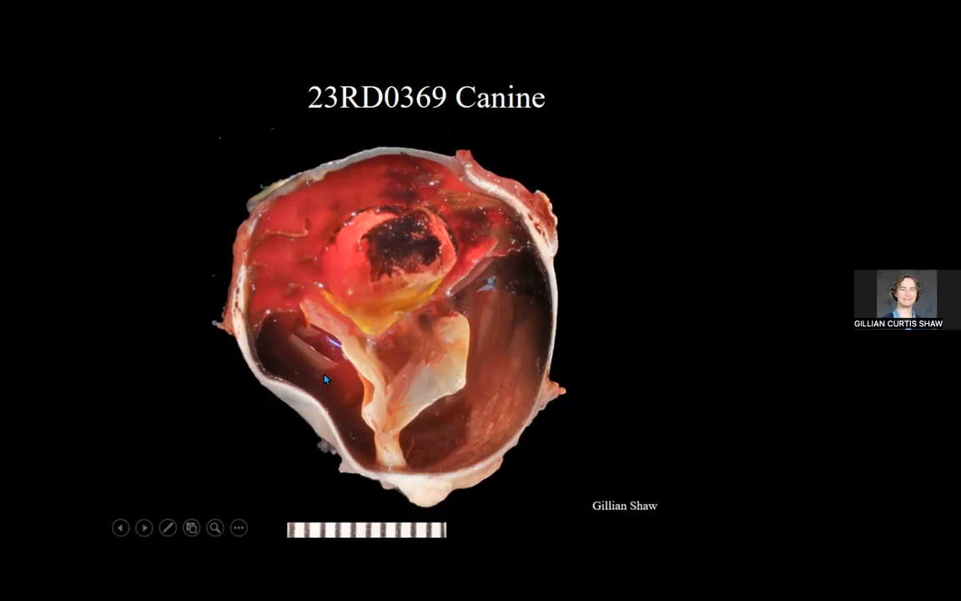
mouse_move(719, 305)
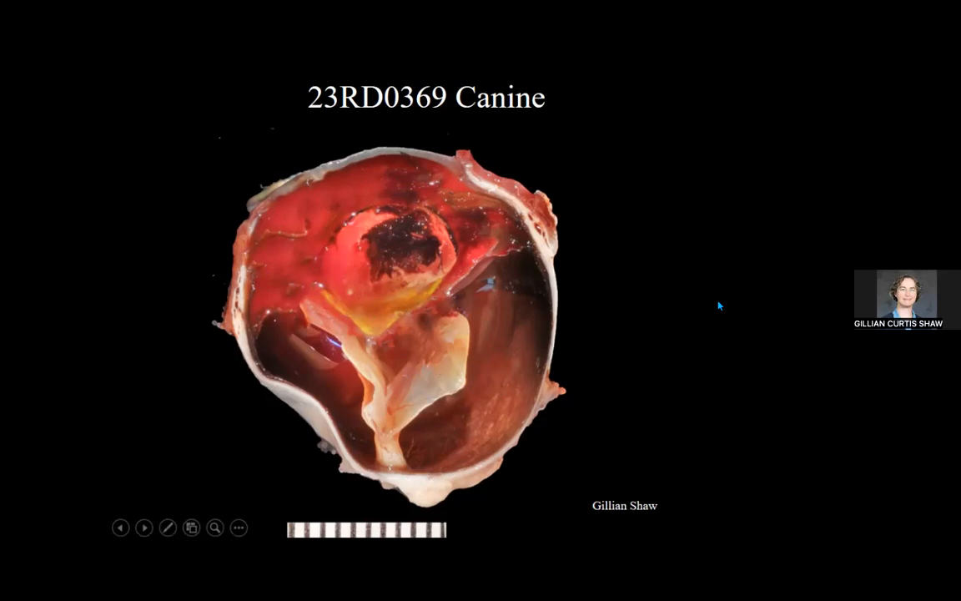
mouse_move(303, 272)
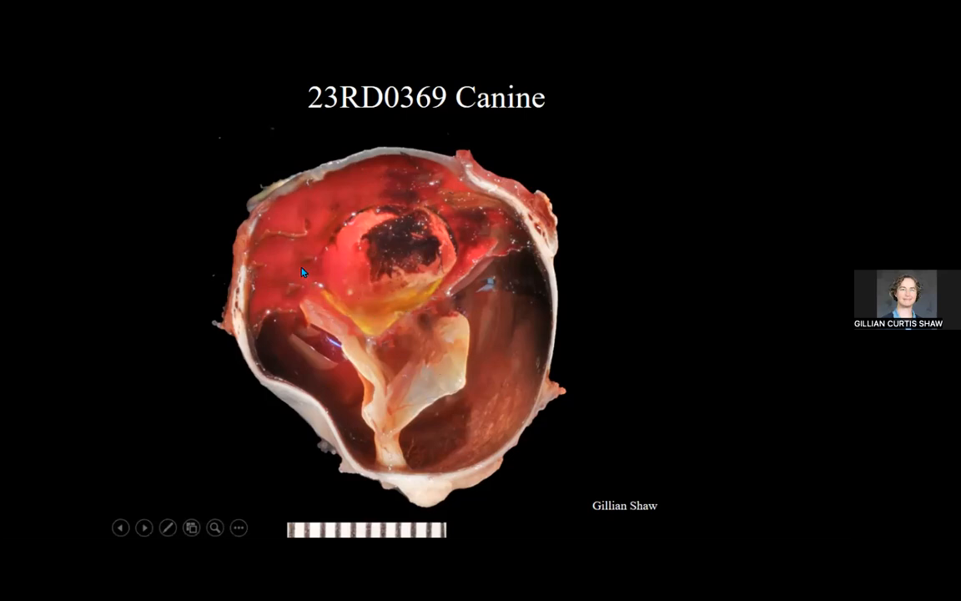
mouse_move(637, 247)
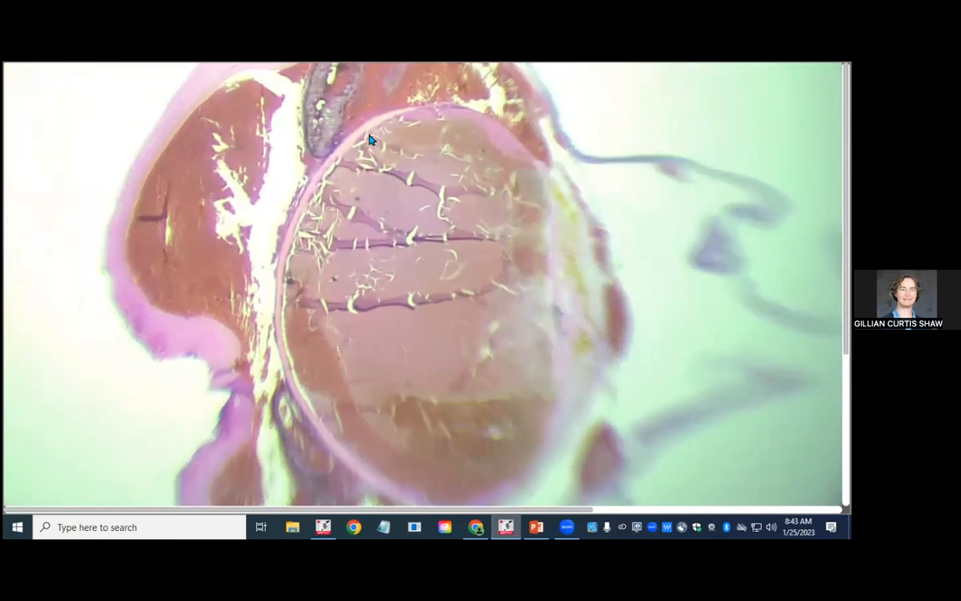
mouse_move(303, 406)
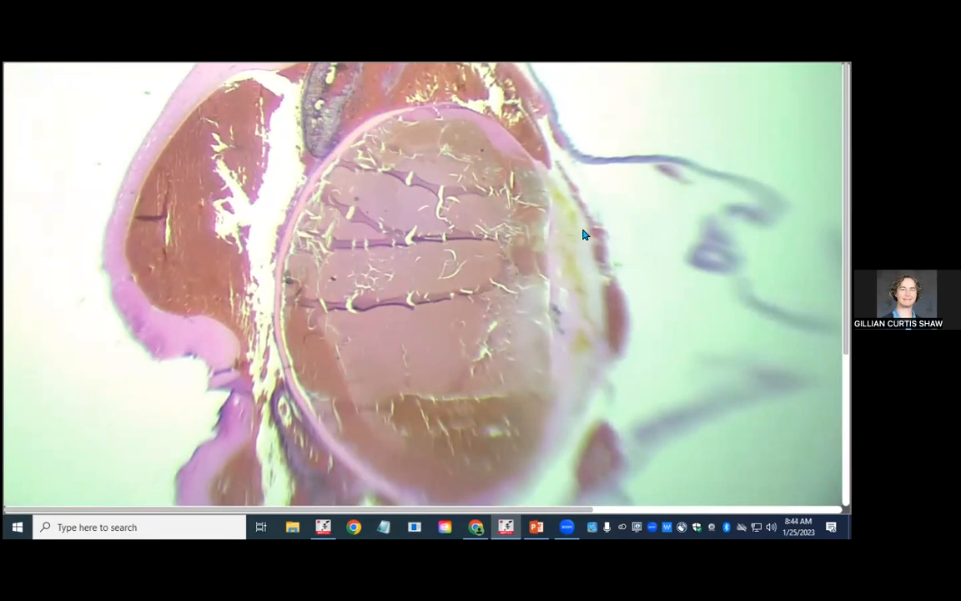
mouse_move(619, 351)
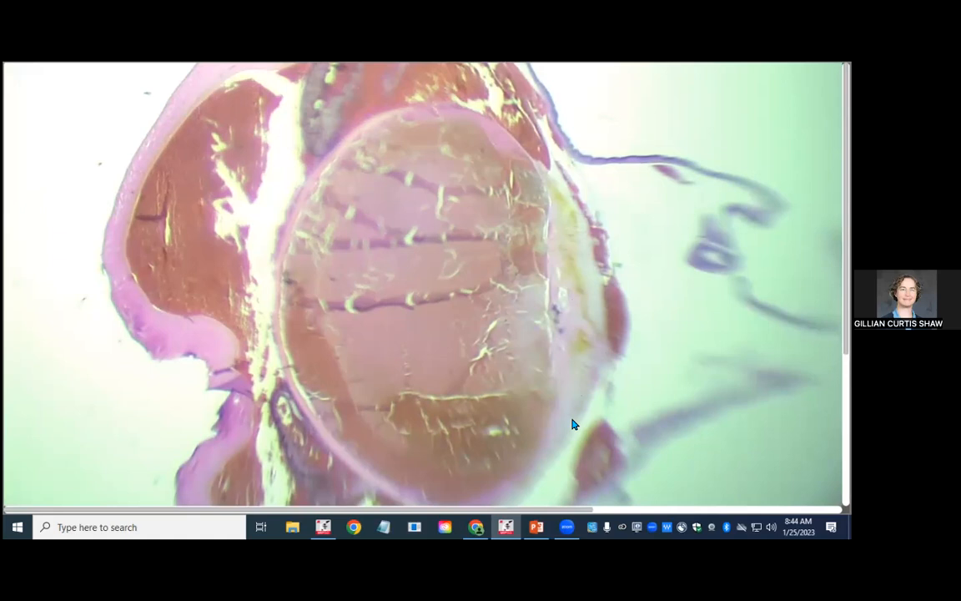
mouse_move(309, 371)
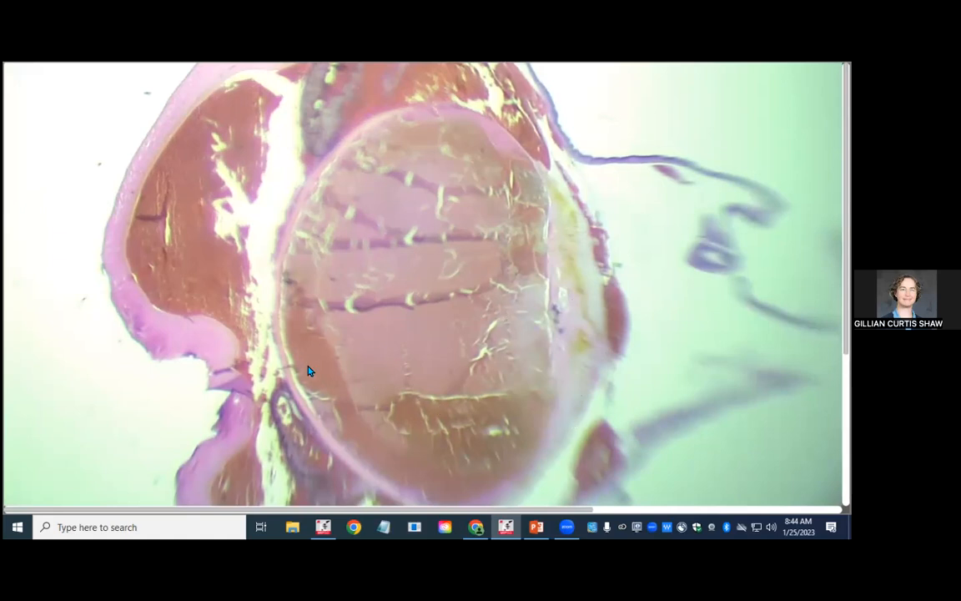
mouse_move(347, 379)
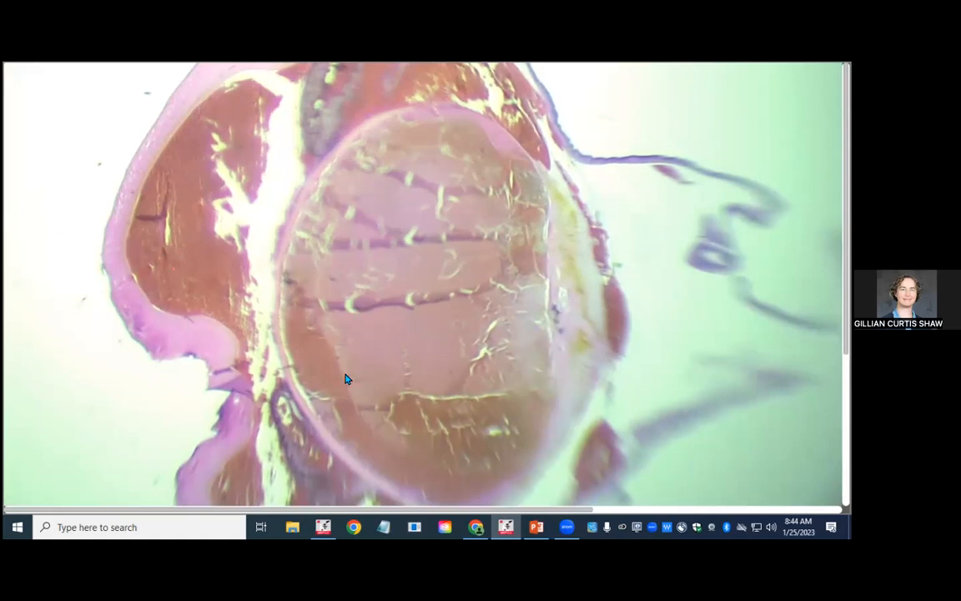
mouse_move(323, 408)
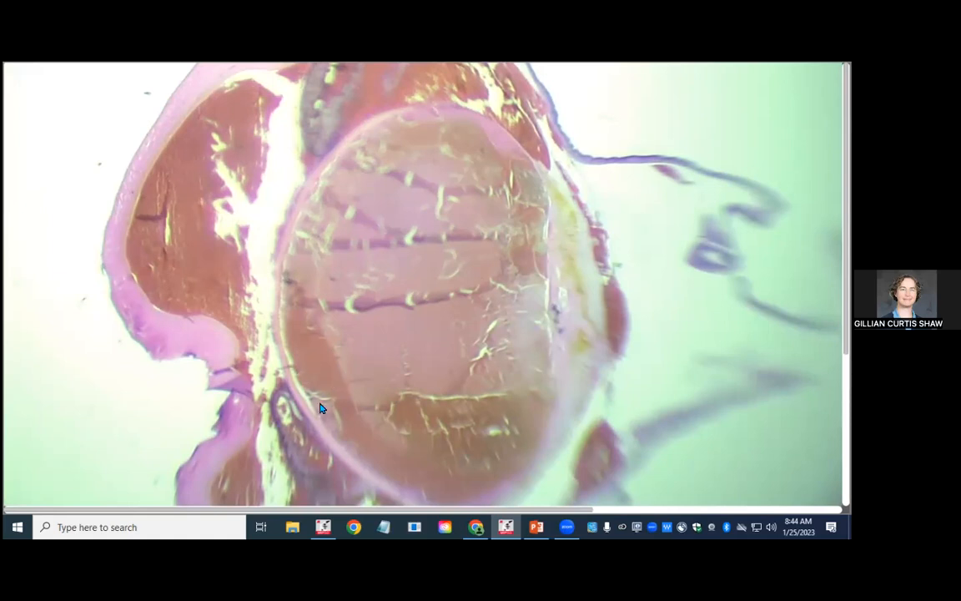
mouse_move(534, 241)
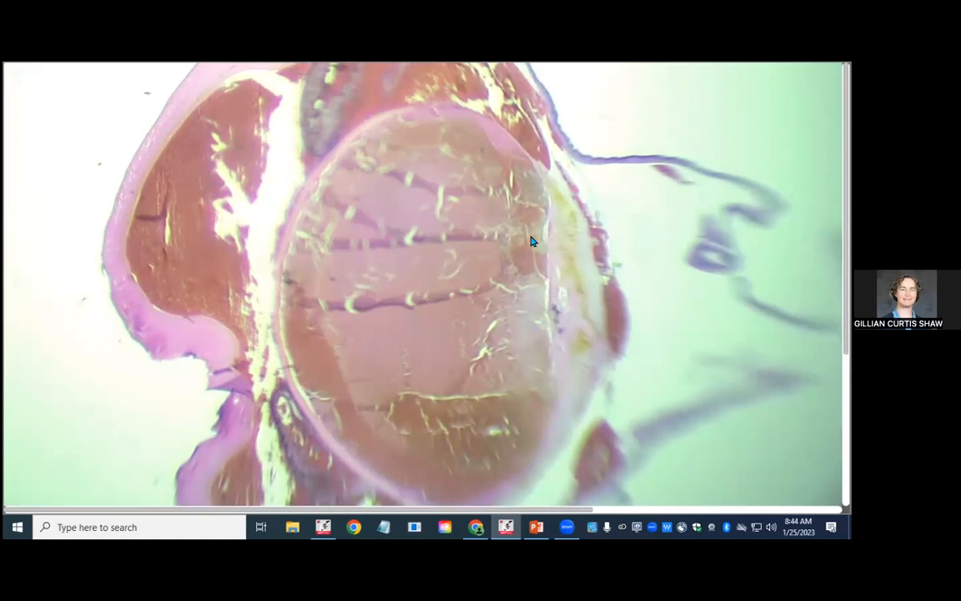
mouse_move(535, 348)
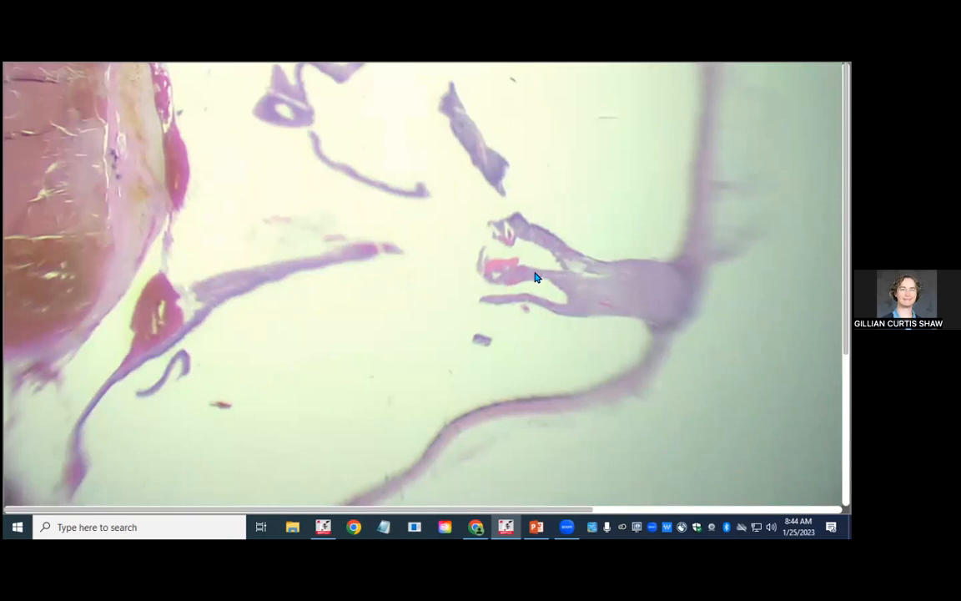
mouse_move(561, 281)
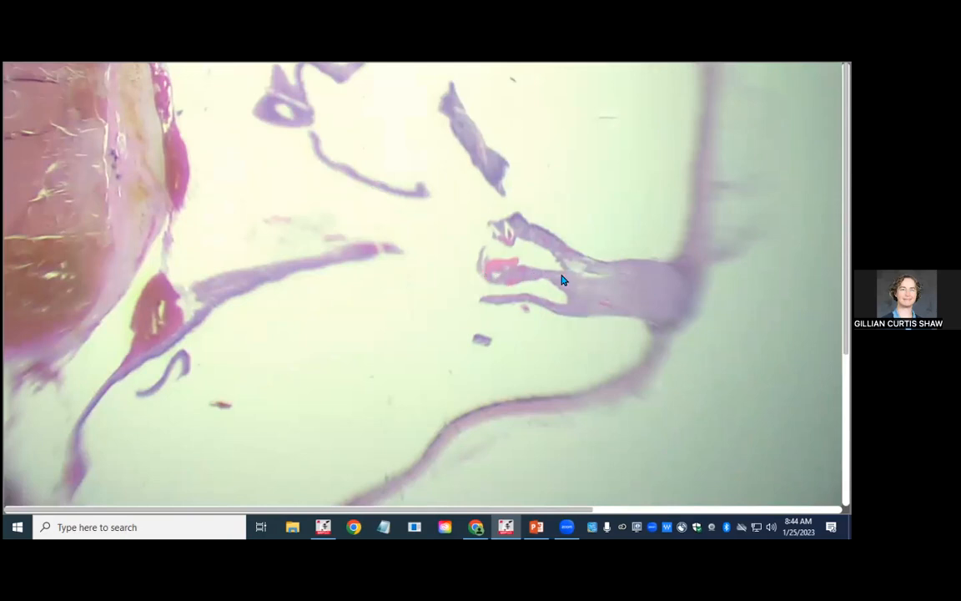
mouse_move(752, 330)
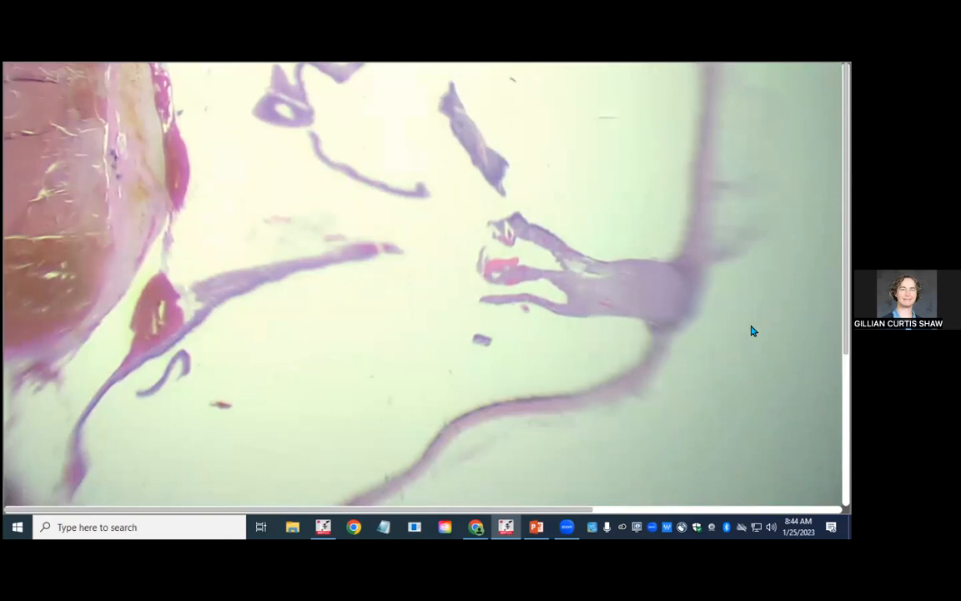
mouse_move(670, 309)
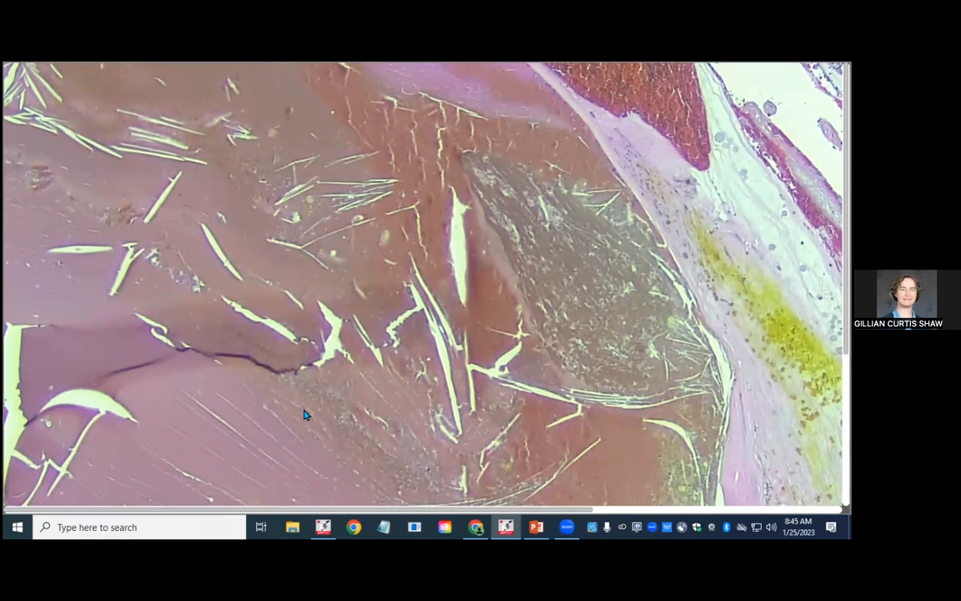
mouse_move(351, 459)
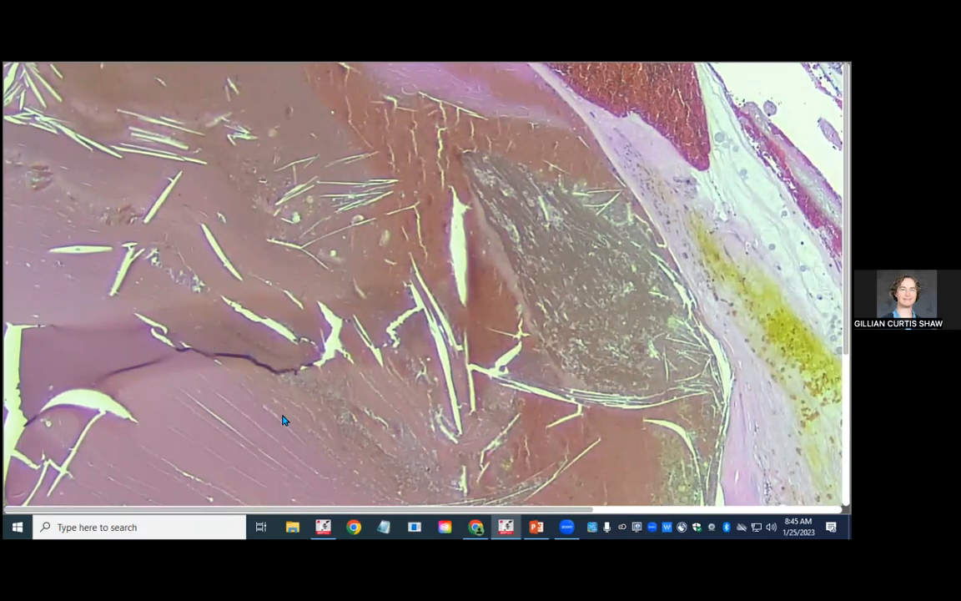
mouse_move(605, 437)
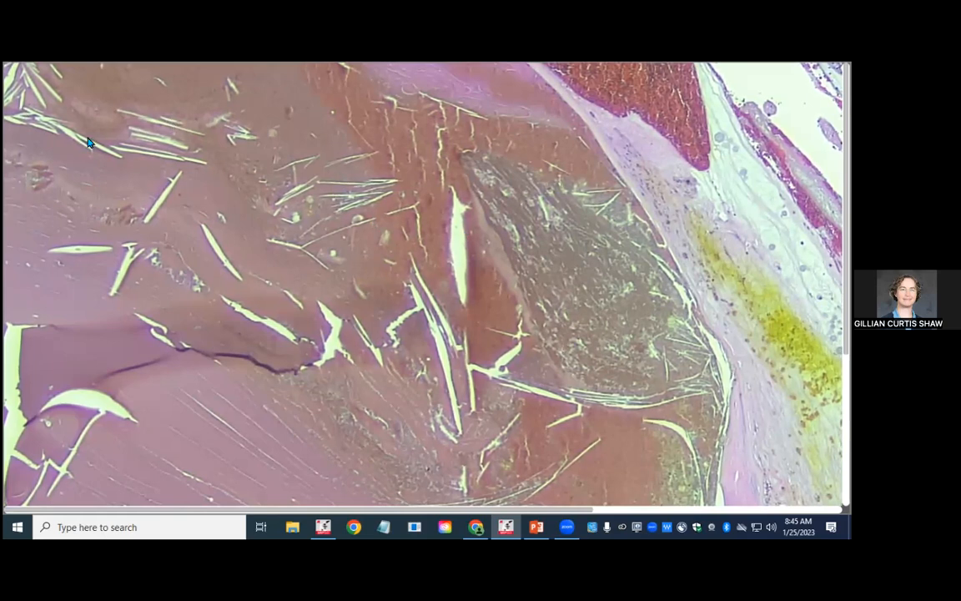
mouse_move(332, 220)
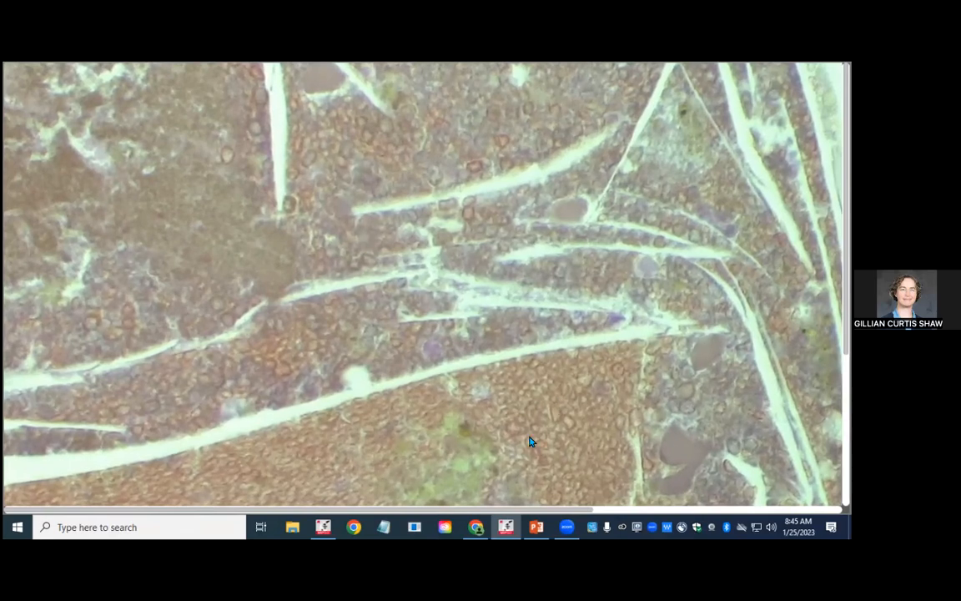
mouse_move(465, 472)
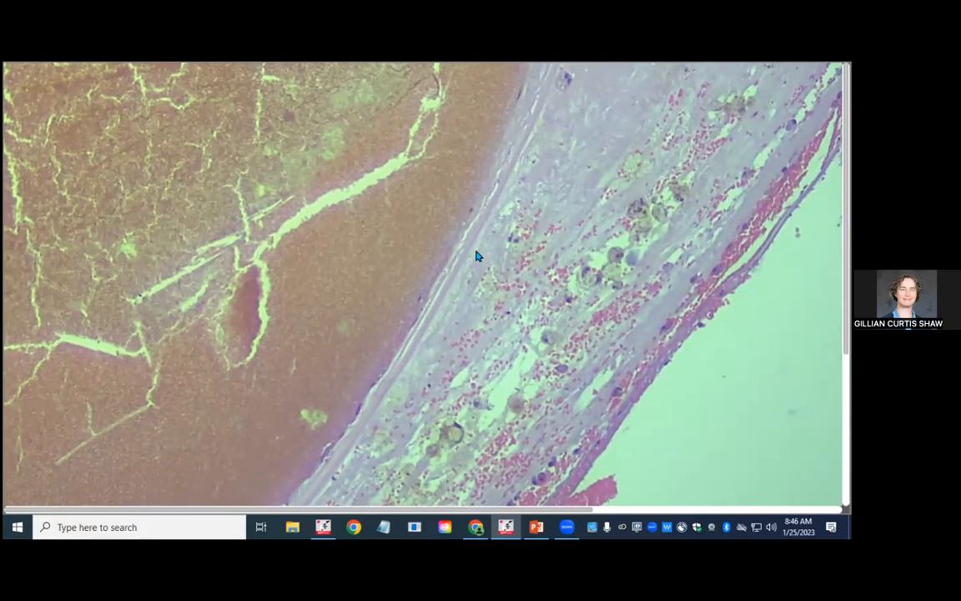
mouse_move(481, 229)
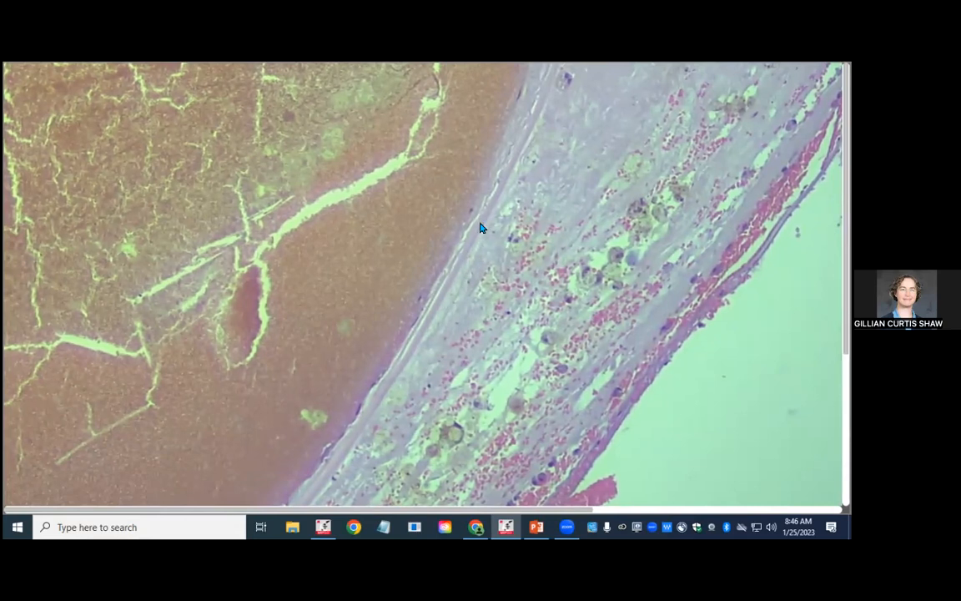
mouse_move(553, 413)
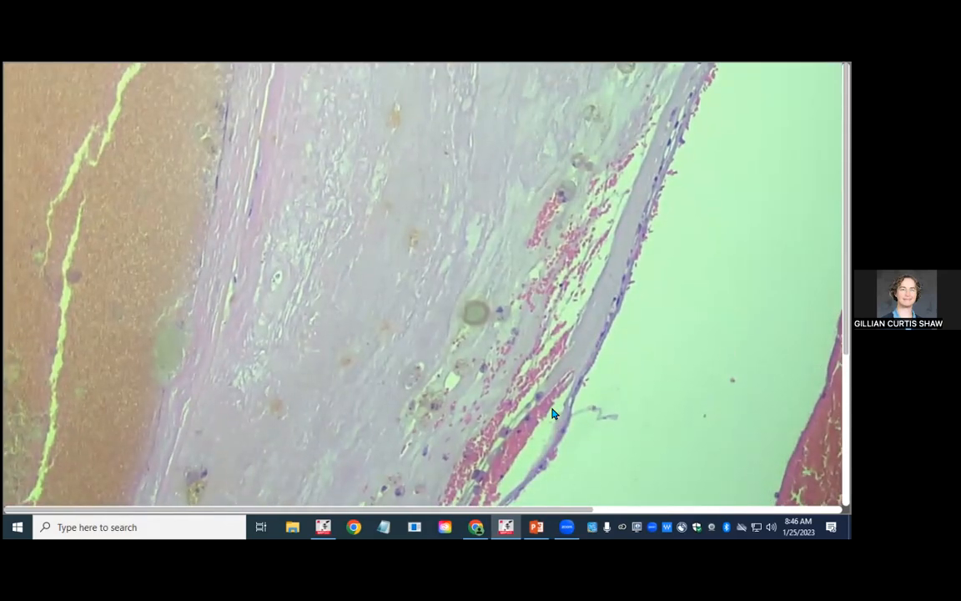
mouse_move(276, 311)
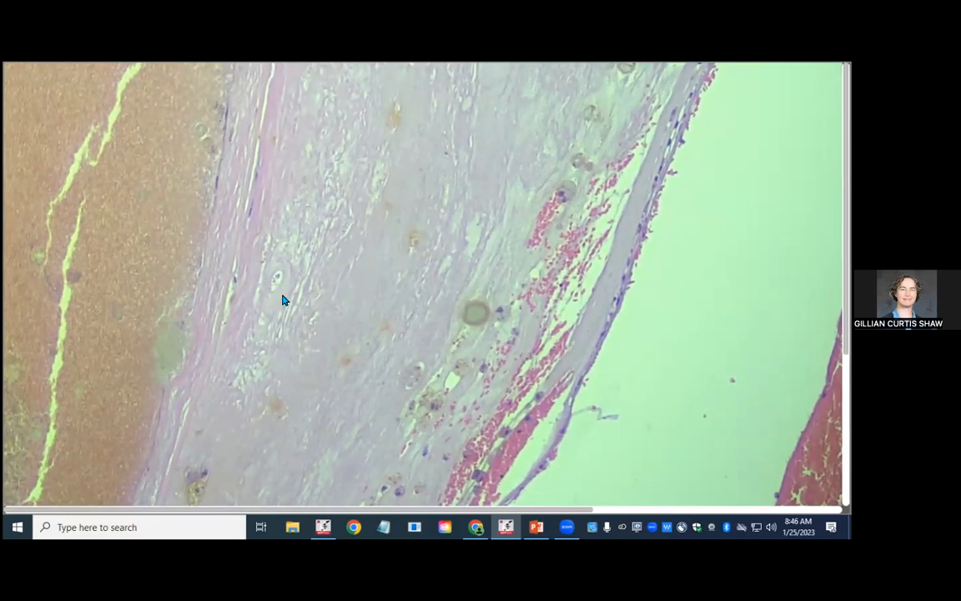
mouse_move(508, 350)
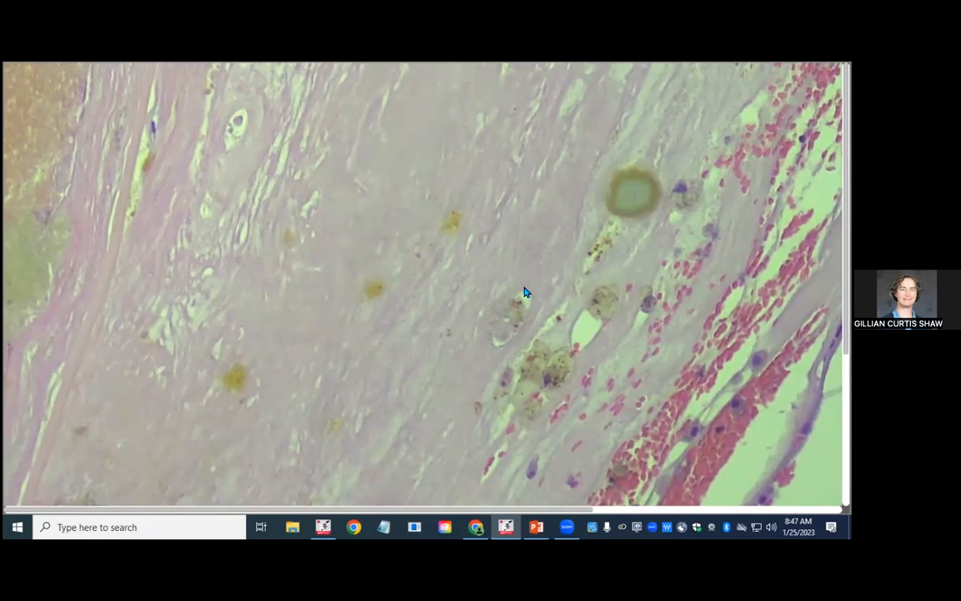
mouse_move(580, 344)
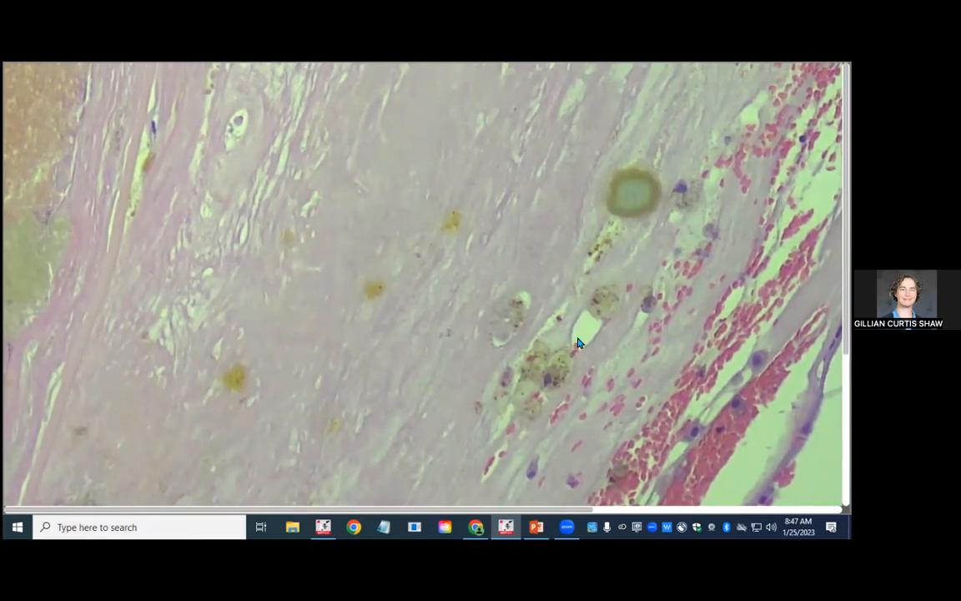
mouse_move(604, 298)
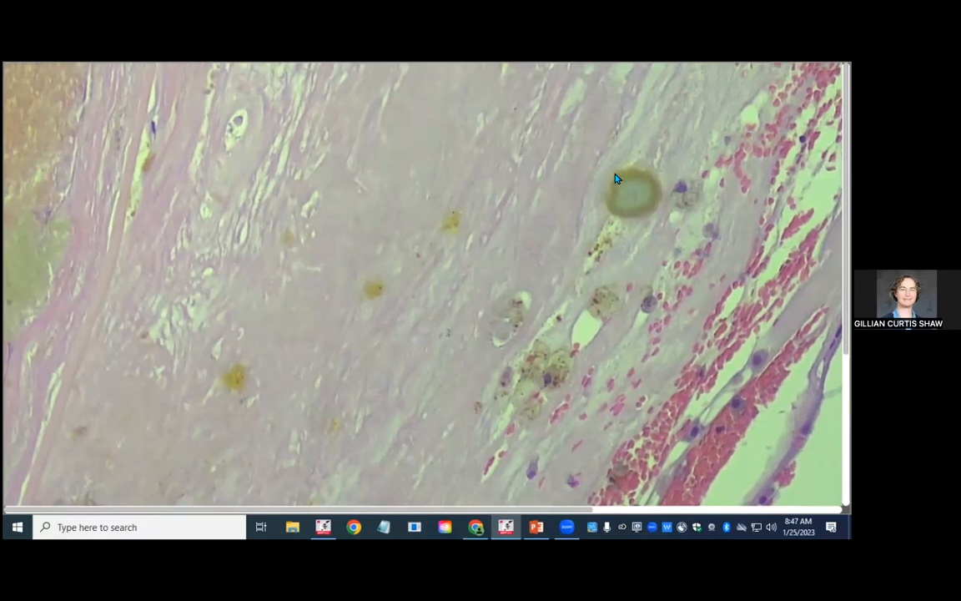
mouse_move(631, 187)
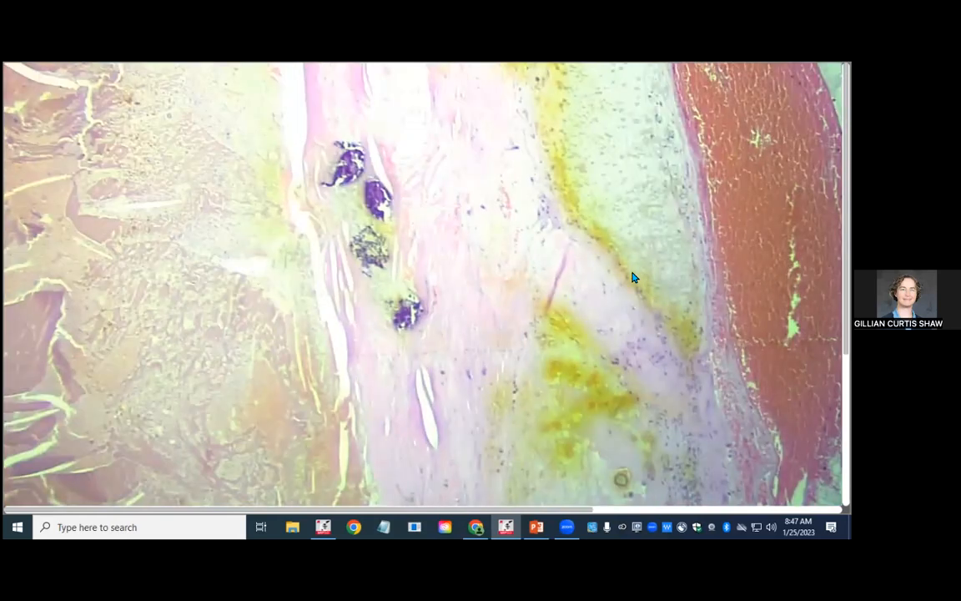
mouse_move(421, 354)
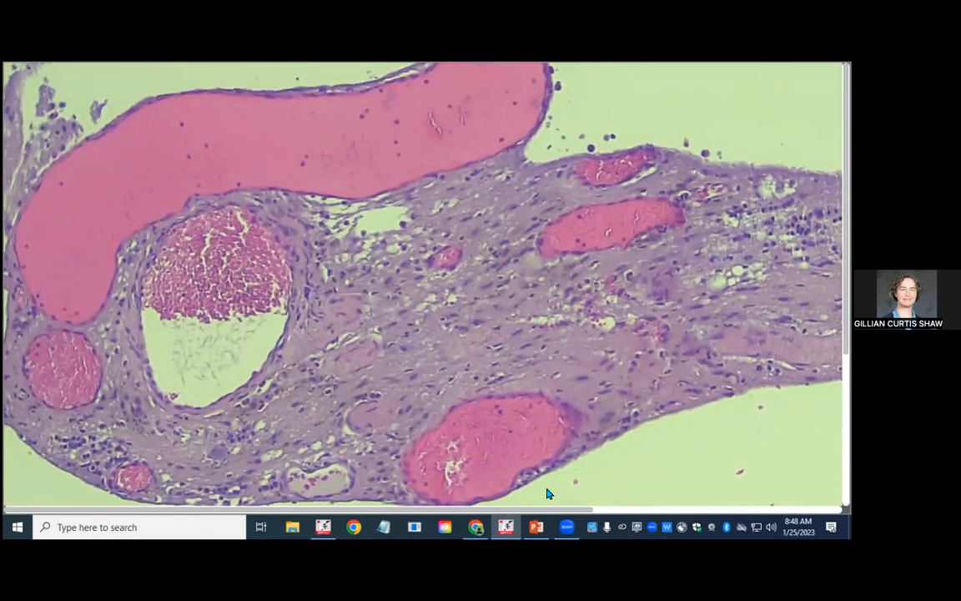
mouse_move(597, 361)
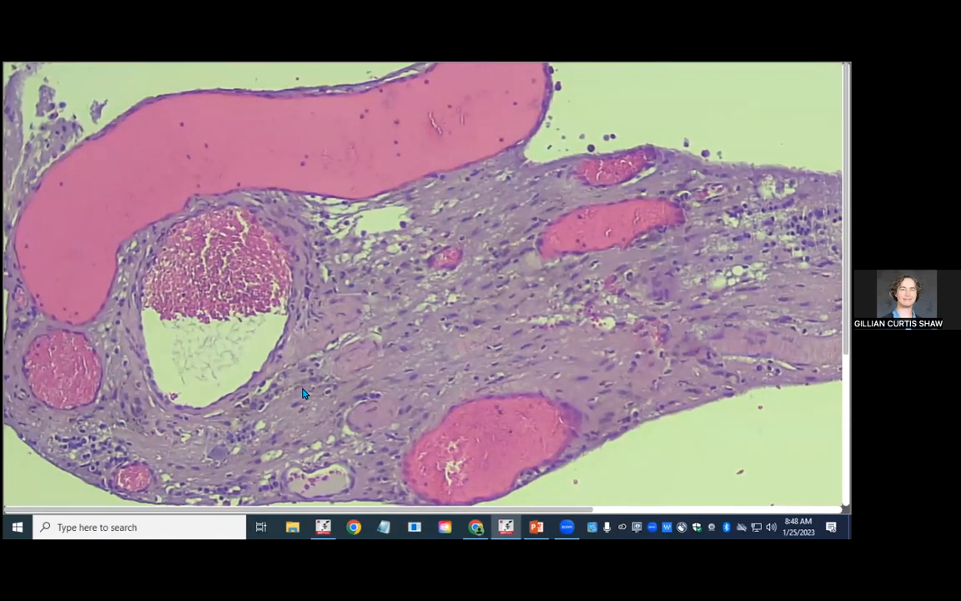
mouse_move(536, 340)
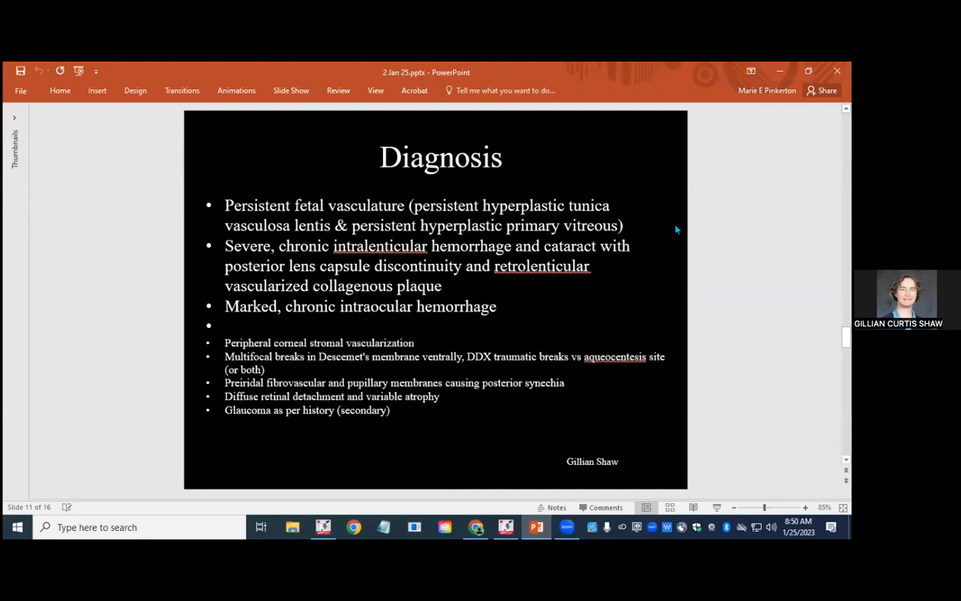
mouse_move(631, 169)
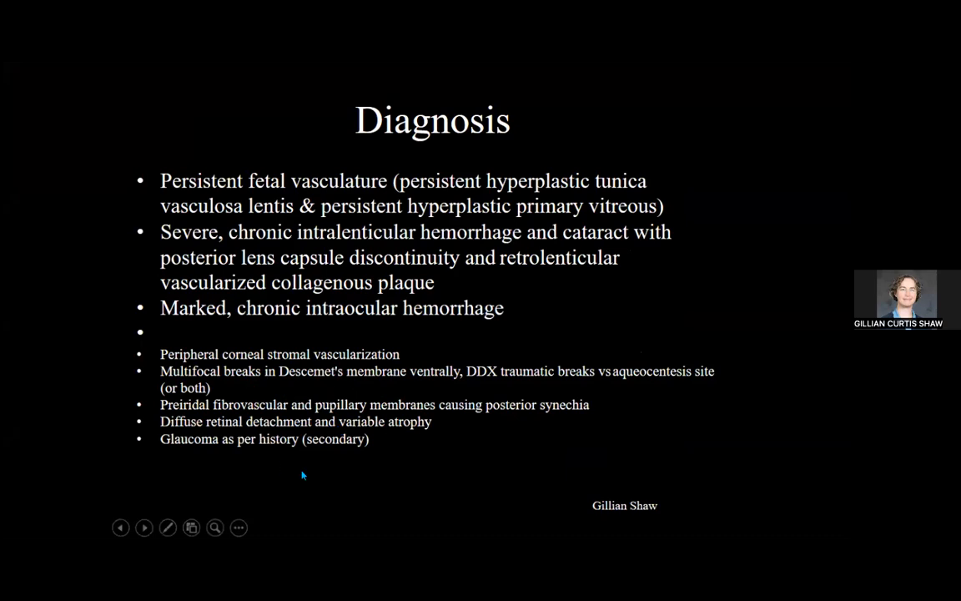
mouse_move(408, 207)
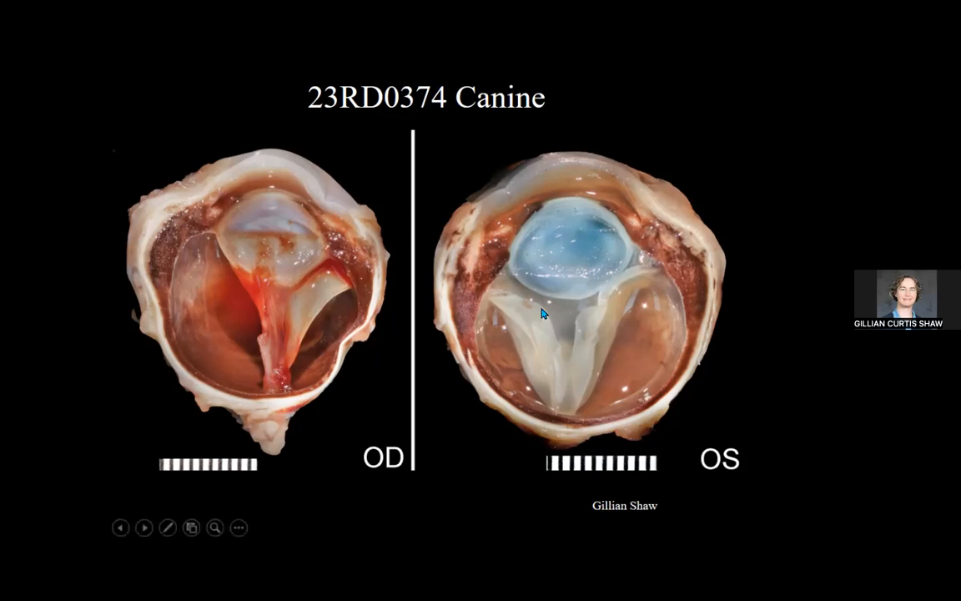
mouse_move(474, 246)
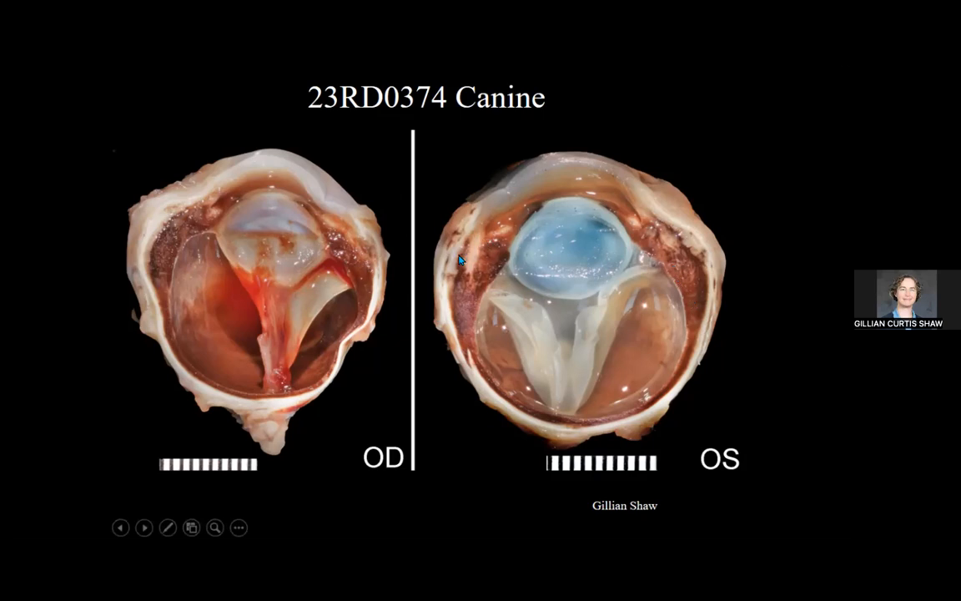
mouse_move(397, 277)
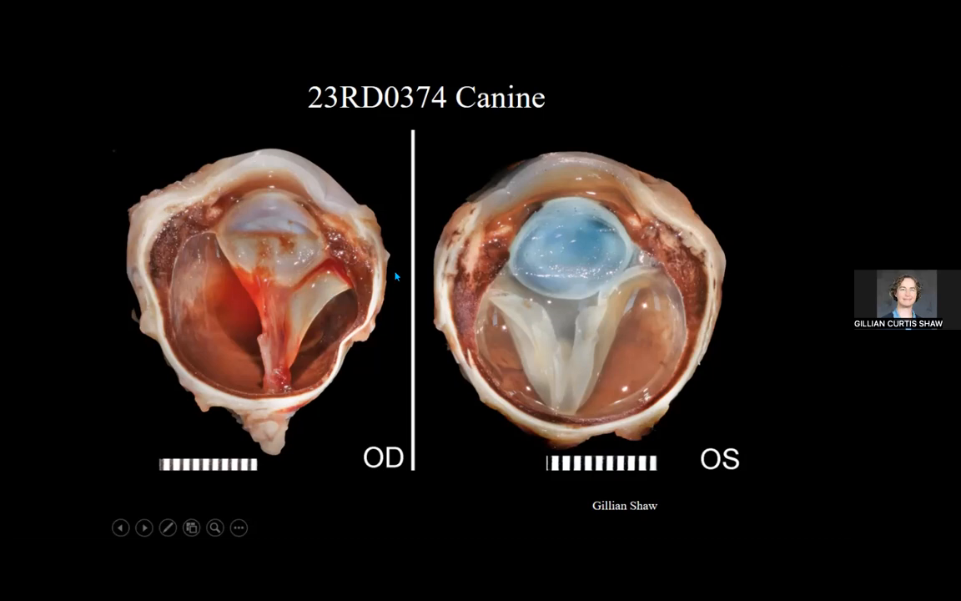
mouse_move(641, 307)
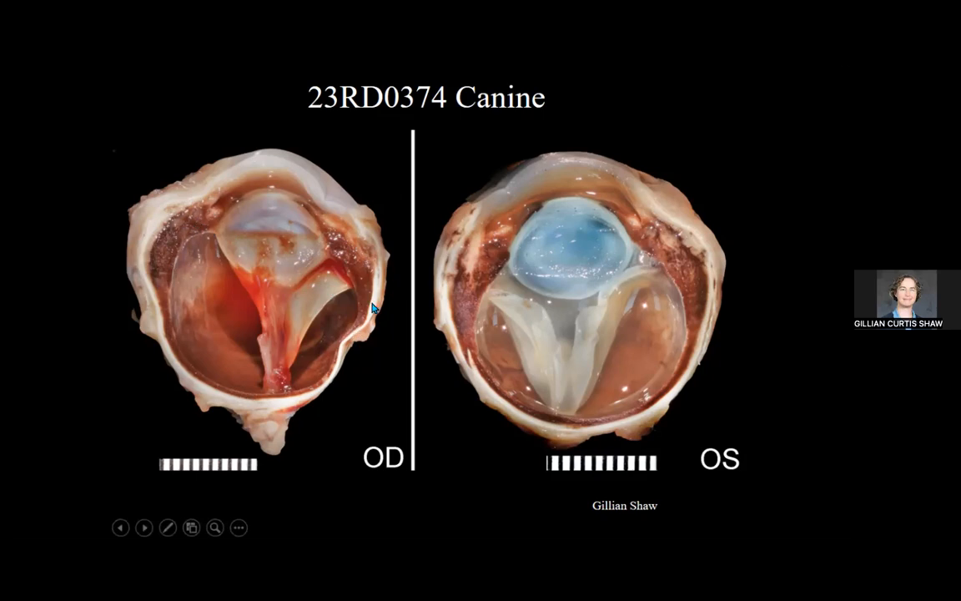
mouse_move(214, 393)
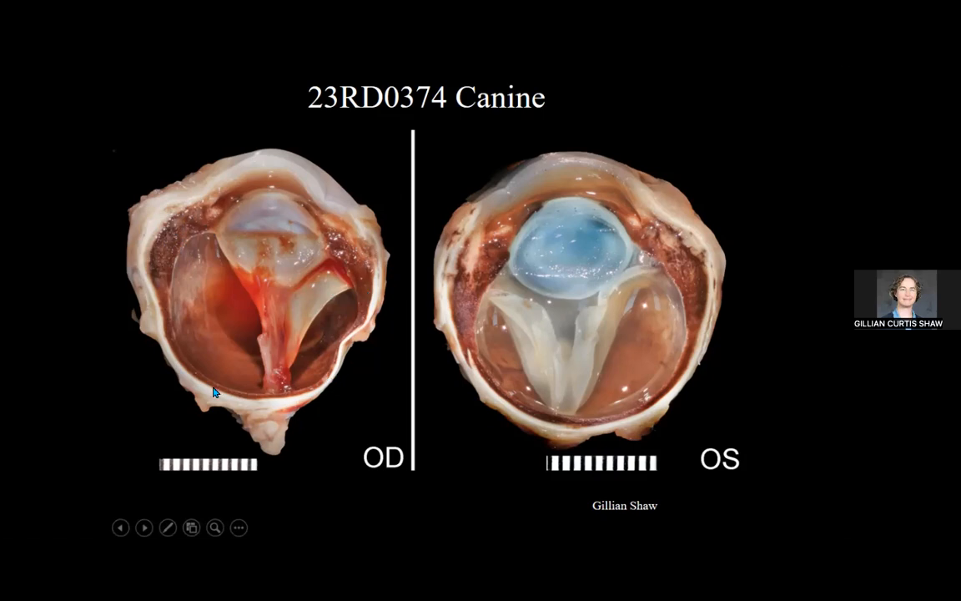
mouse_move(530, 254)
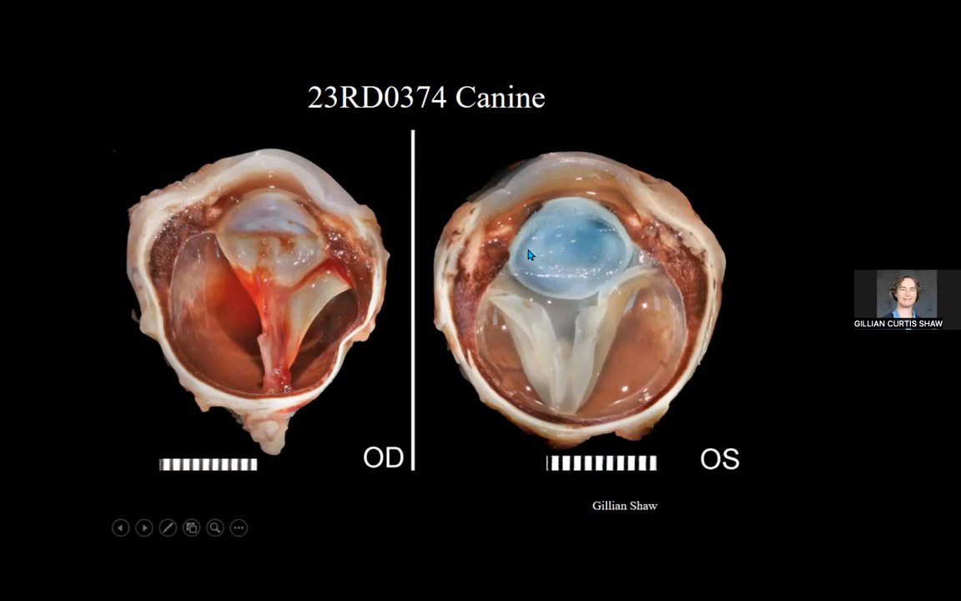
mouse_move(652, 407)
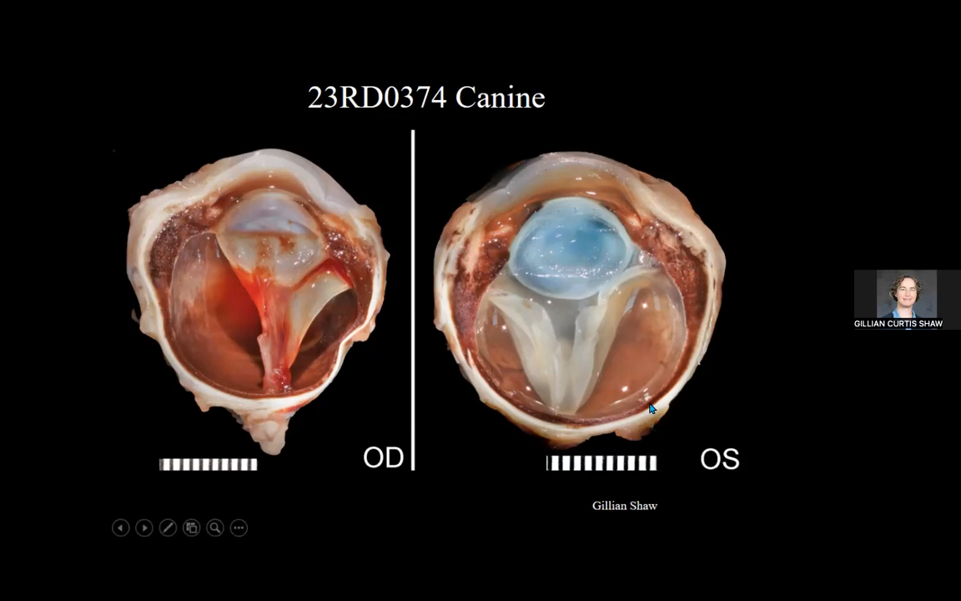
mouse_move(513, 360)
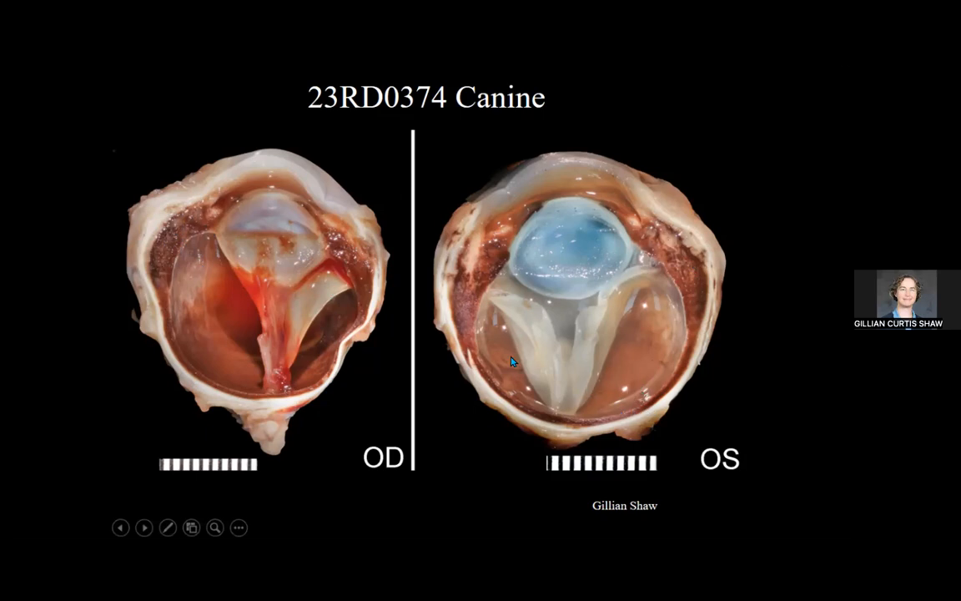
mouse_move(610, 206)
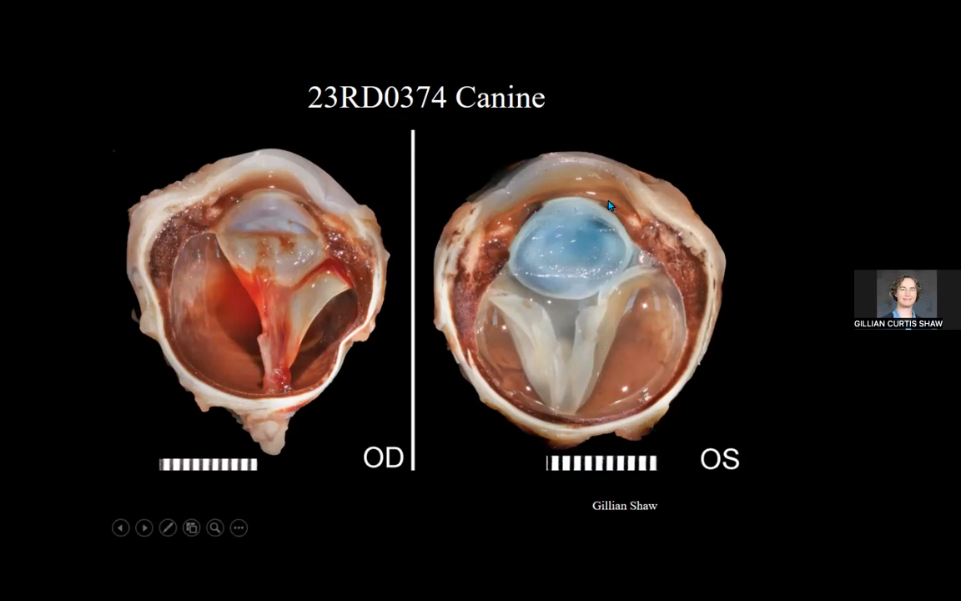
mouse_move(643, 232)
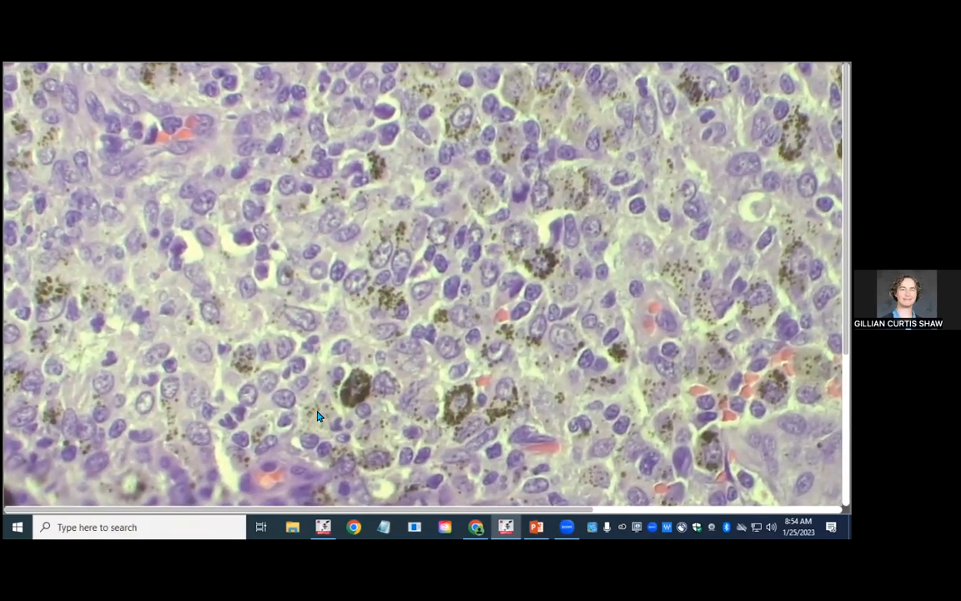
mouse_move(175, 421)
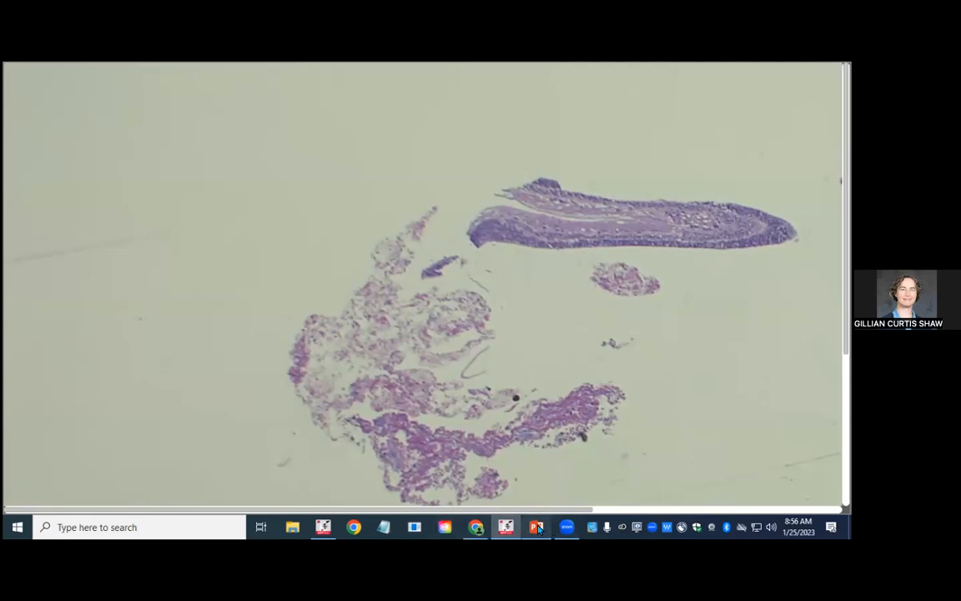
left_click(536, 526)
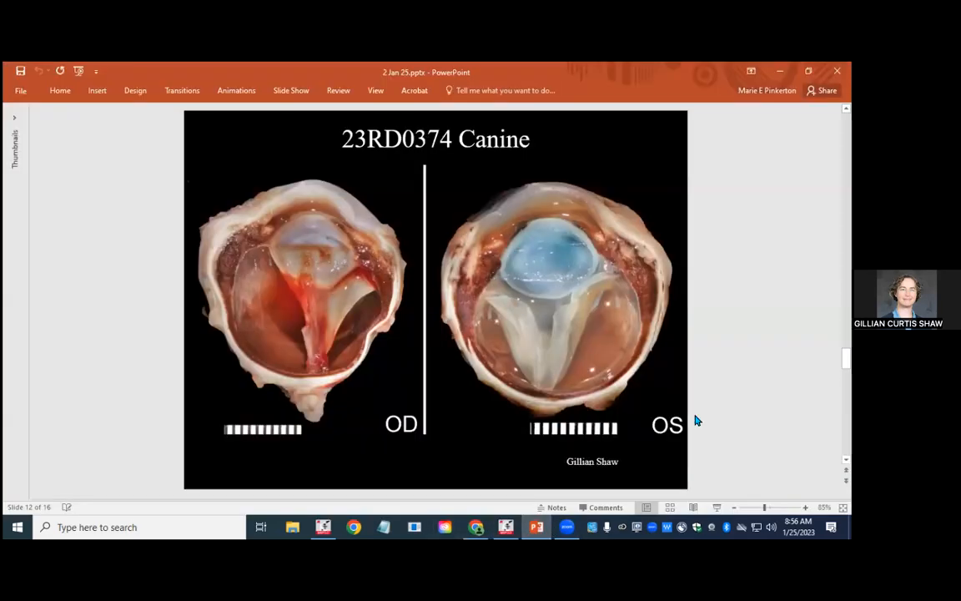
key("Right")
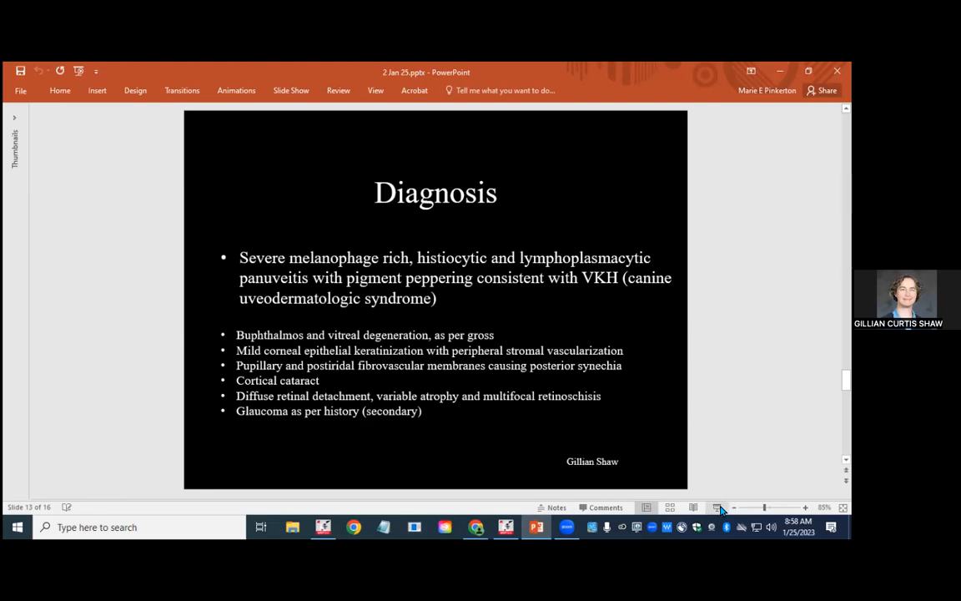
left_click(716, 507)
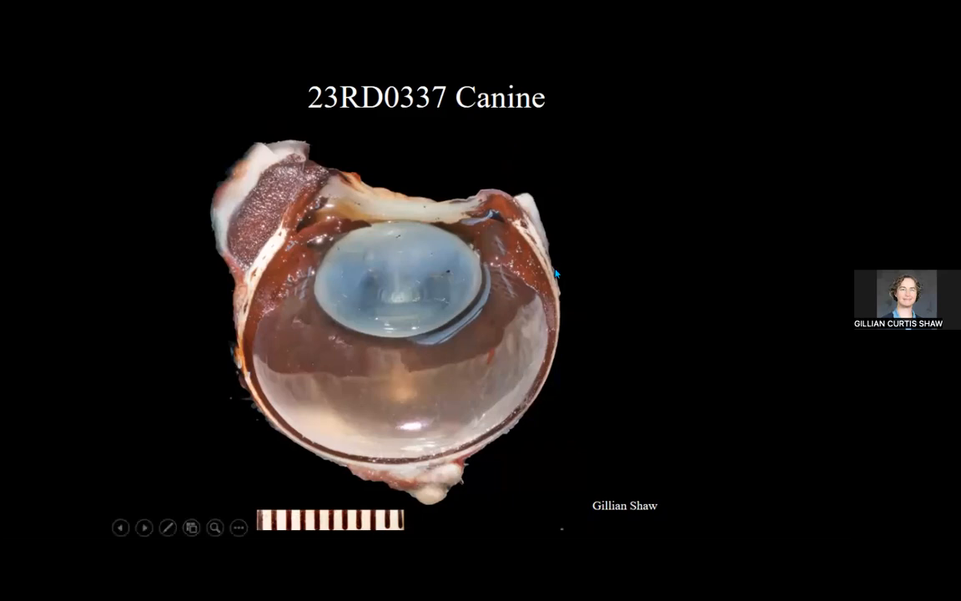
mouse_move(312, 163)
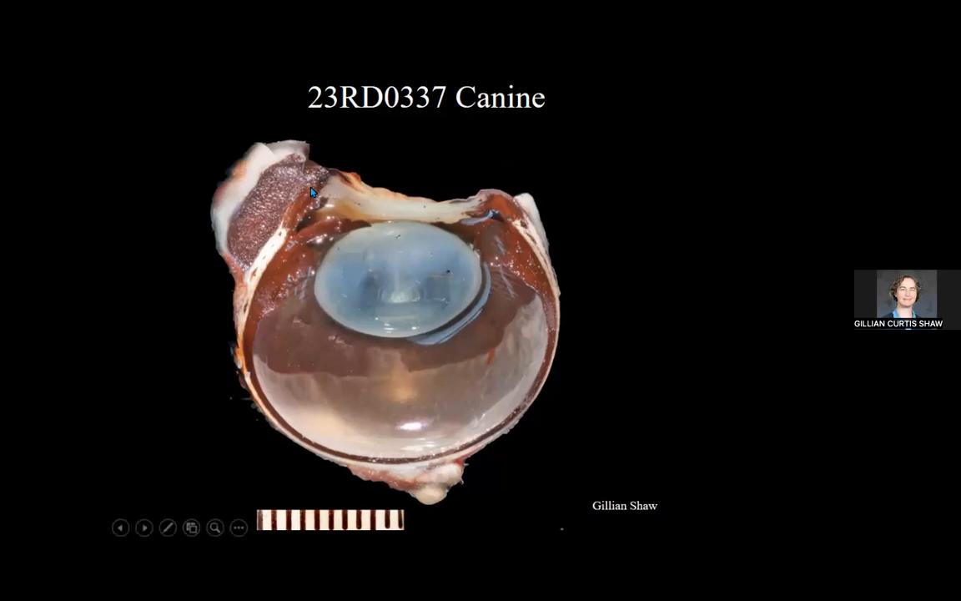
mouse_move(308, 225)
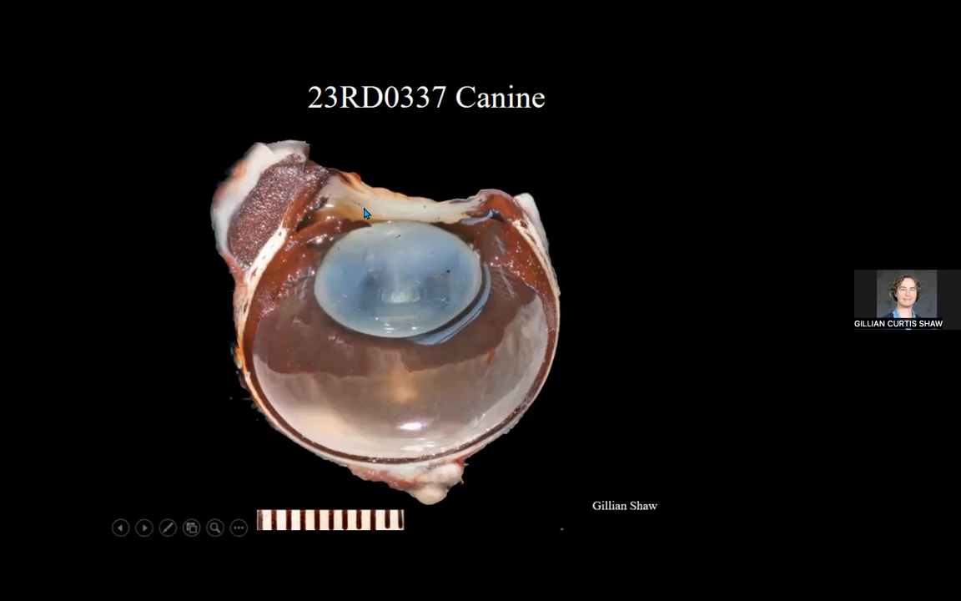
mouse_move(540, 281)
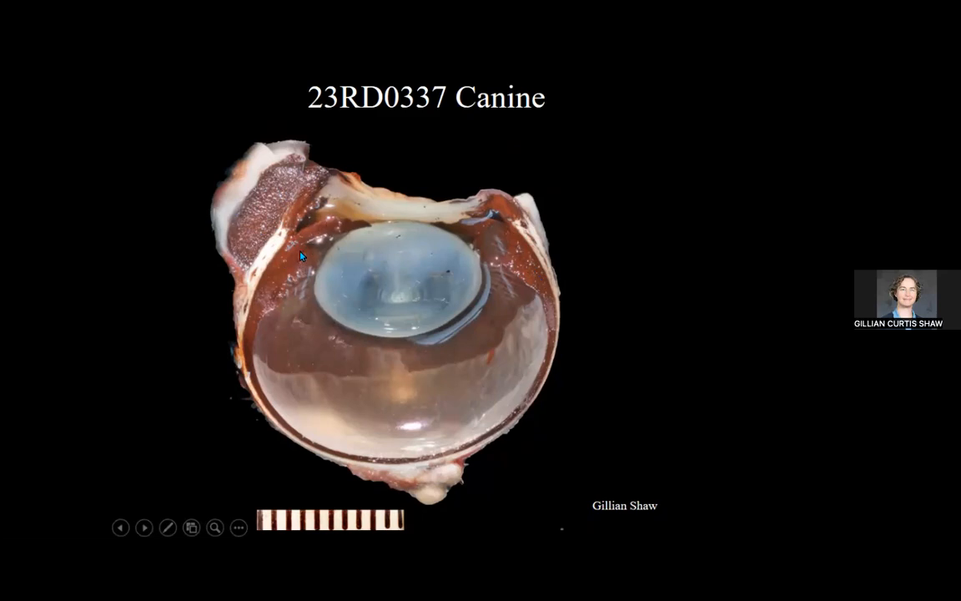
mouse_move(251, 348)
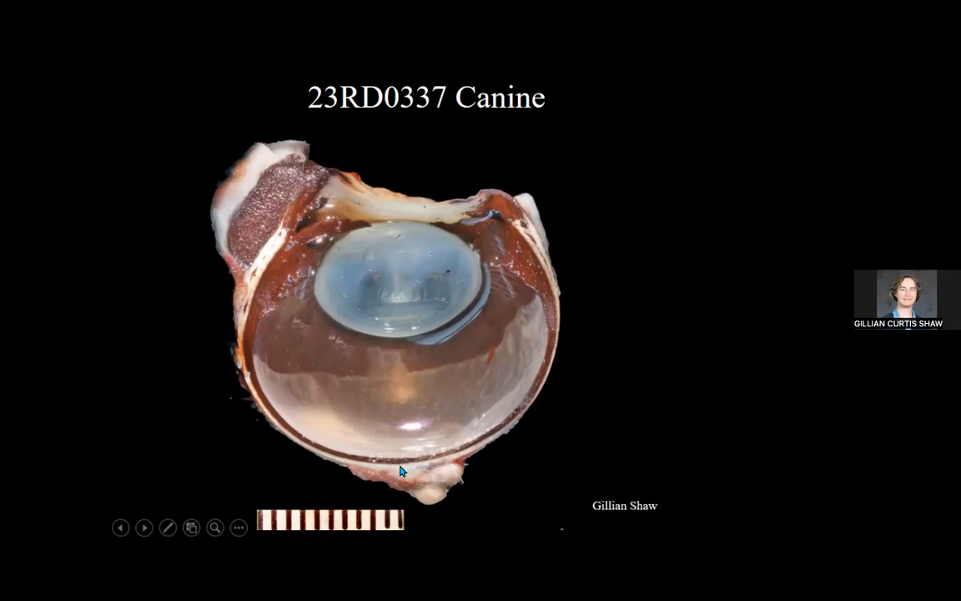
mouse_move(531, 239)
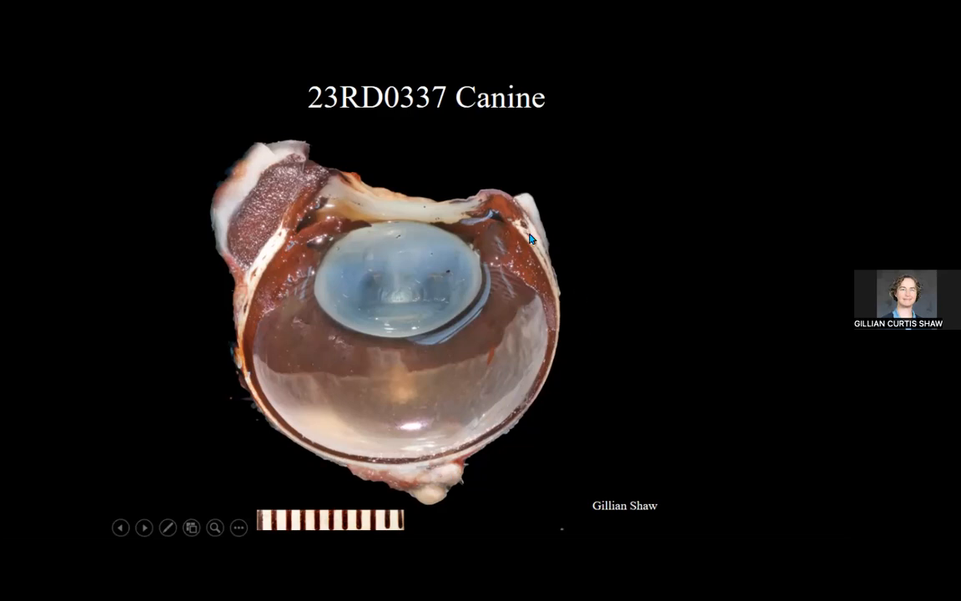